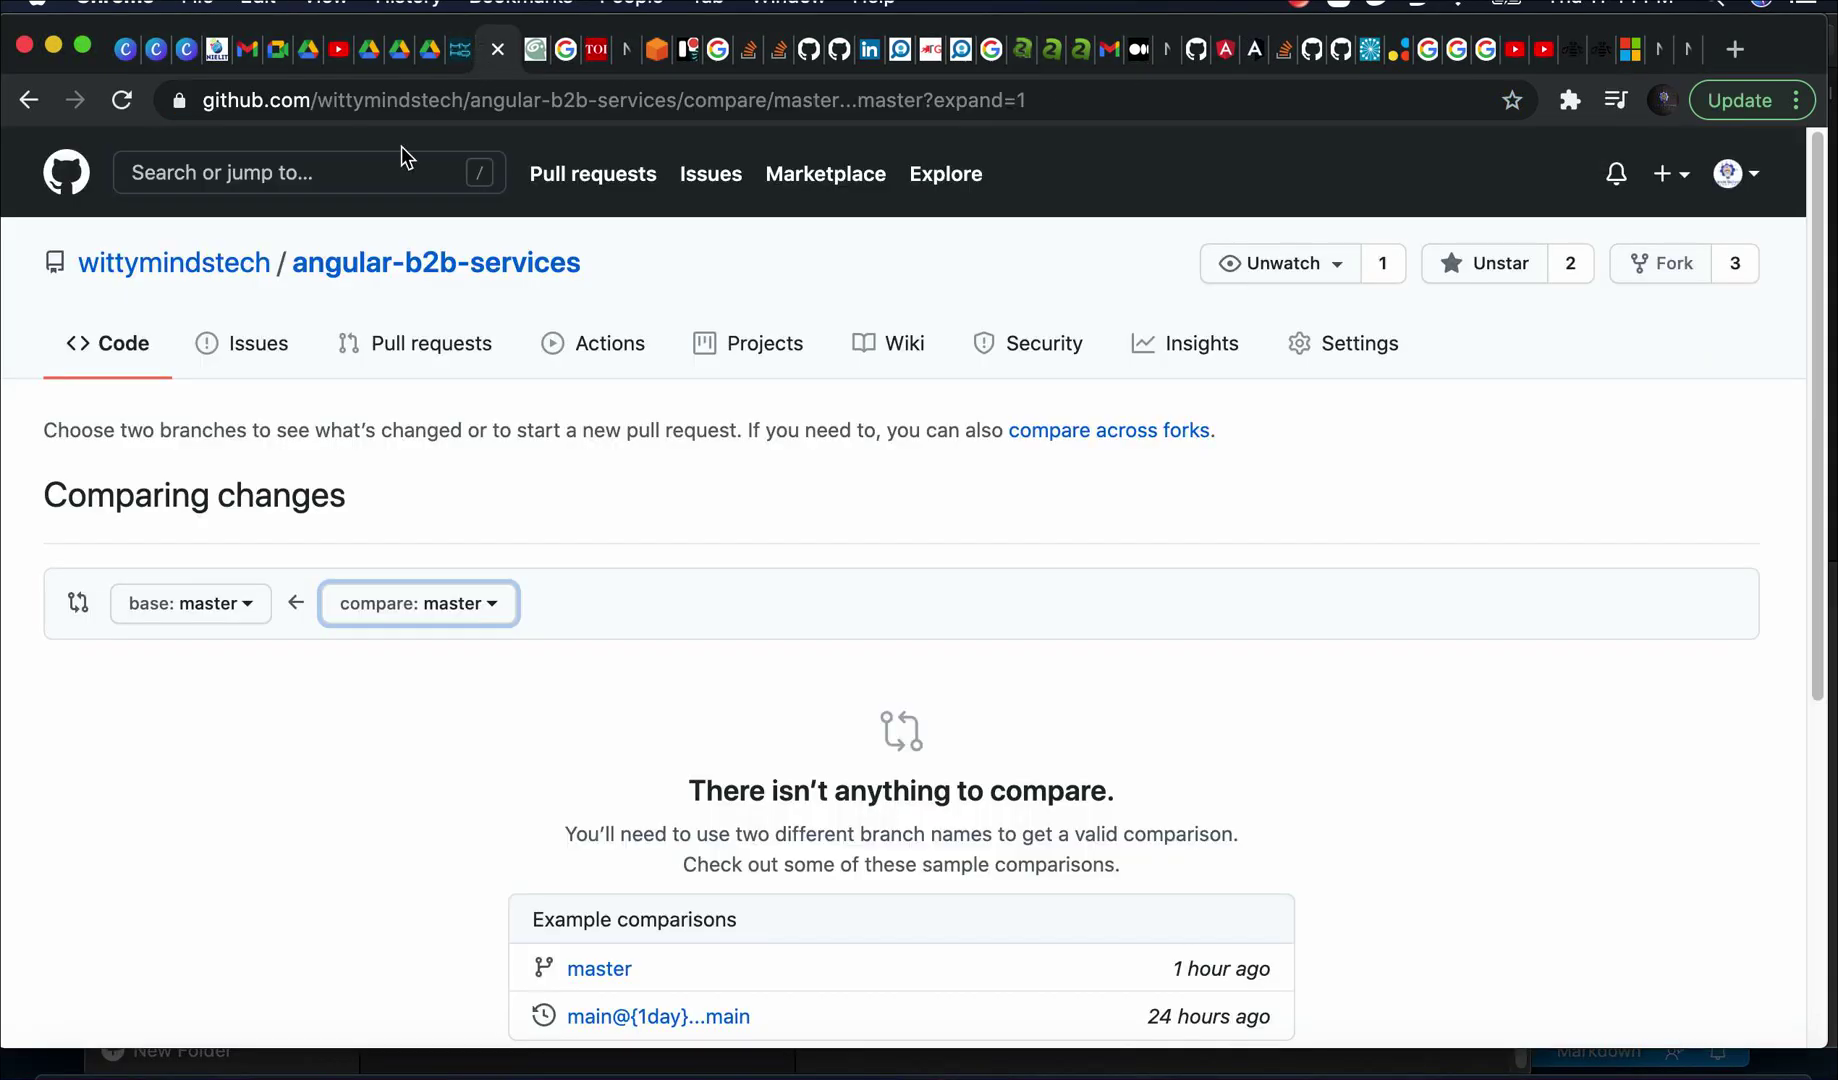
mouse_move(234, 350)
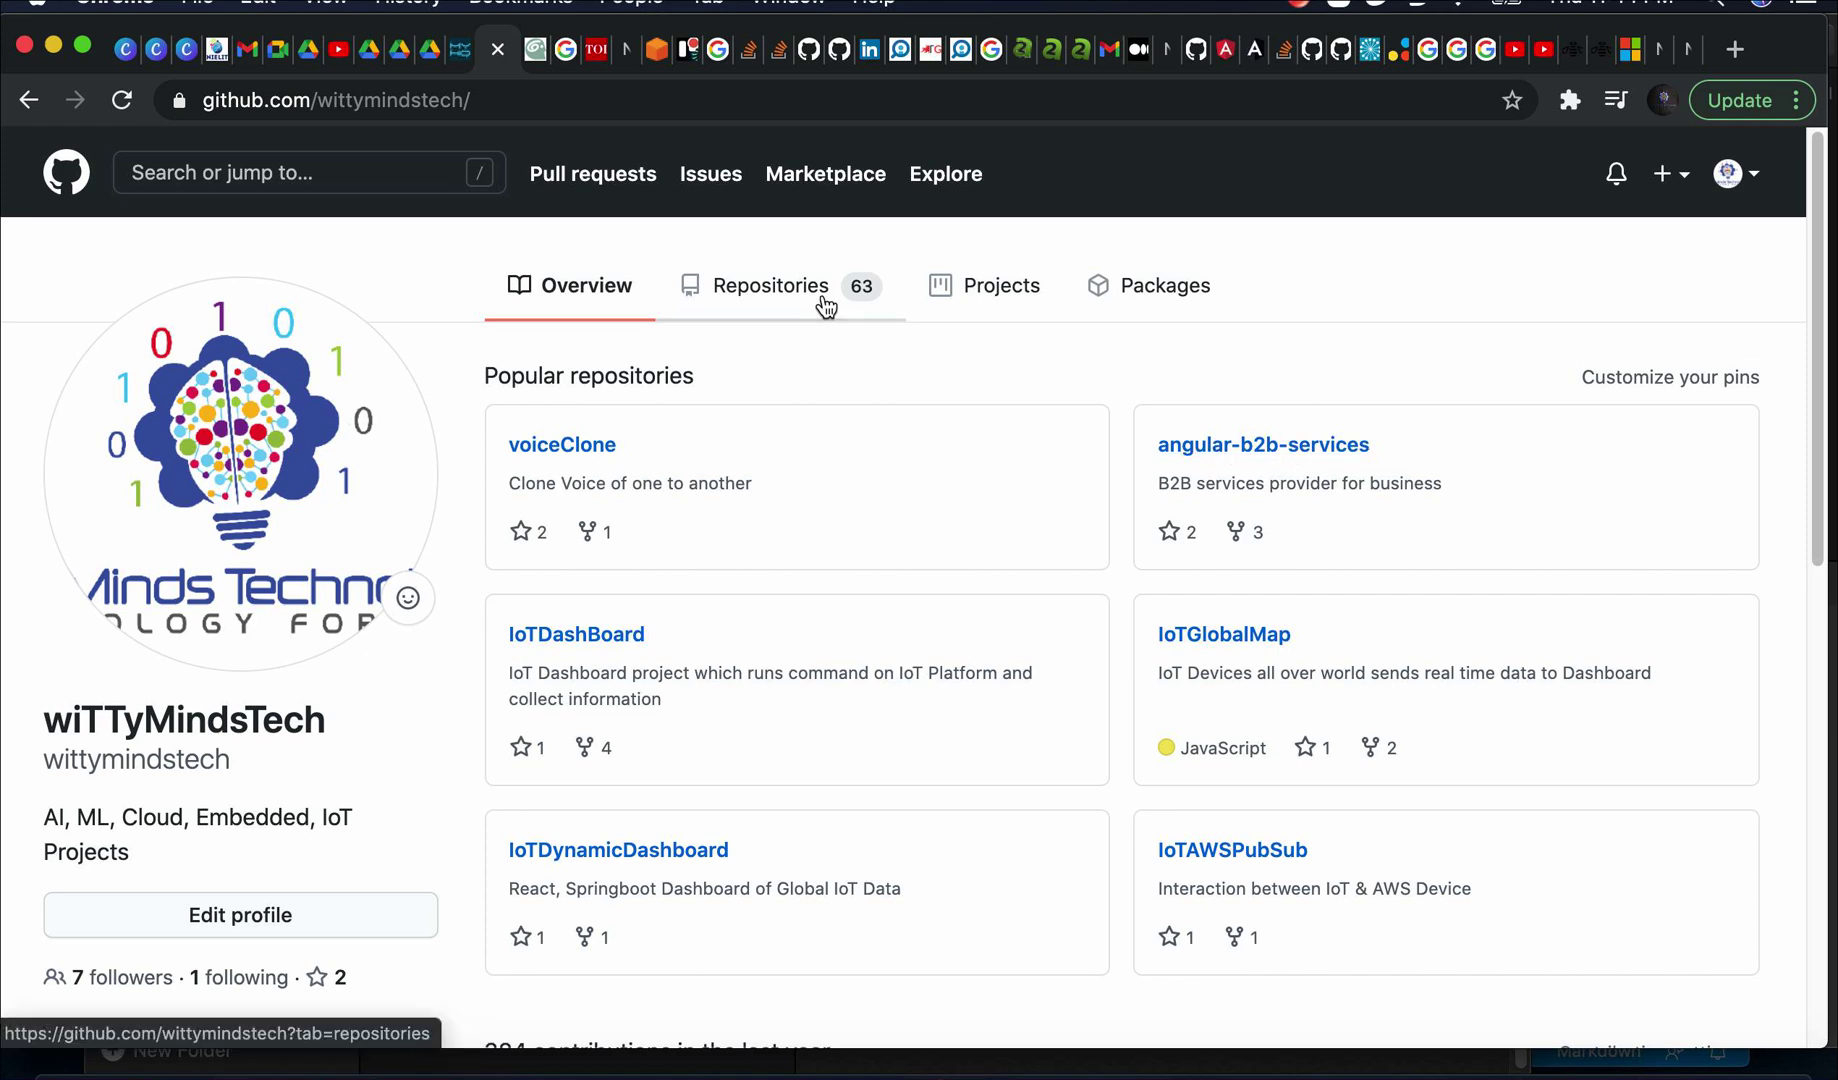
mouse_move(816, 314)
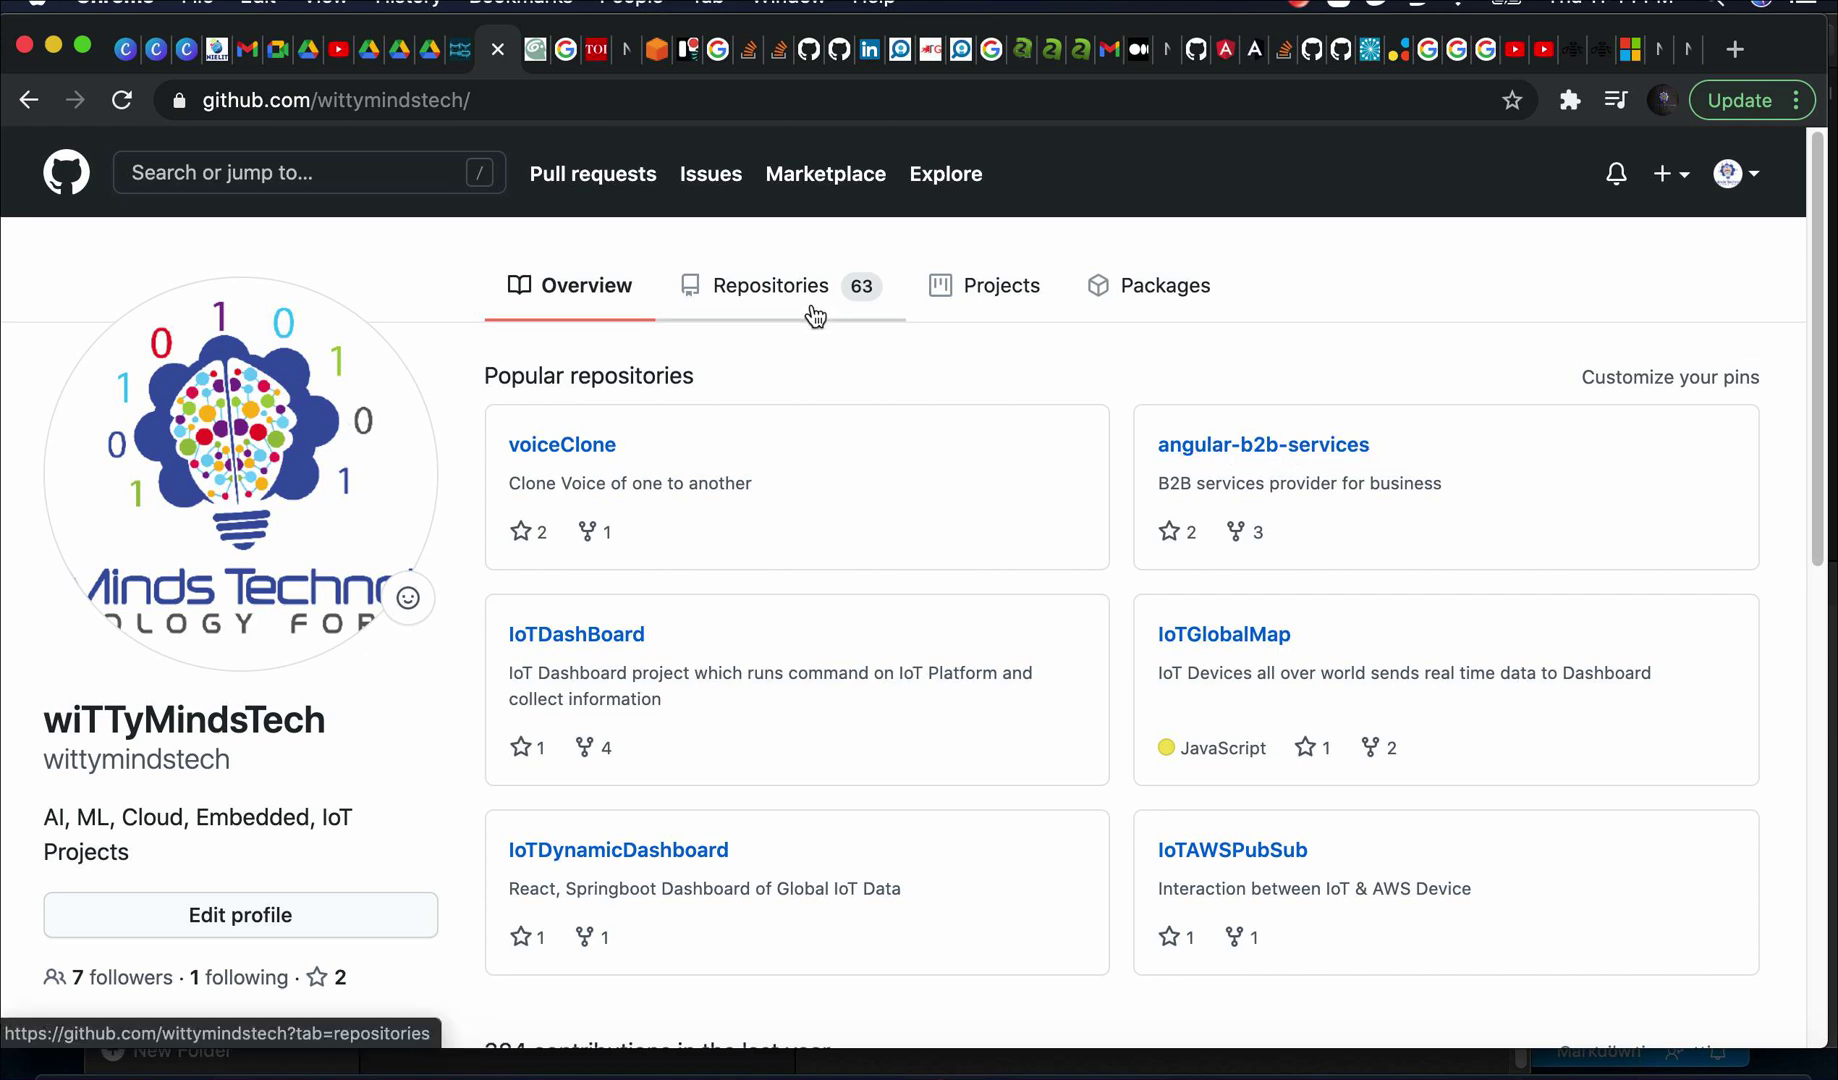
mouse_move(1458, 284)
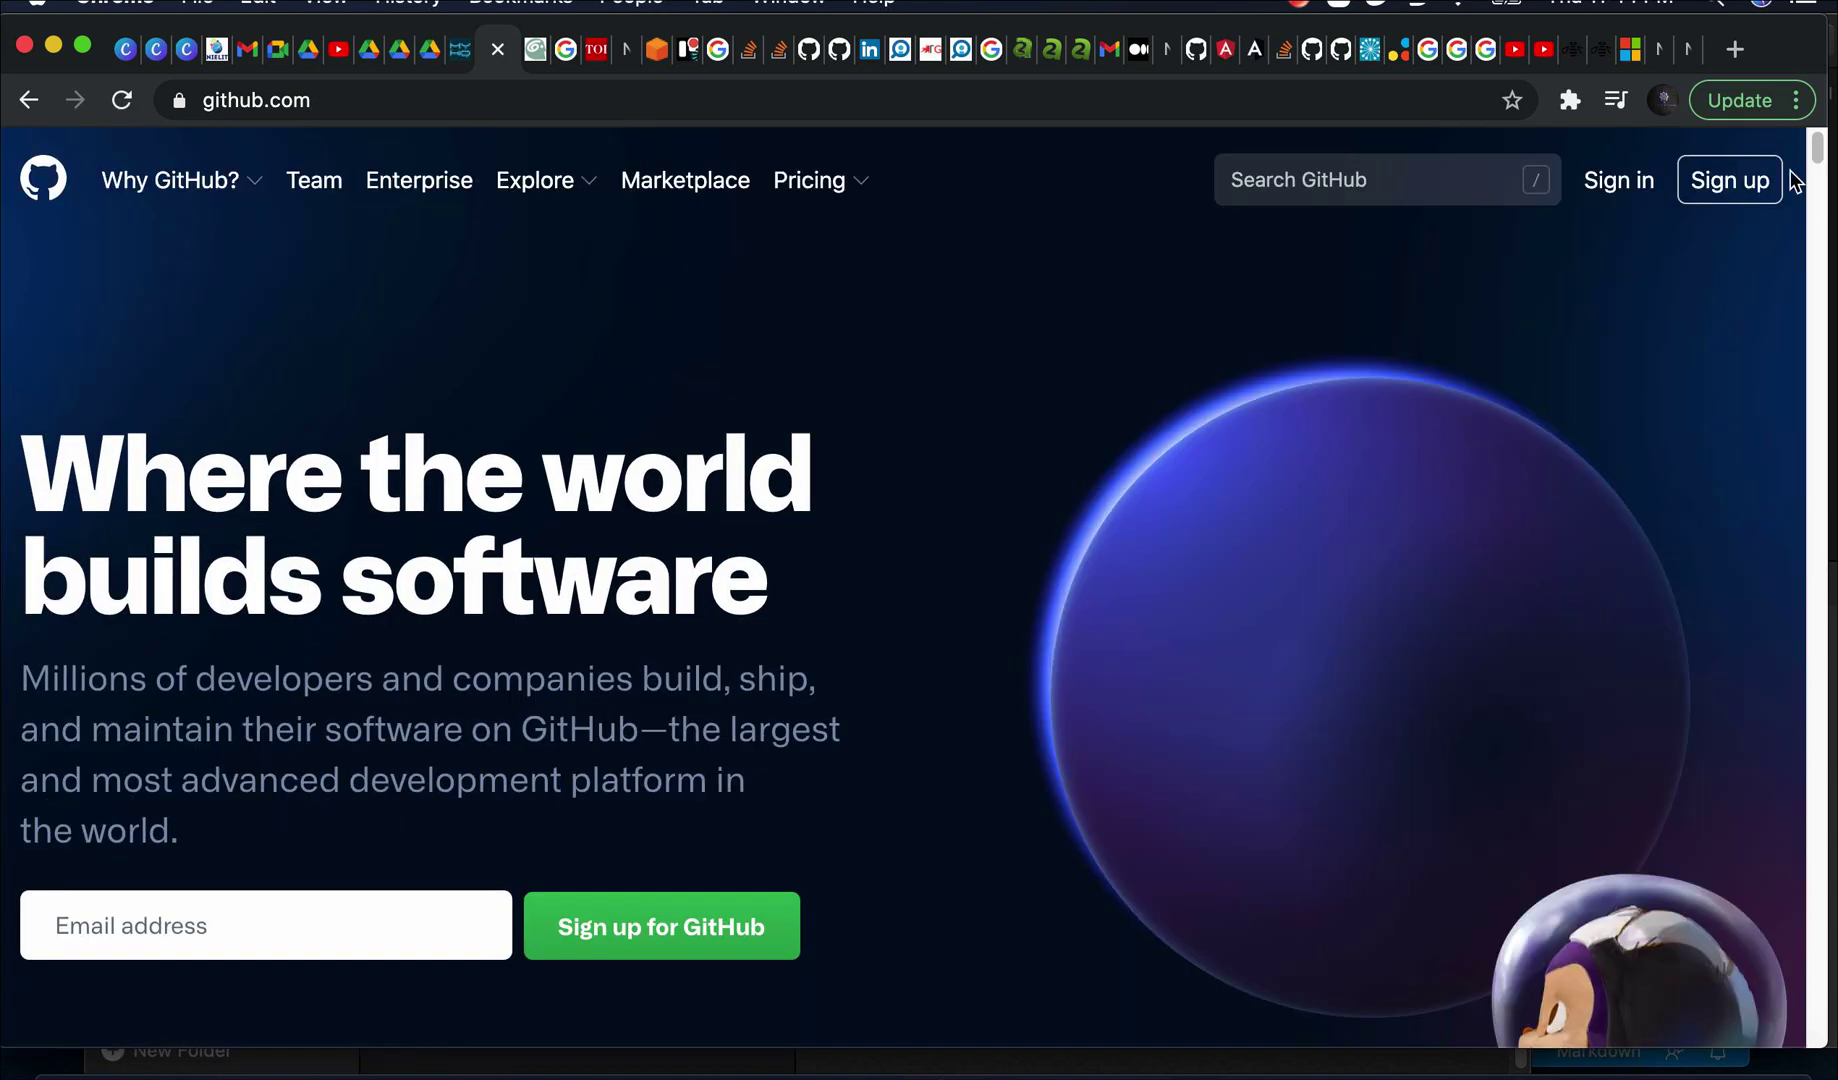
- Sign in with username and password, then pass two-factor verification with the 6-digit code
click(1616, 180)
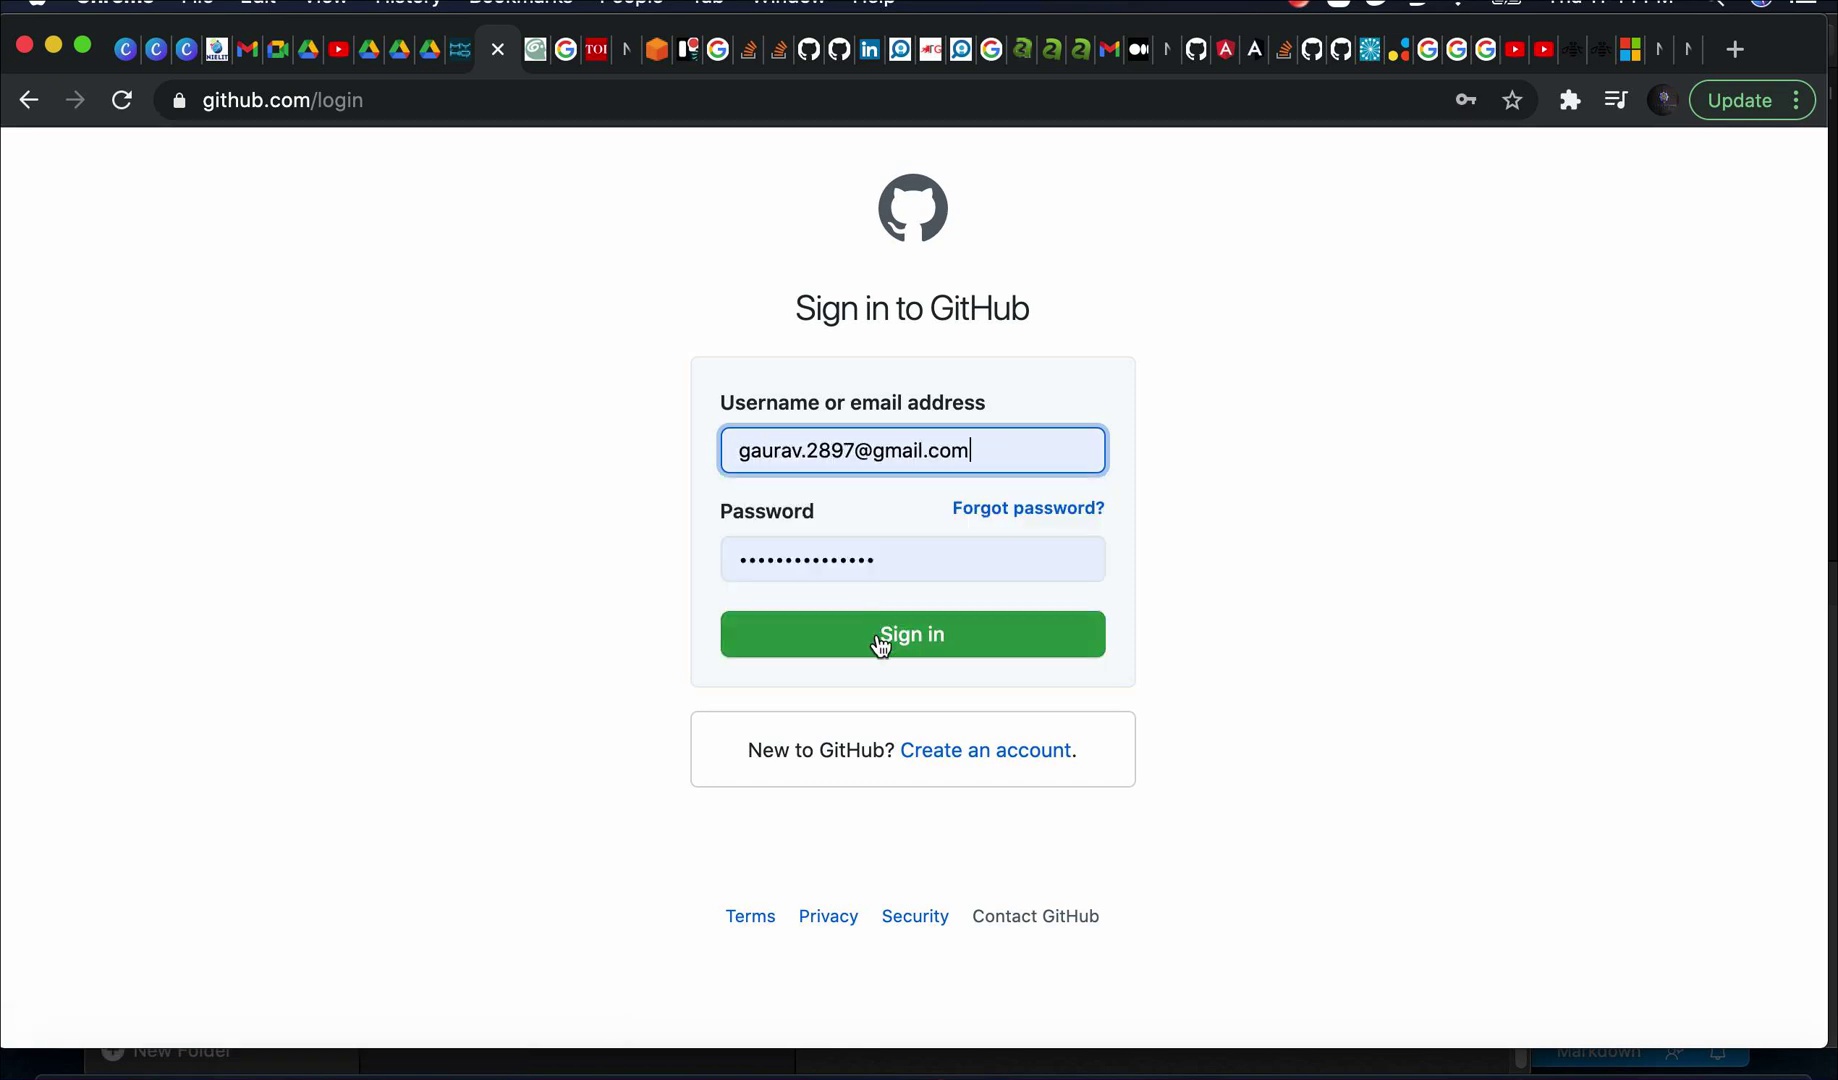
click(912, 634)
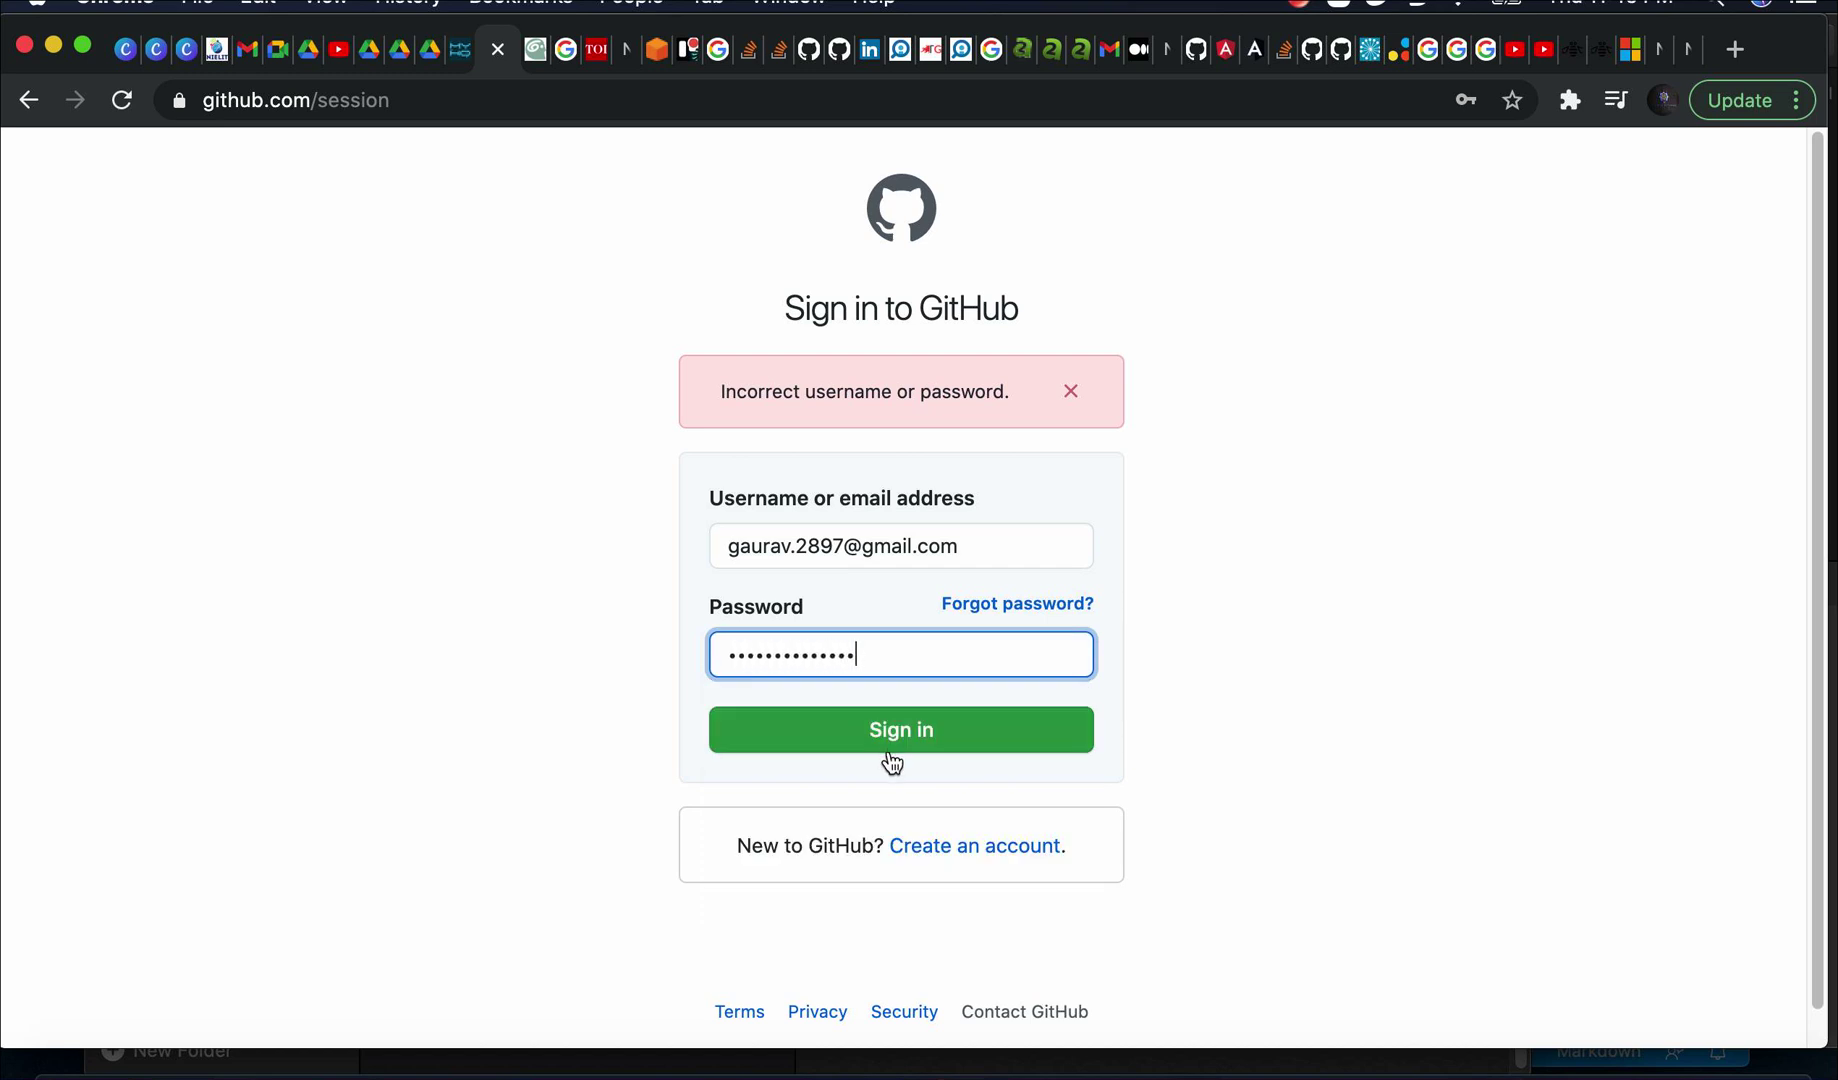
click(900, 728)
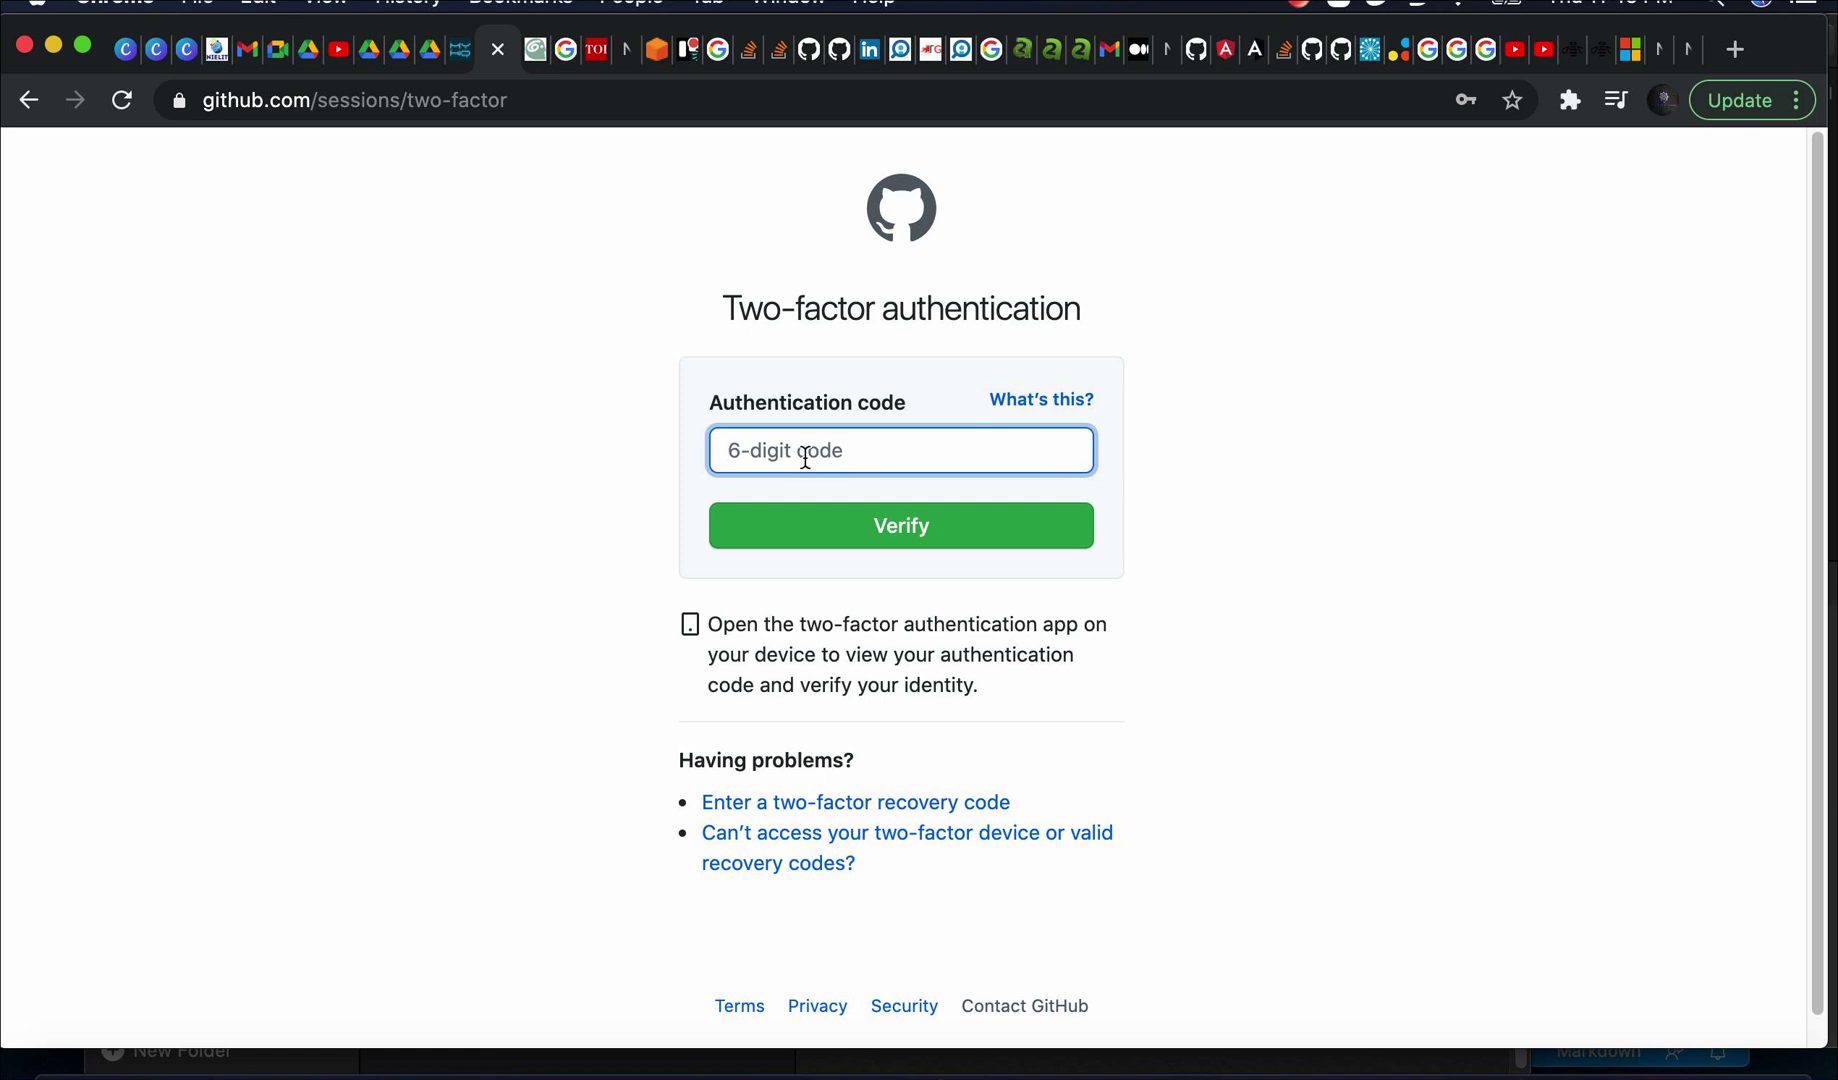
text(984)
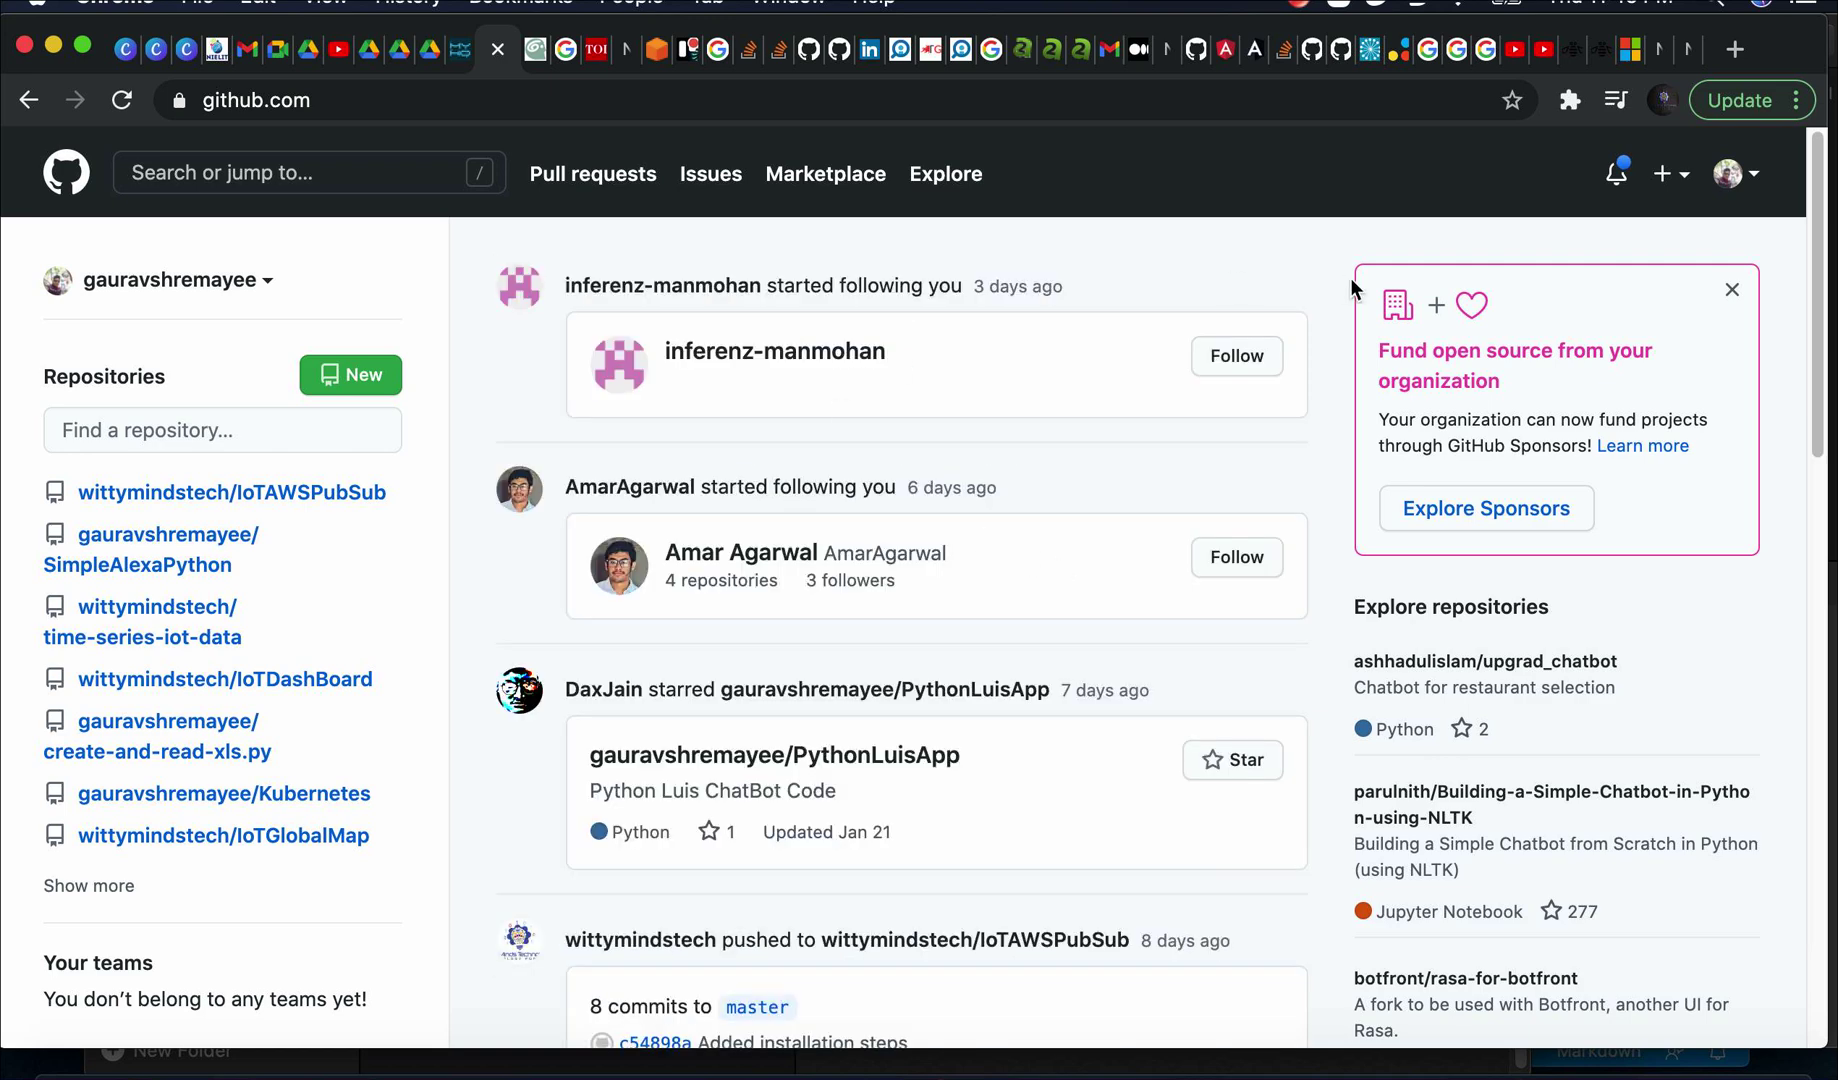
mouse_move(618, 568)
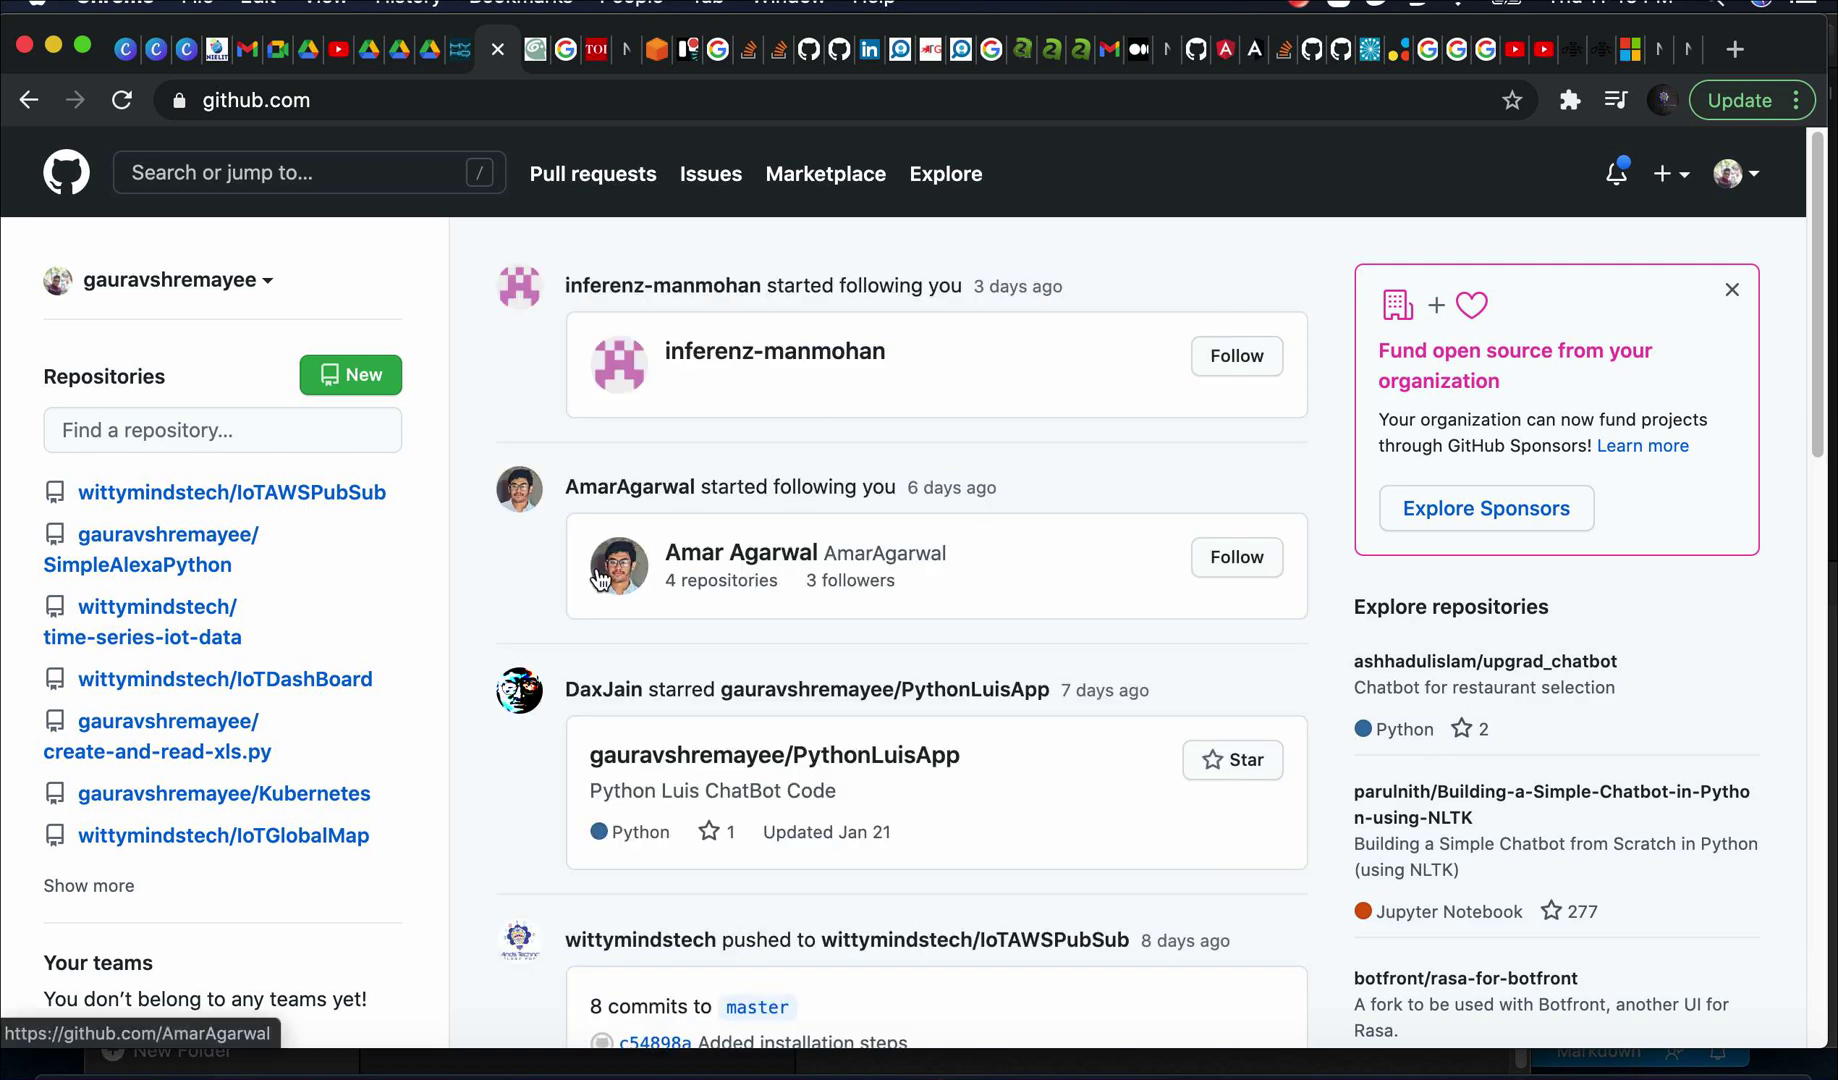
mouse_move(418, 106)
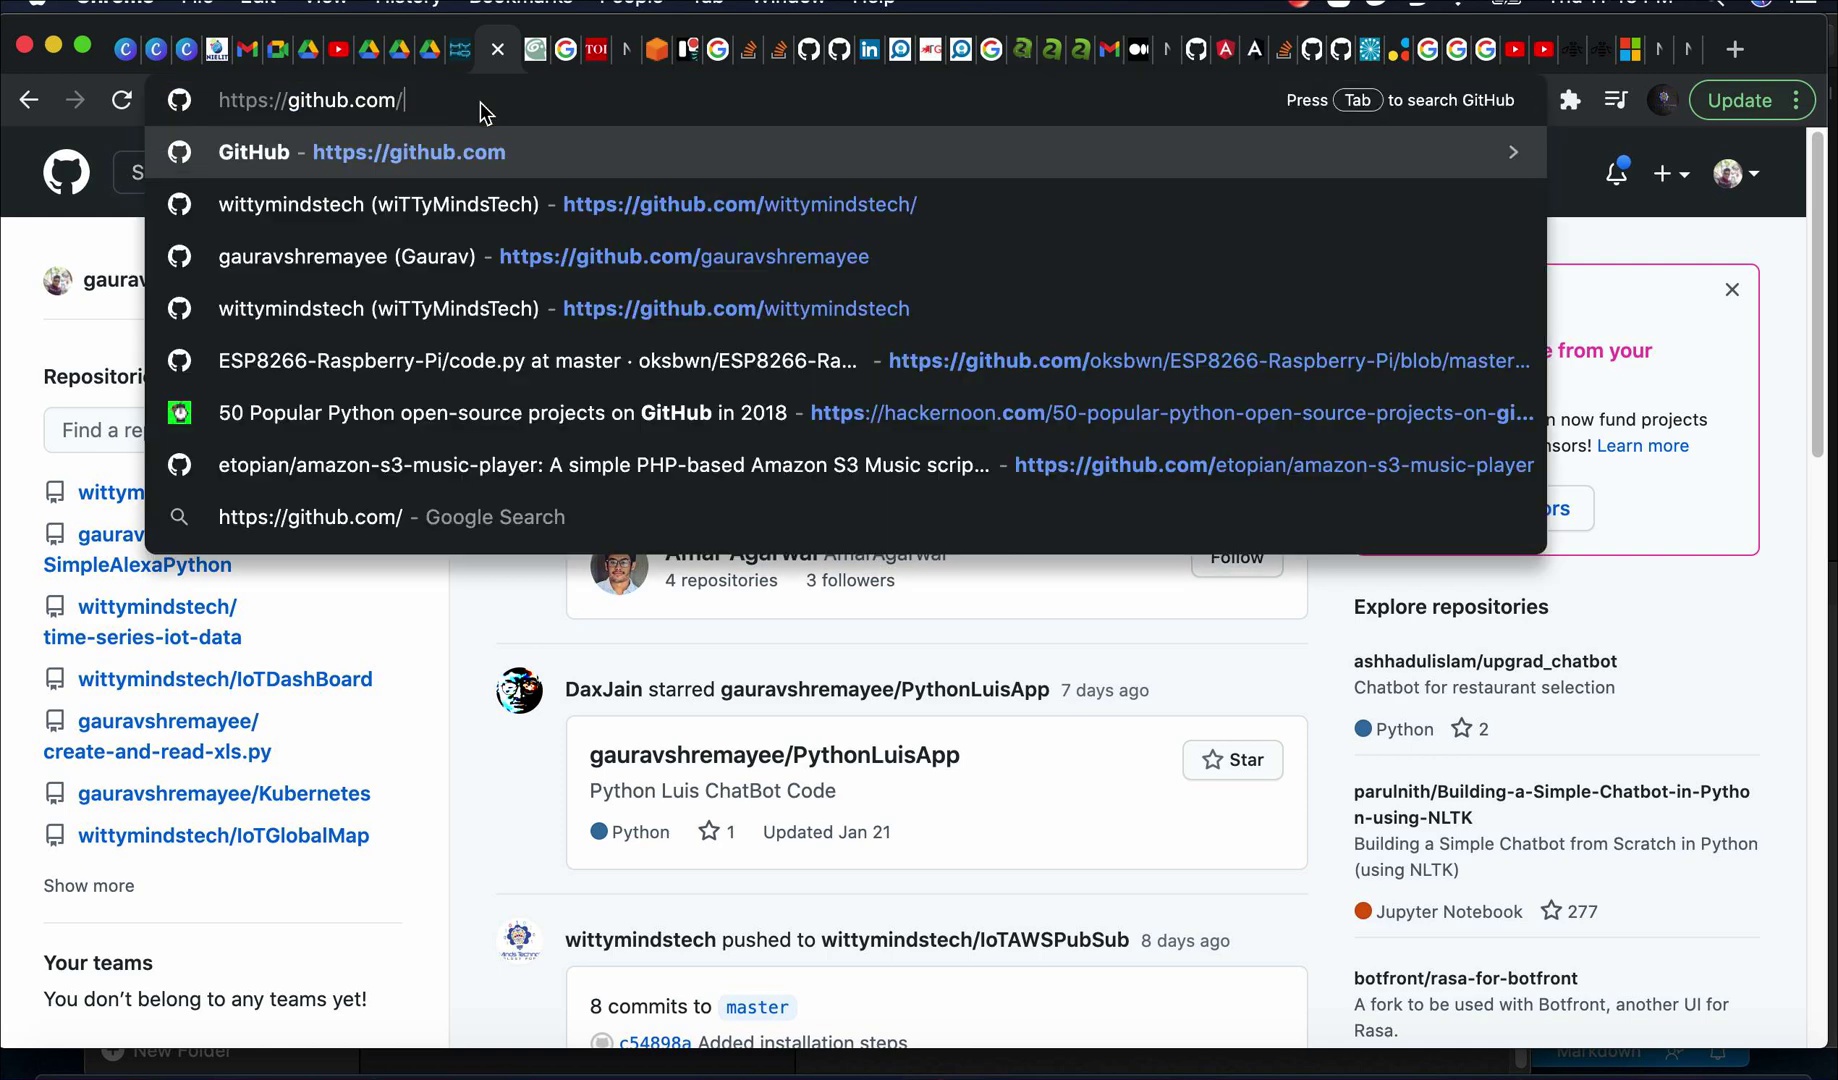
- Visit the wittymindstech organisation profile and open its IoTDynamicDashboard repository
text(wittymindstech)
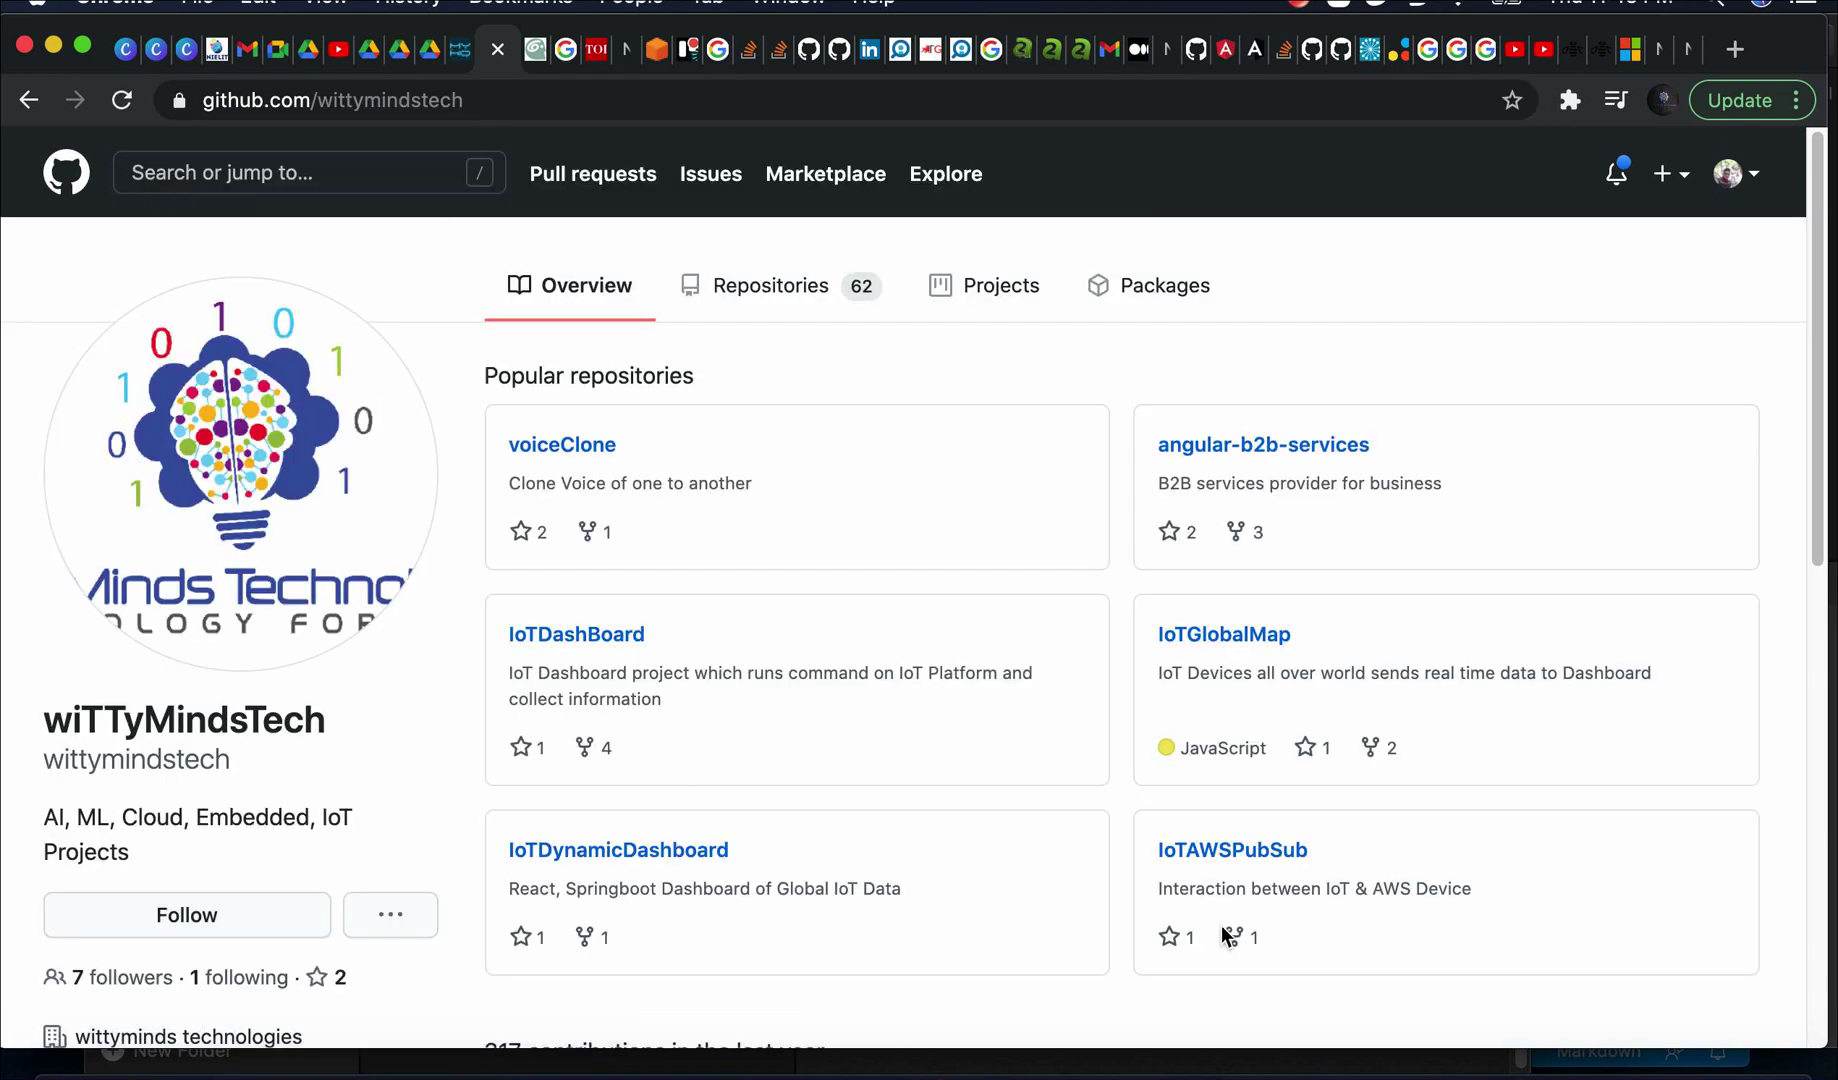
scroll(down, 3)
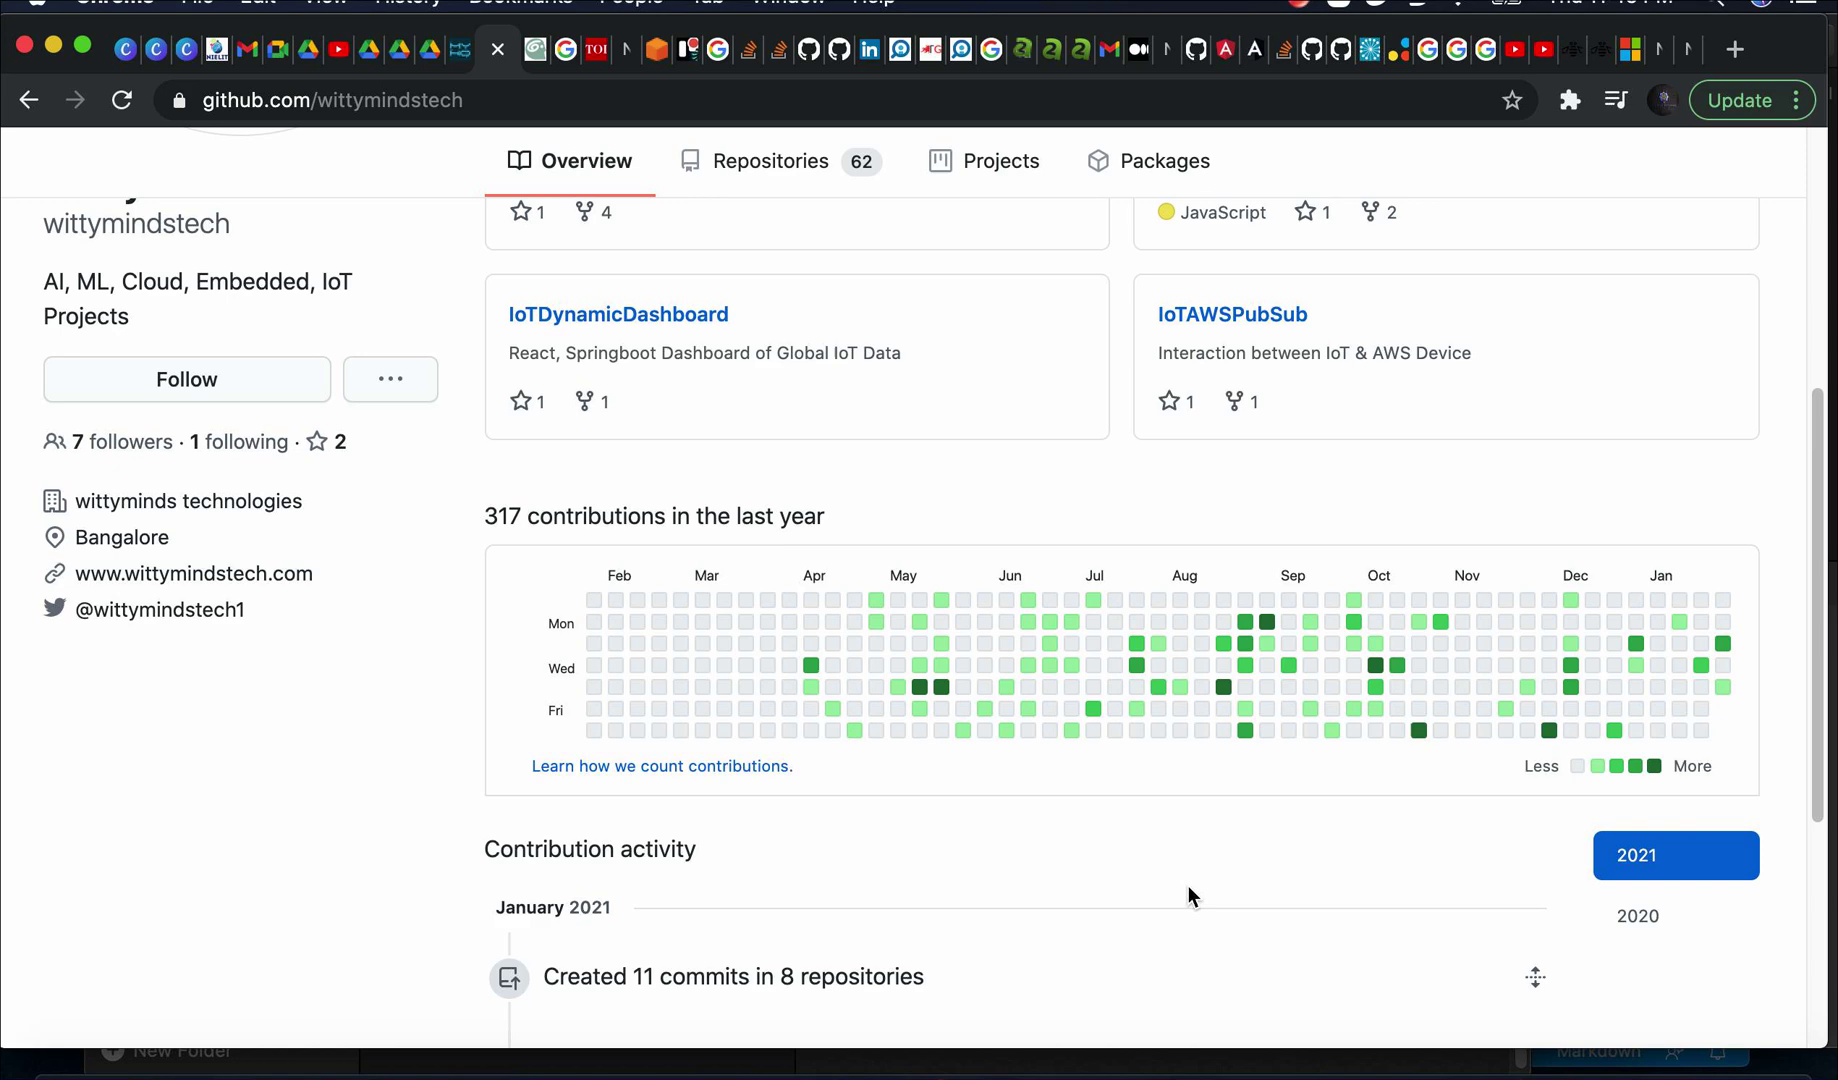
click(618, 314)
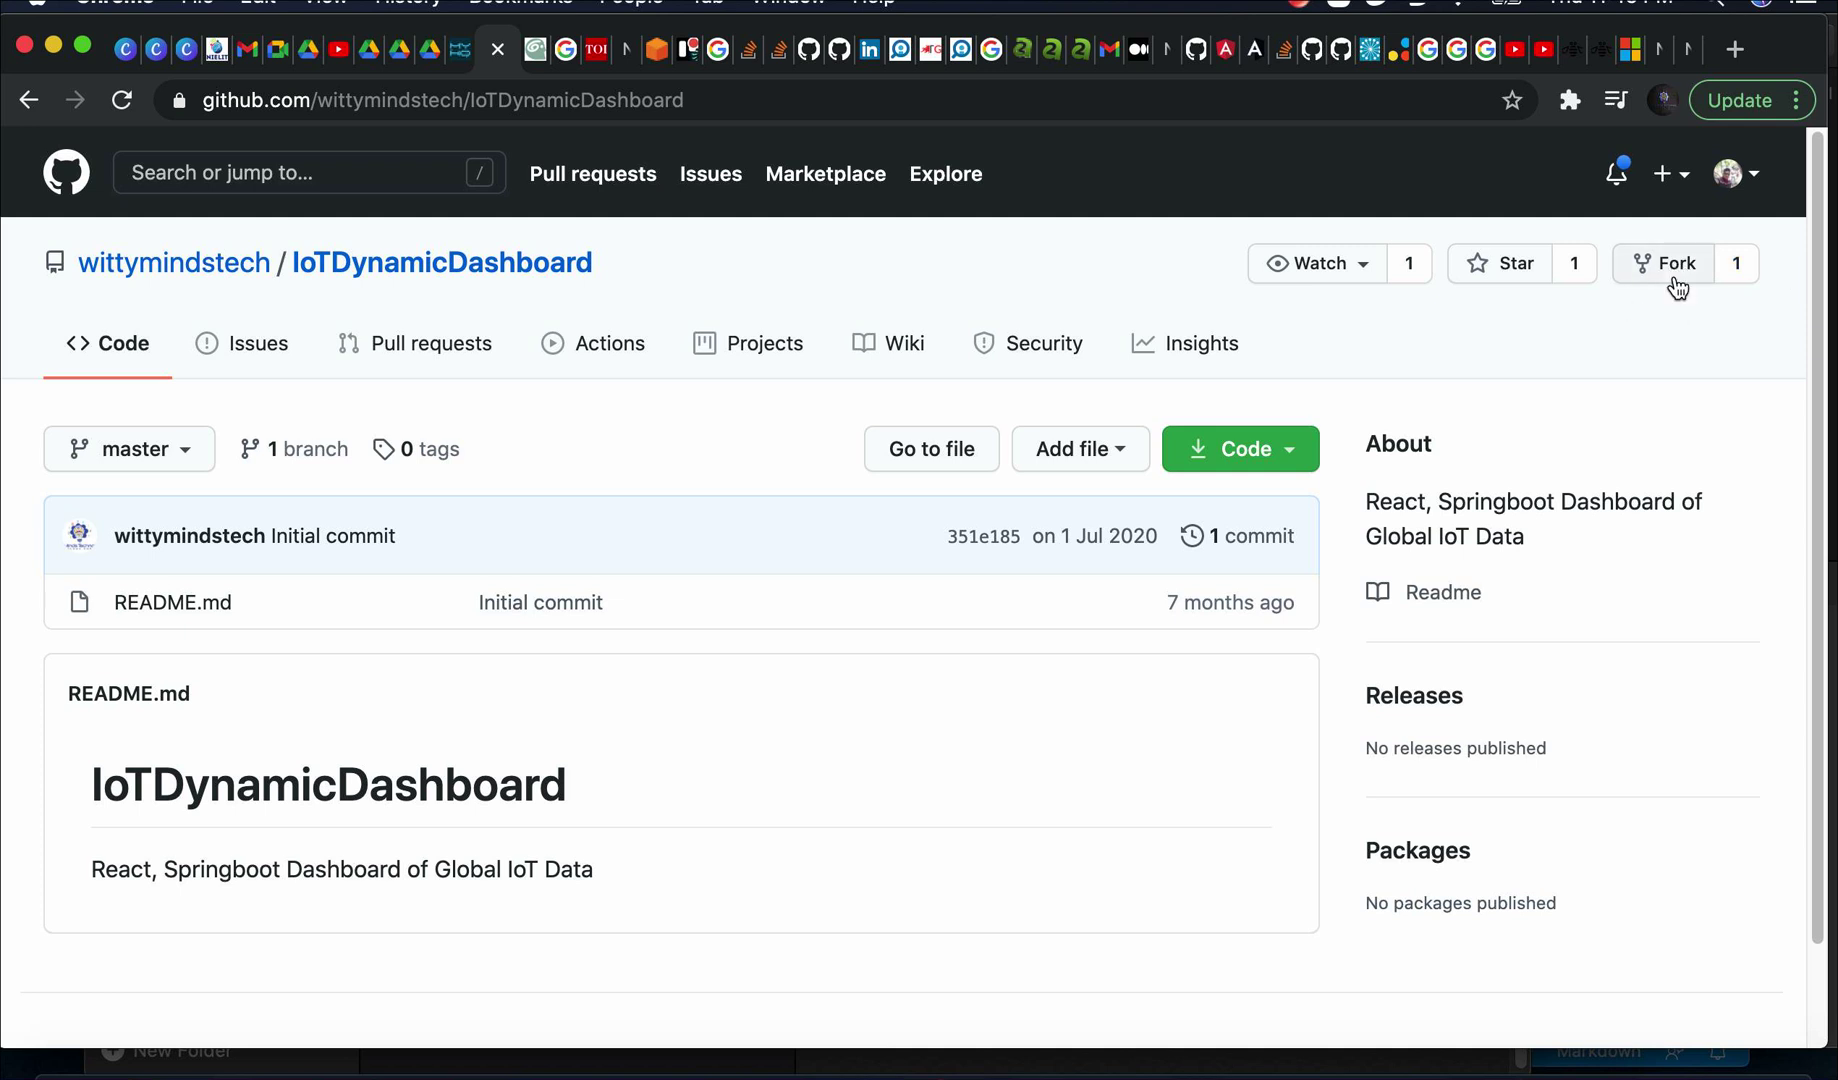
mouse_move(1670, 294)
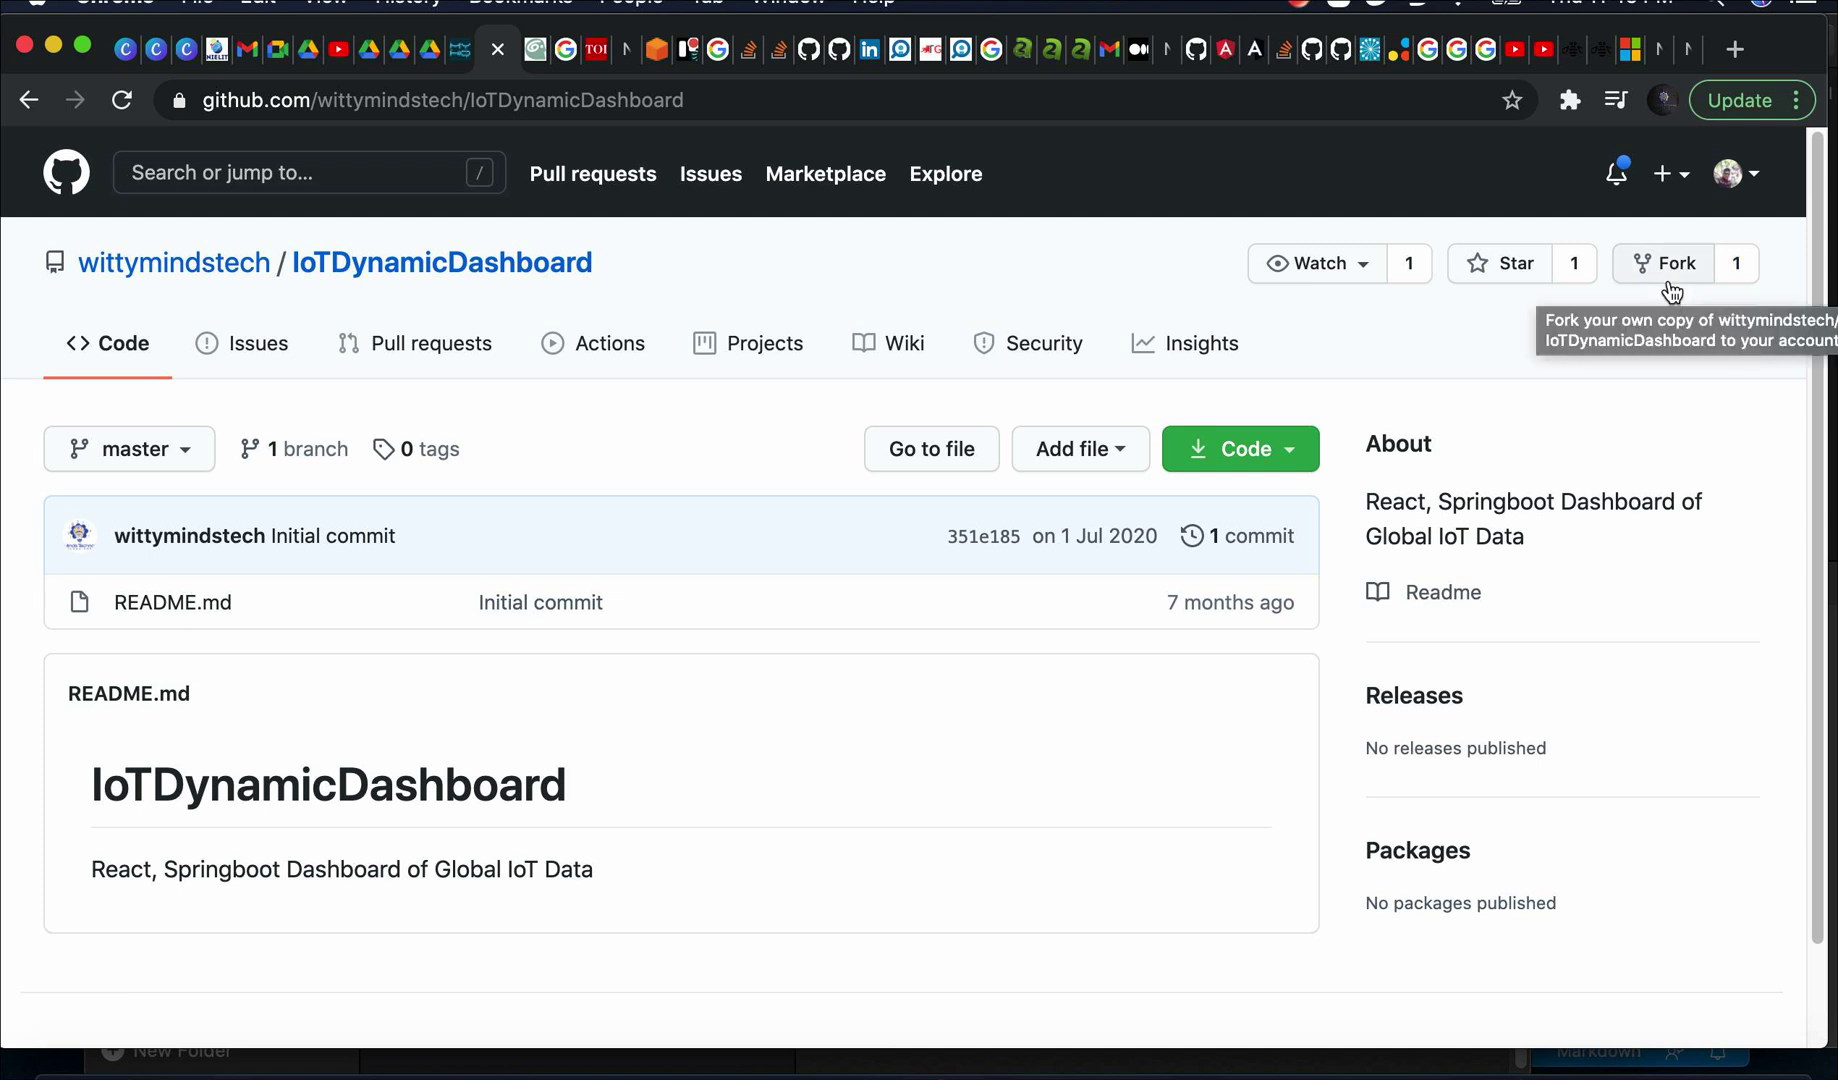
- Fork IoTDynamicDashboard into the personal account
click(1674, 262)
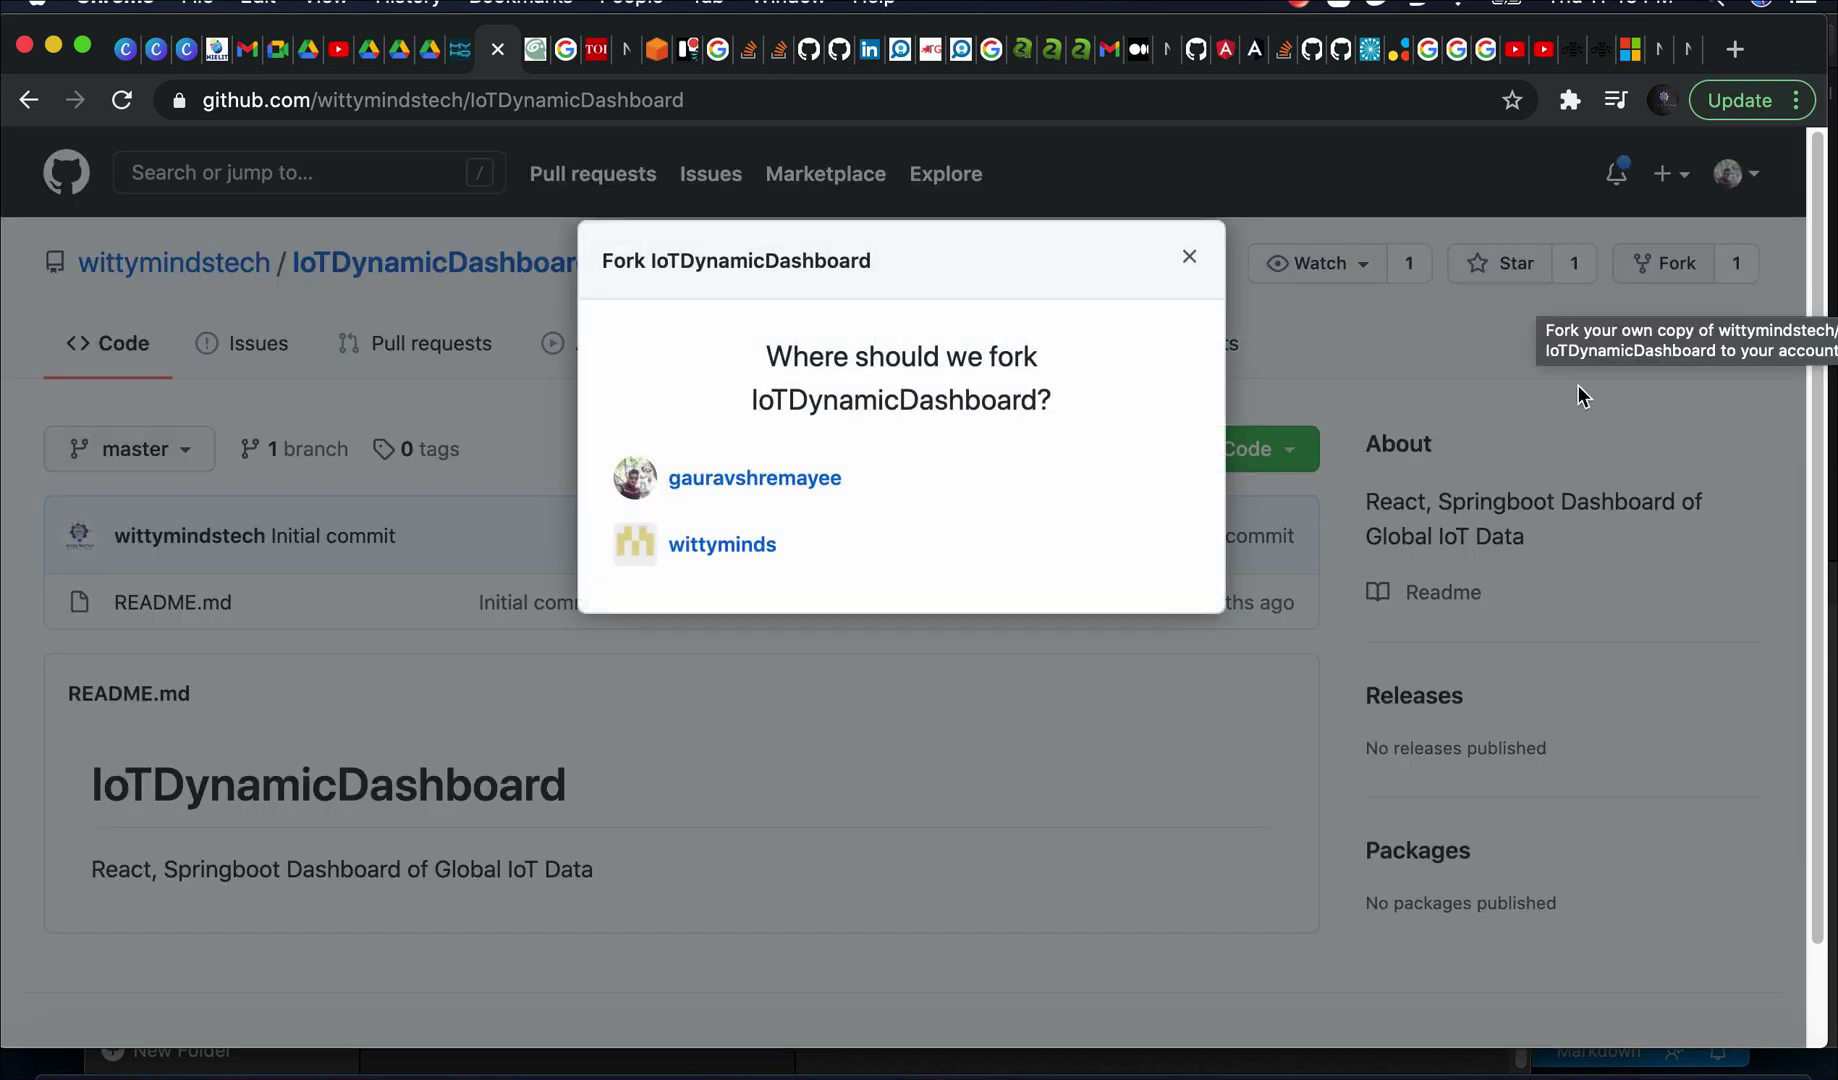
click(754, 478)
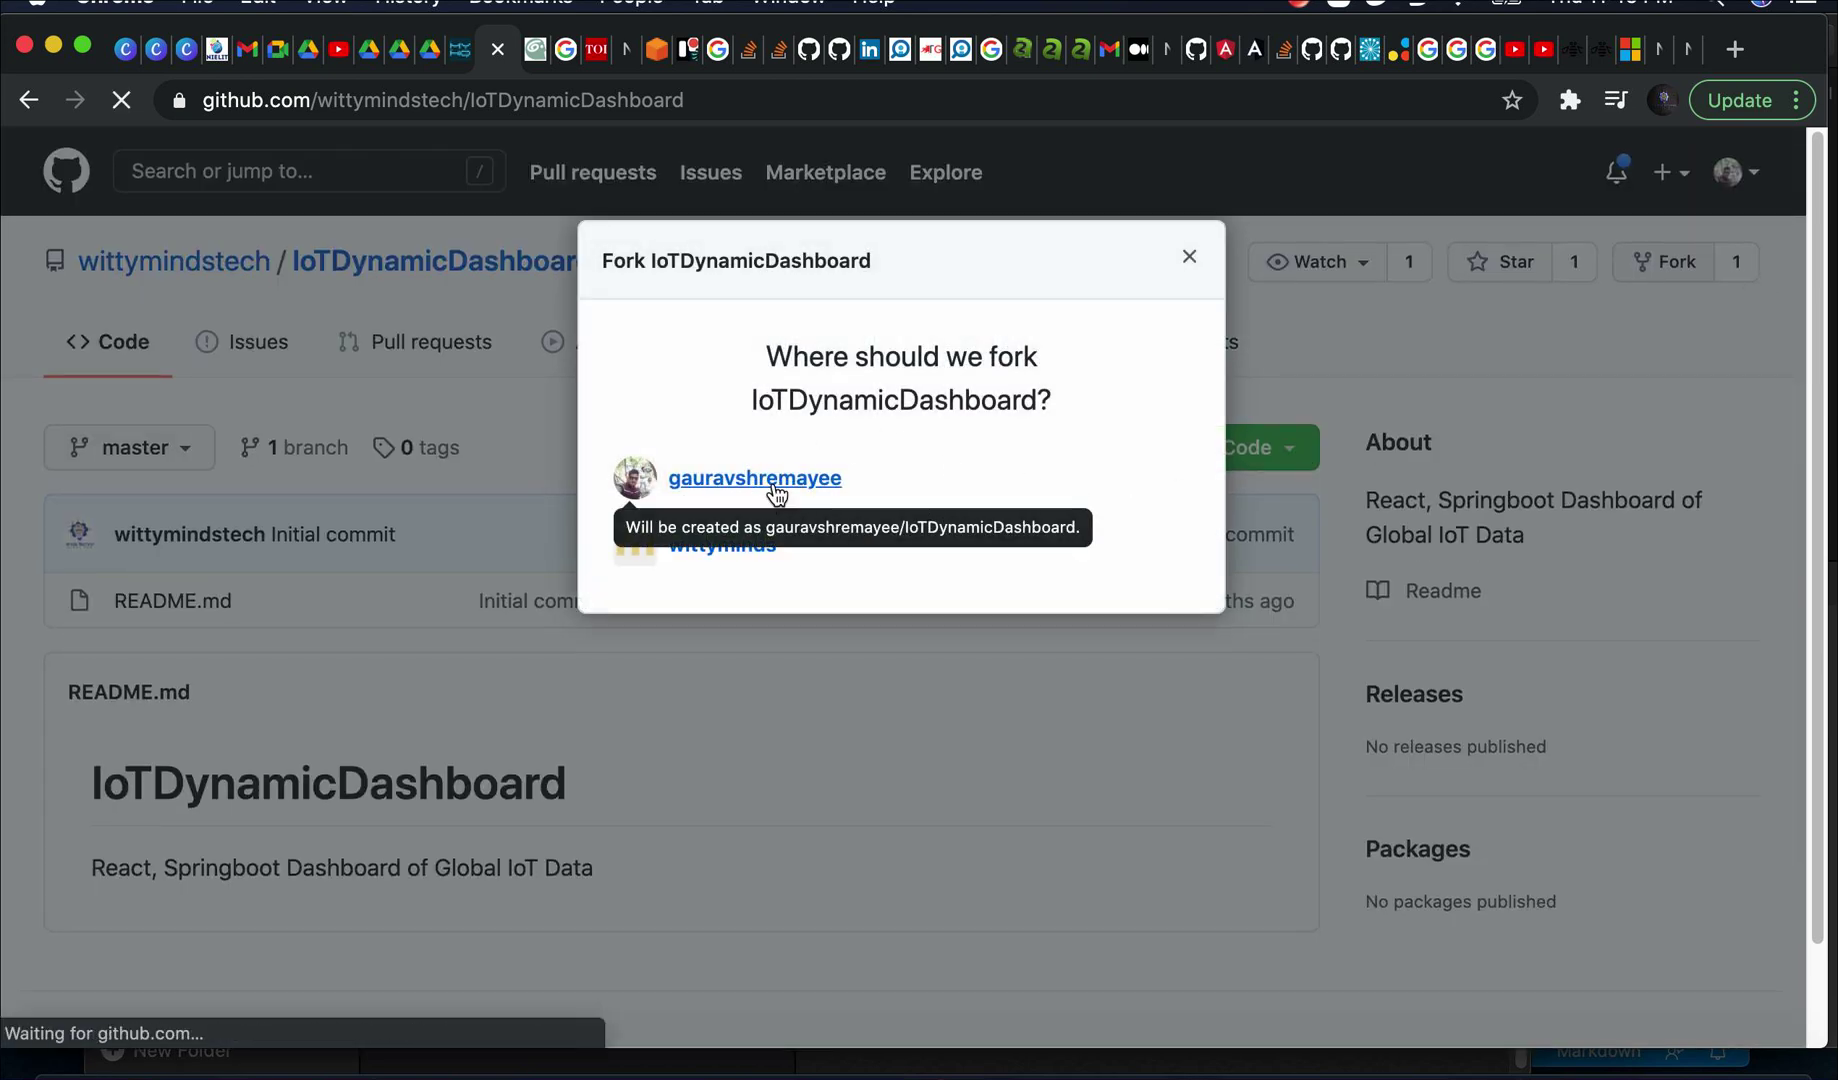
click(754, 478)
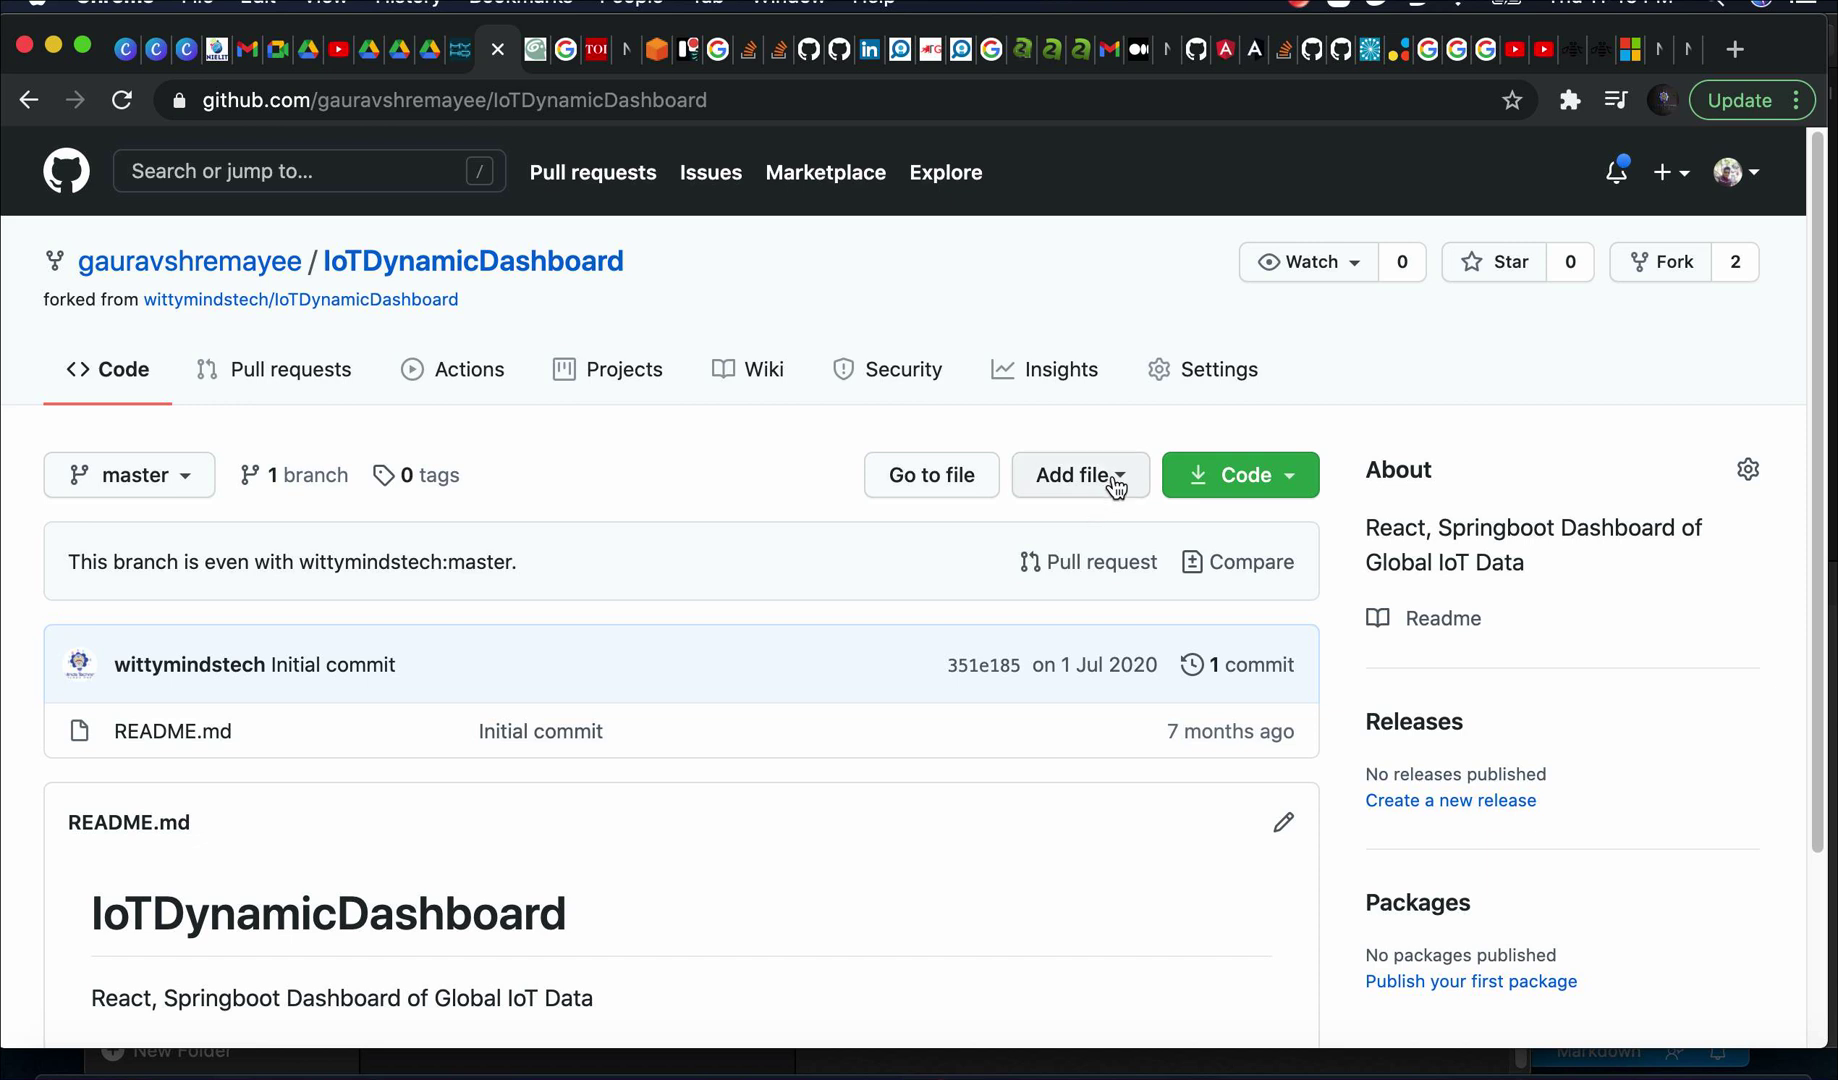
- Copy the fork's HTTPS clone URL from the Code dropdown
click(1240, 474)
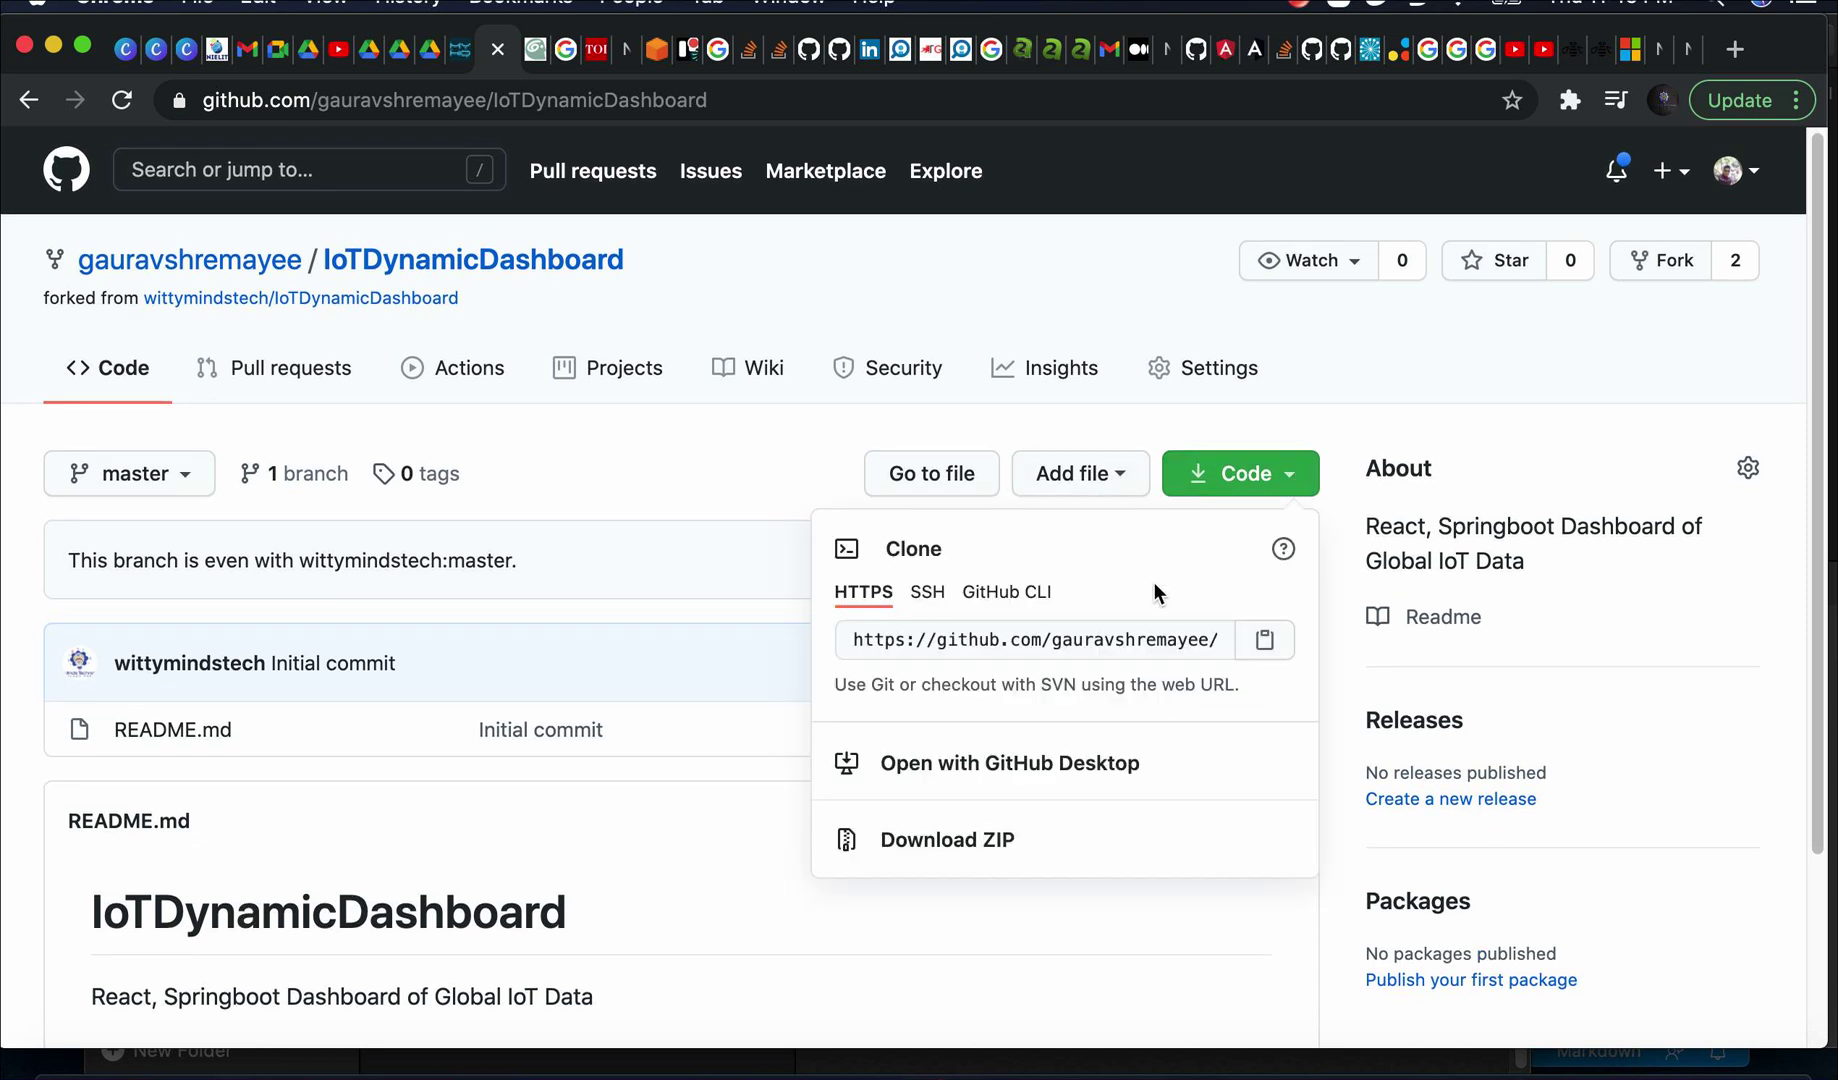
click(1034, 640)
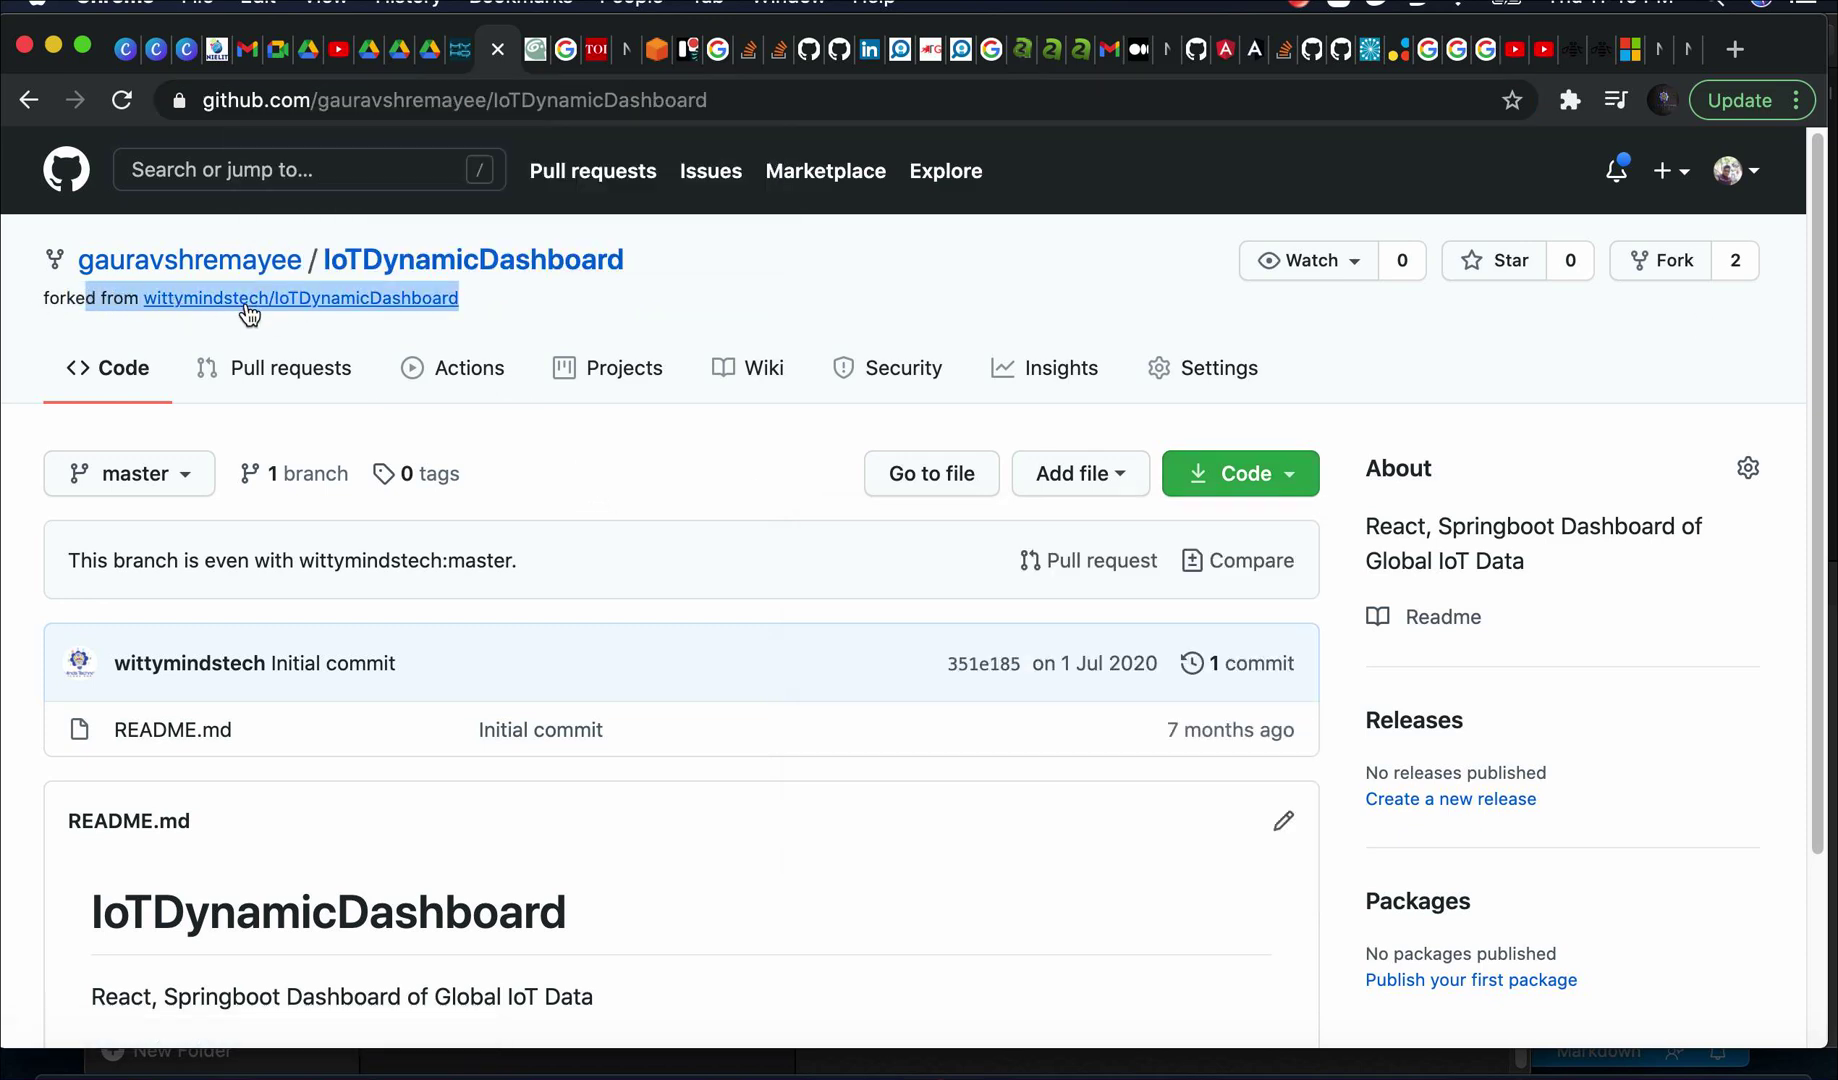
mouse_move(826, 664)
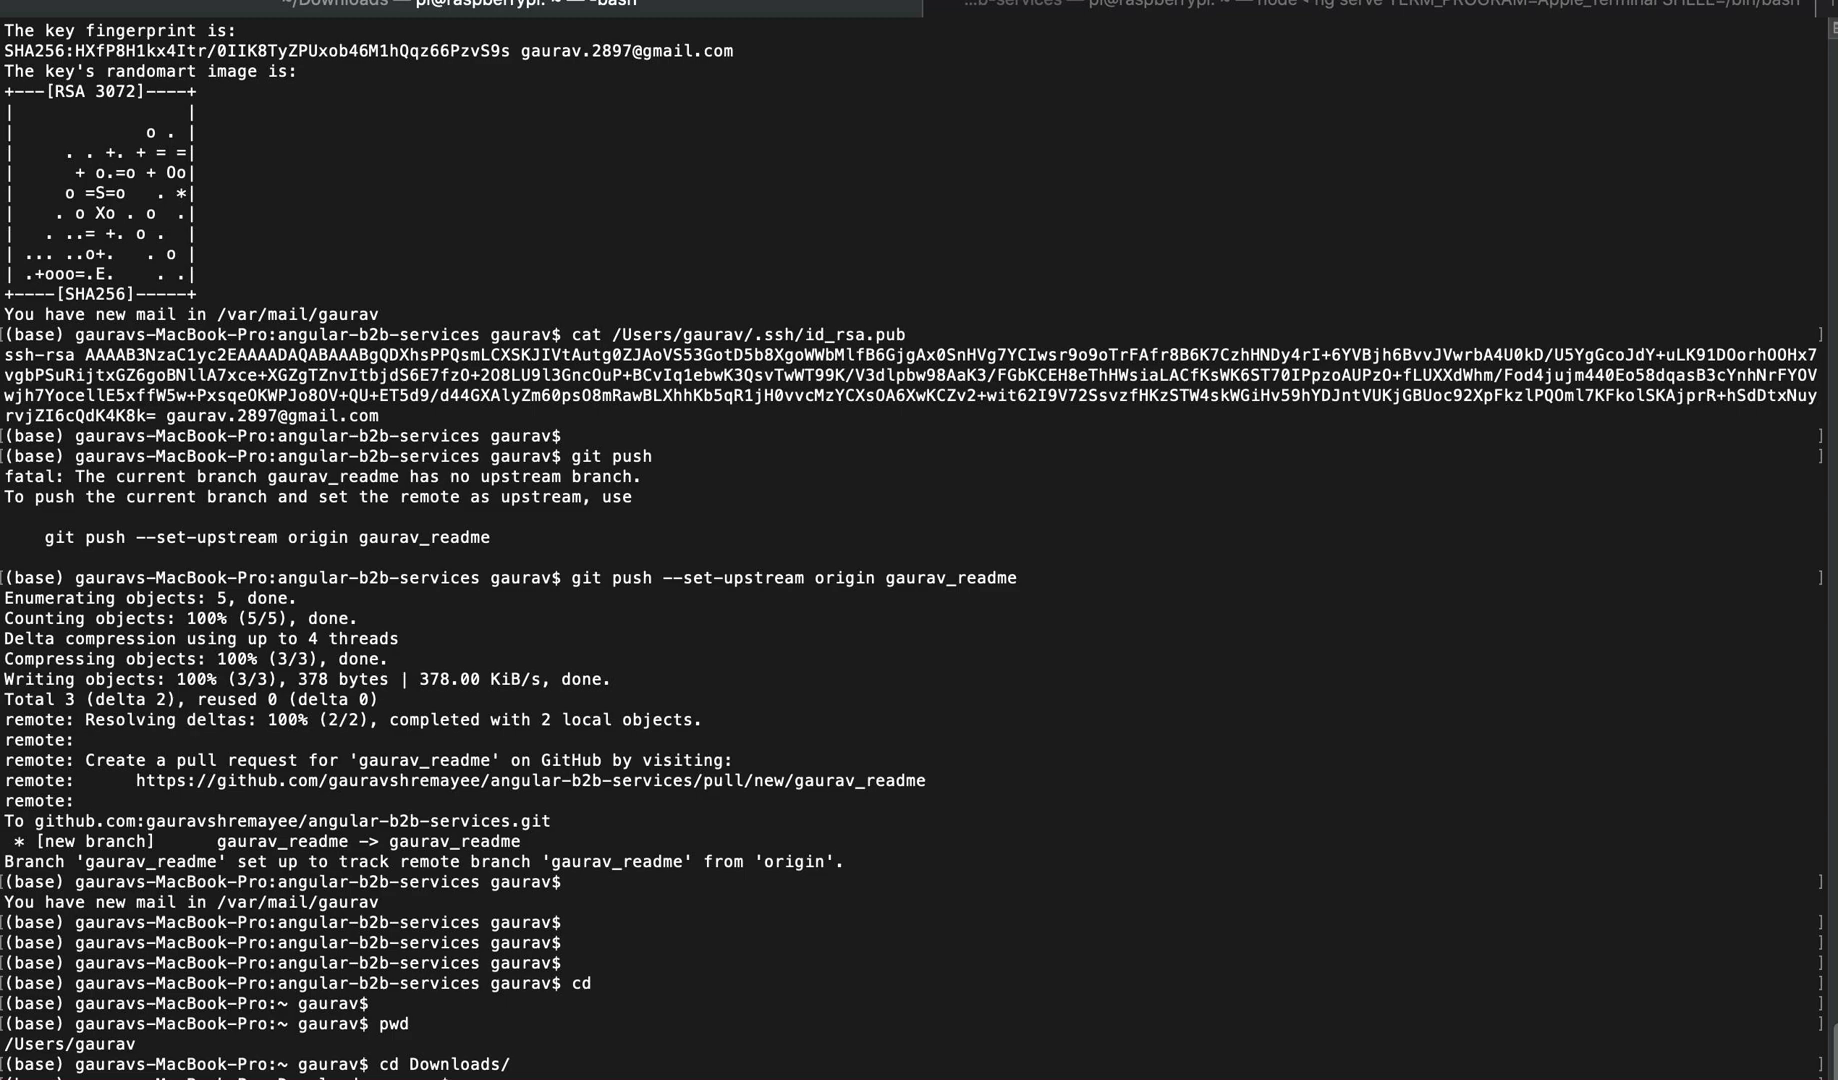
- Run git clone with the gauravshremayee/IoTDynamicDashboard.git URL, then check git status
text(git clone https://github.com/gauravshremayee/IoTDynamicDashboard.git)
text(ls -ltr)
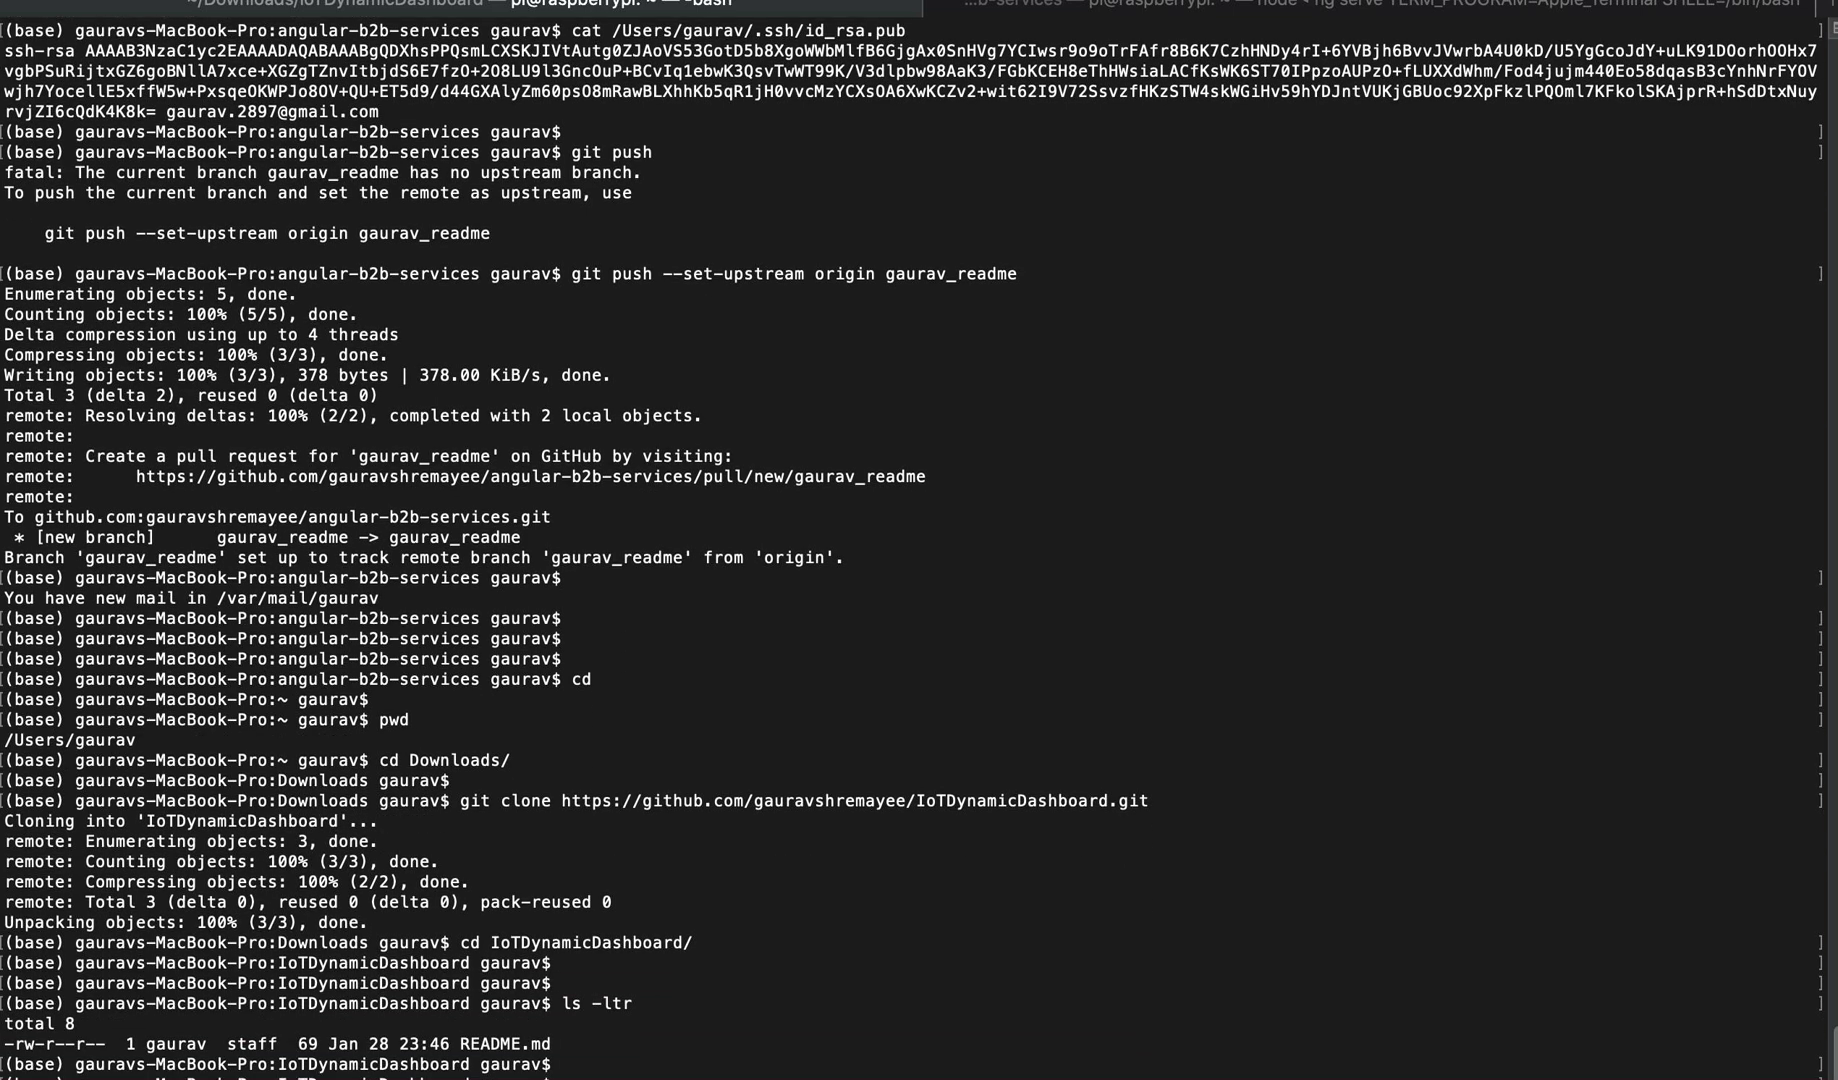
text(git status)
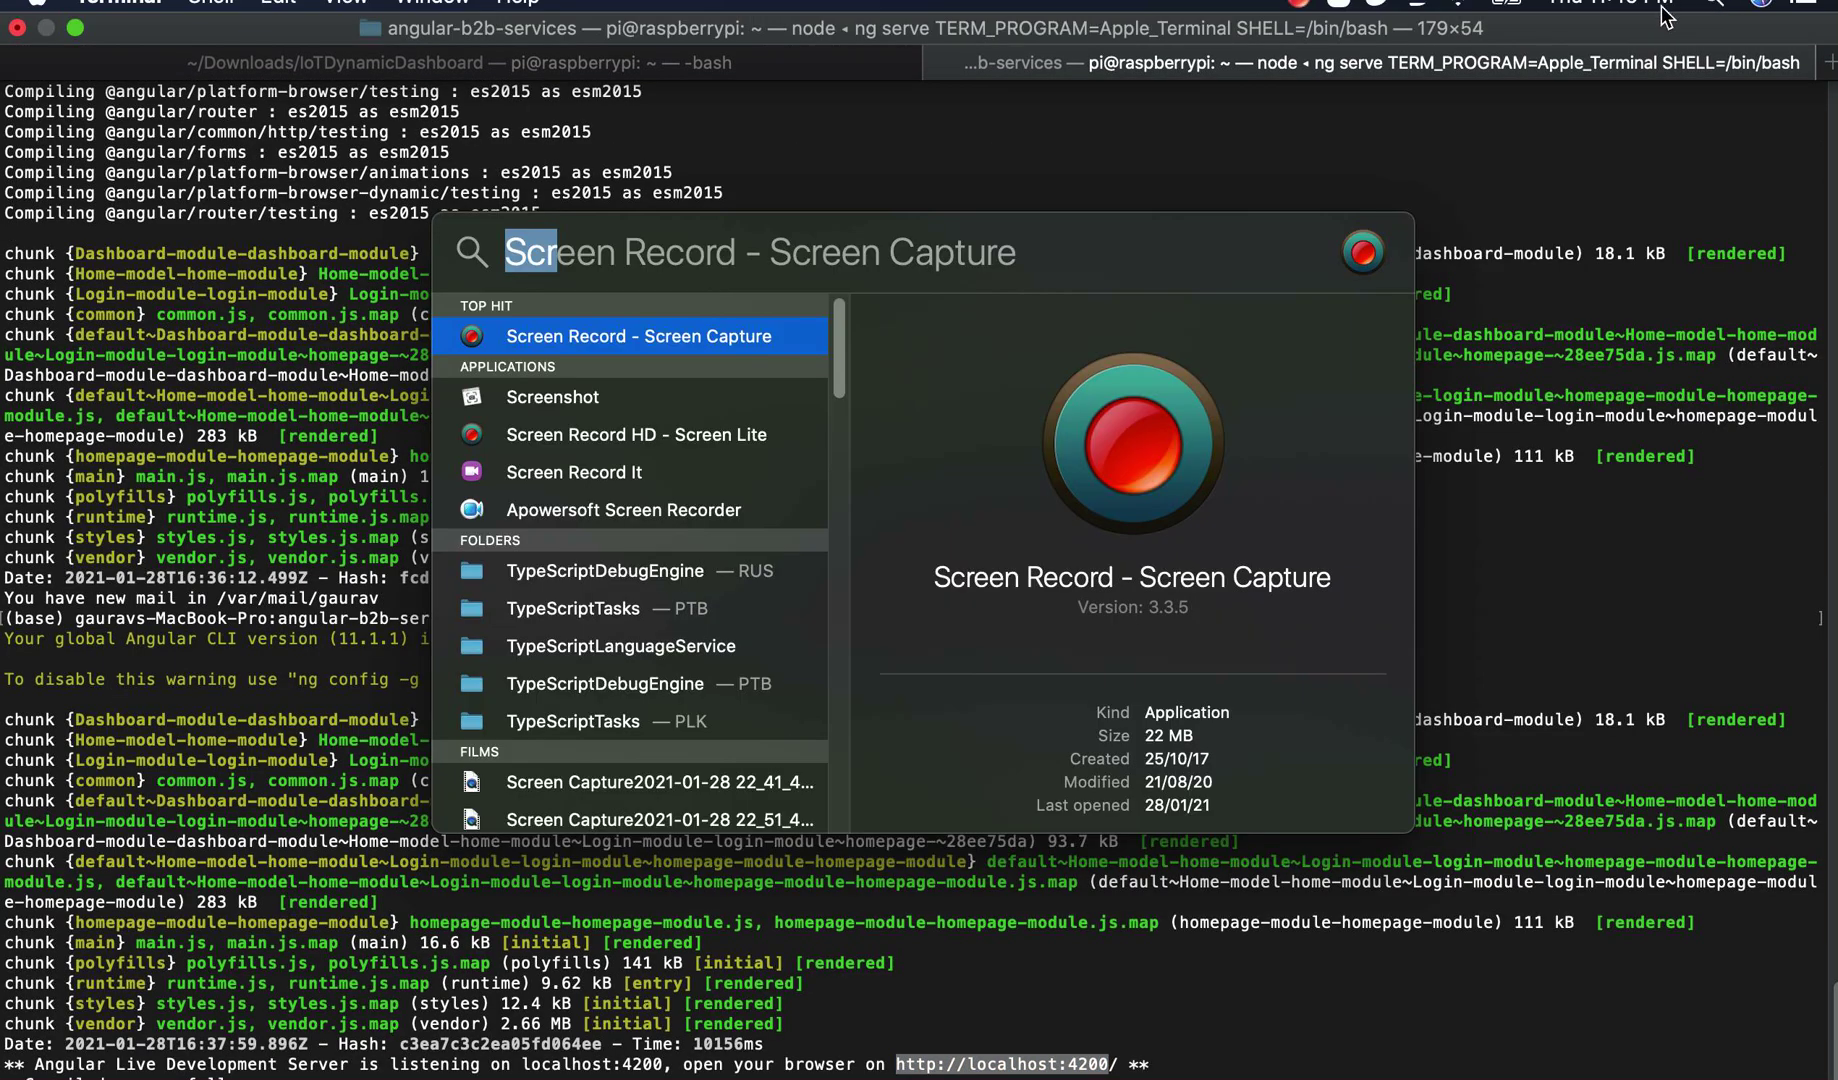
- Launch VS Code and start Clone Repository with the fork's IoTDynamicDashboard.git URL
text(VS)
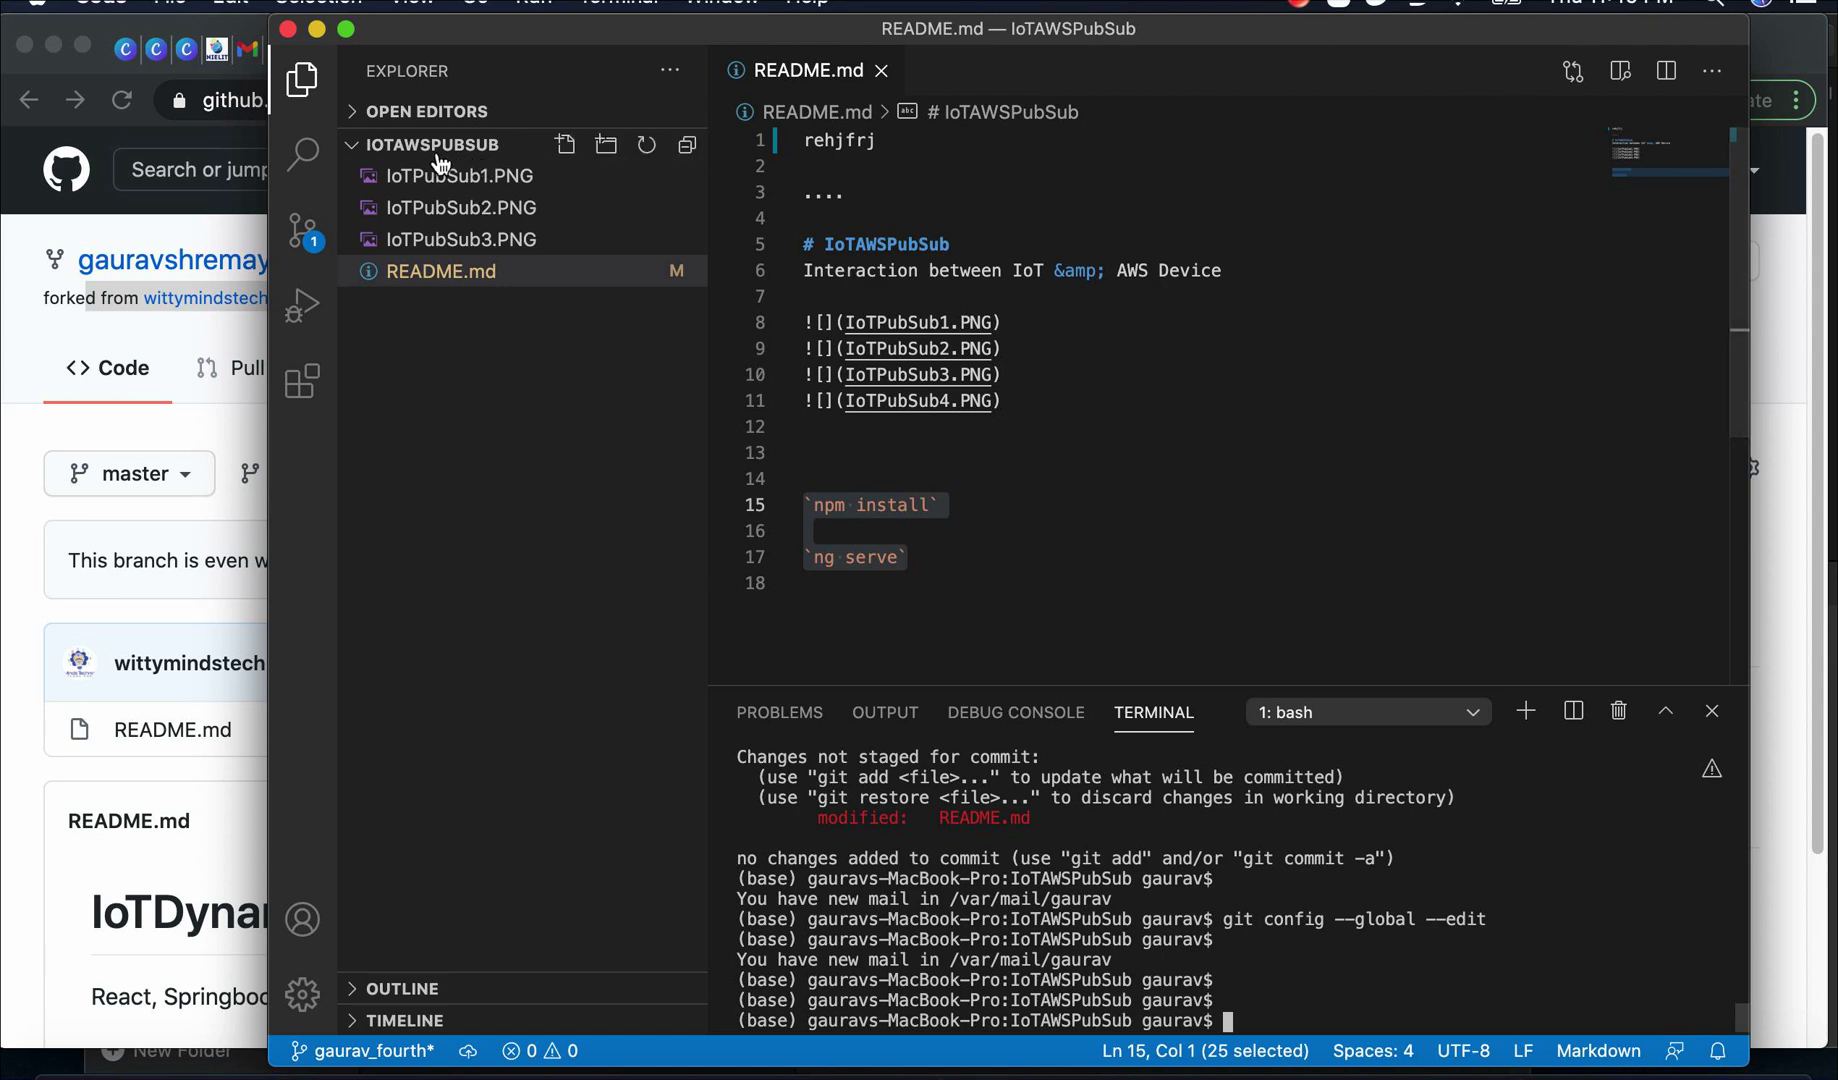
mouse_move(328, 132)
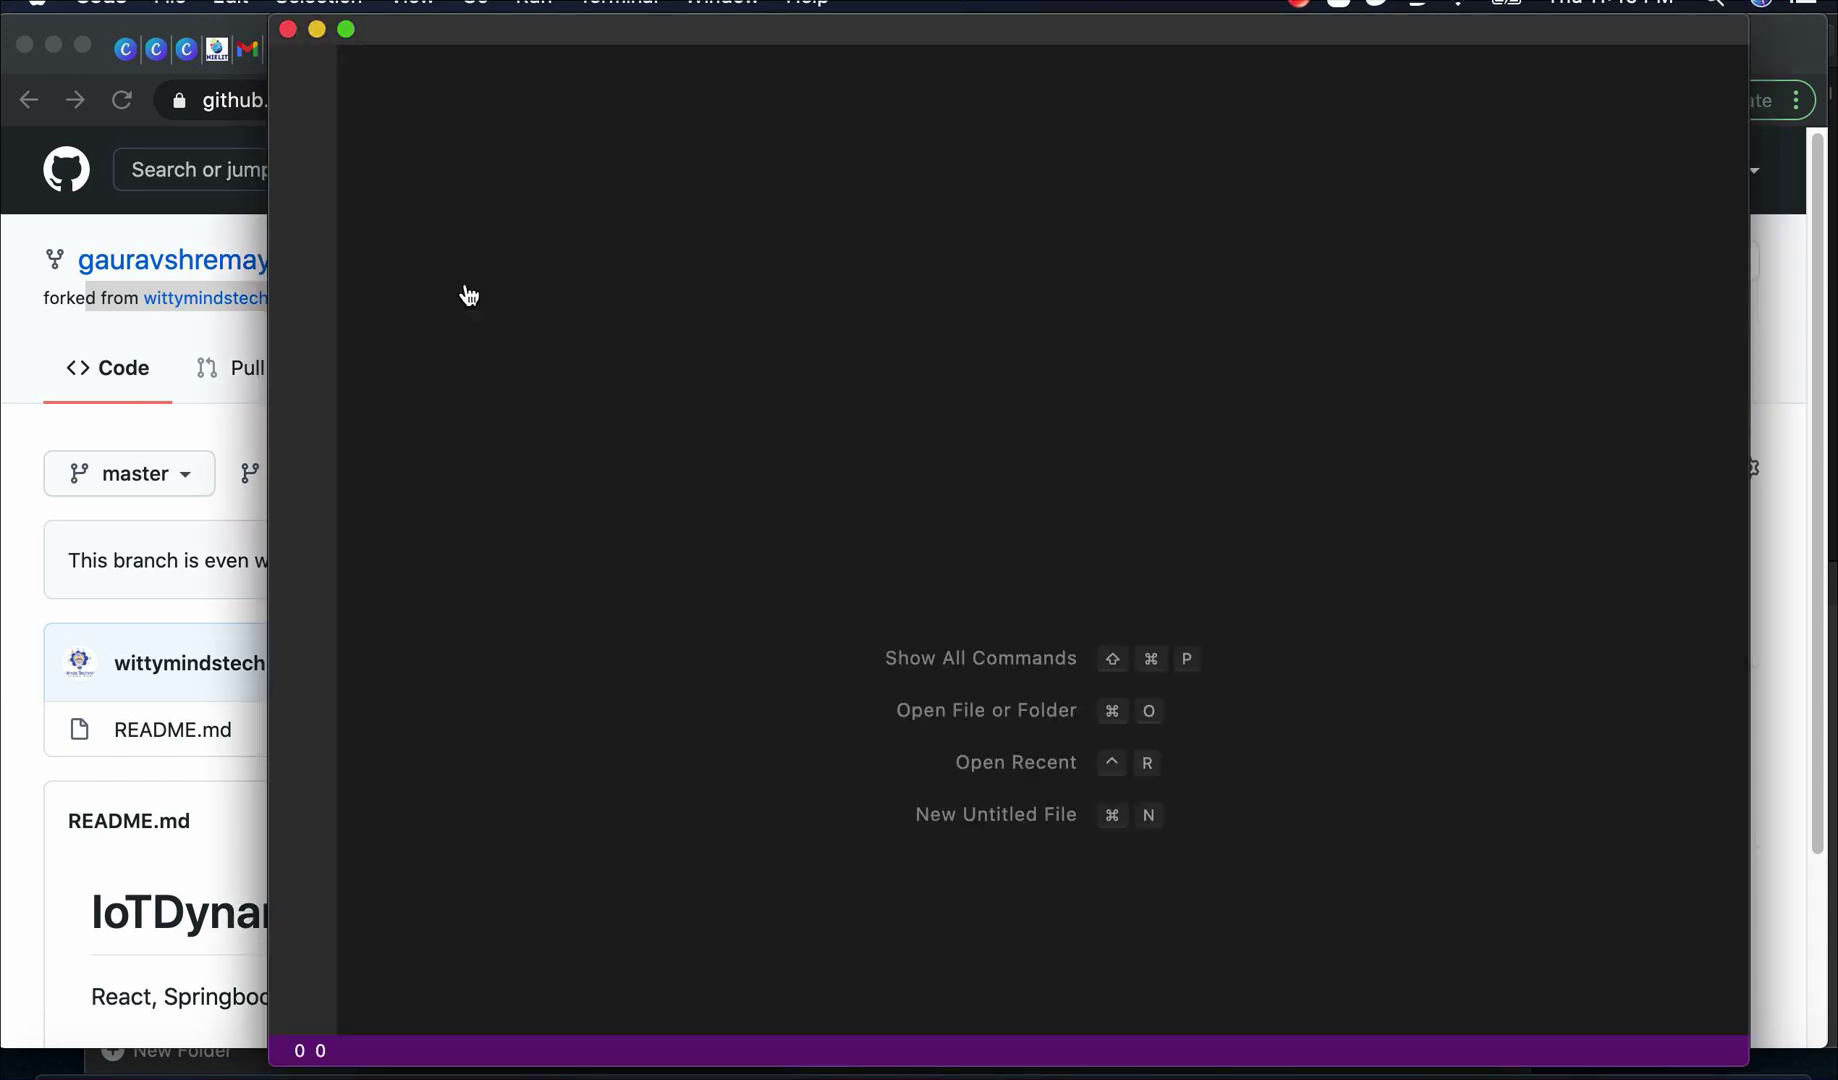
click(302, 232)
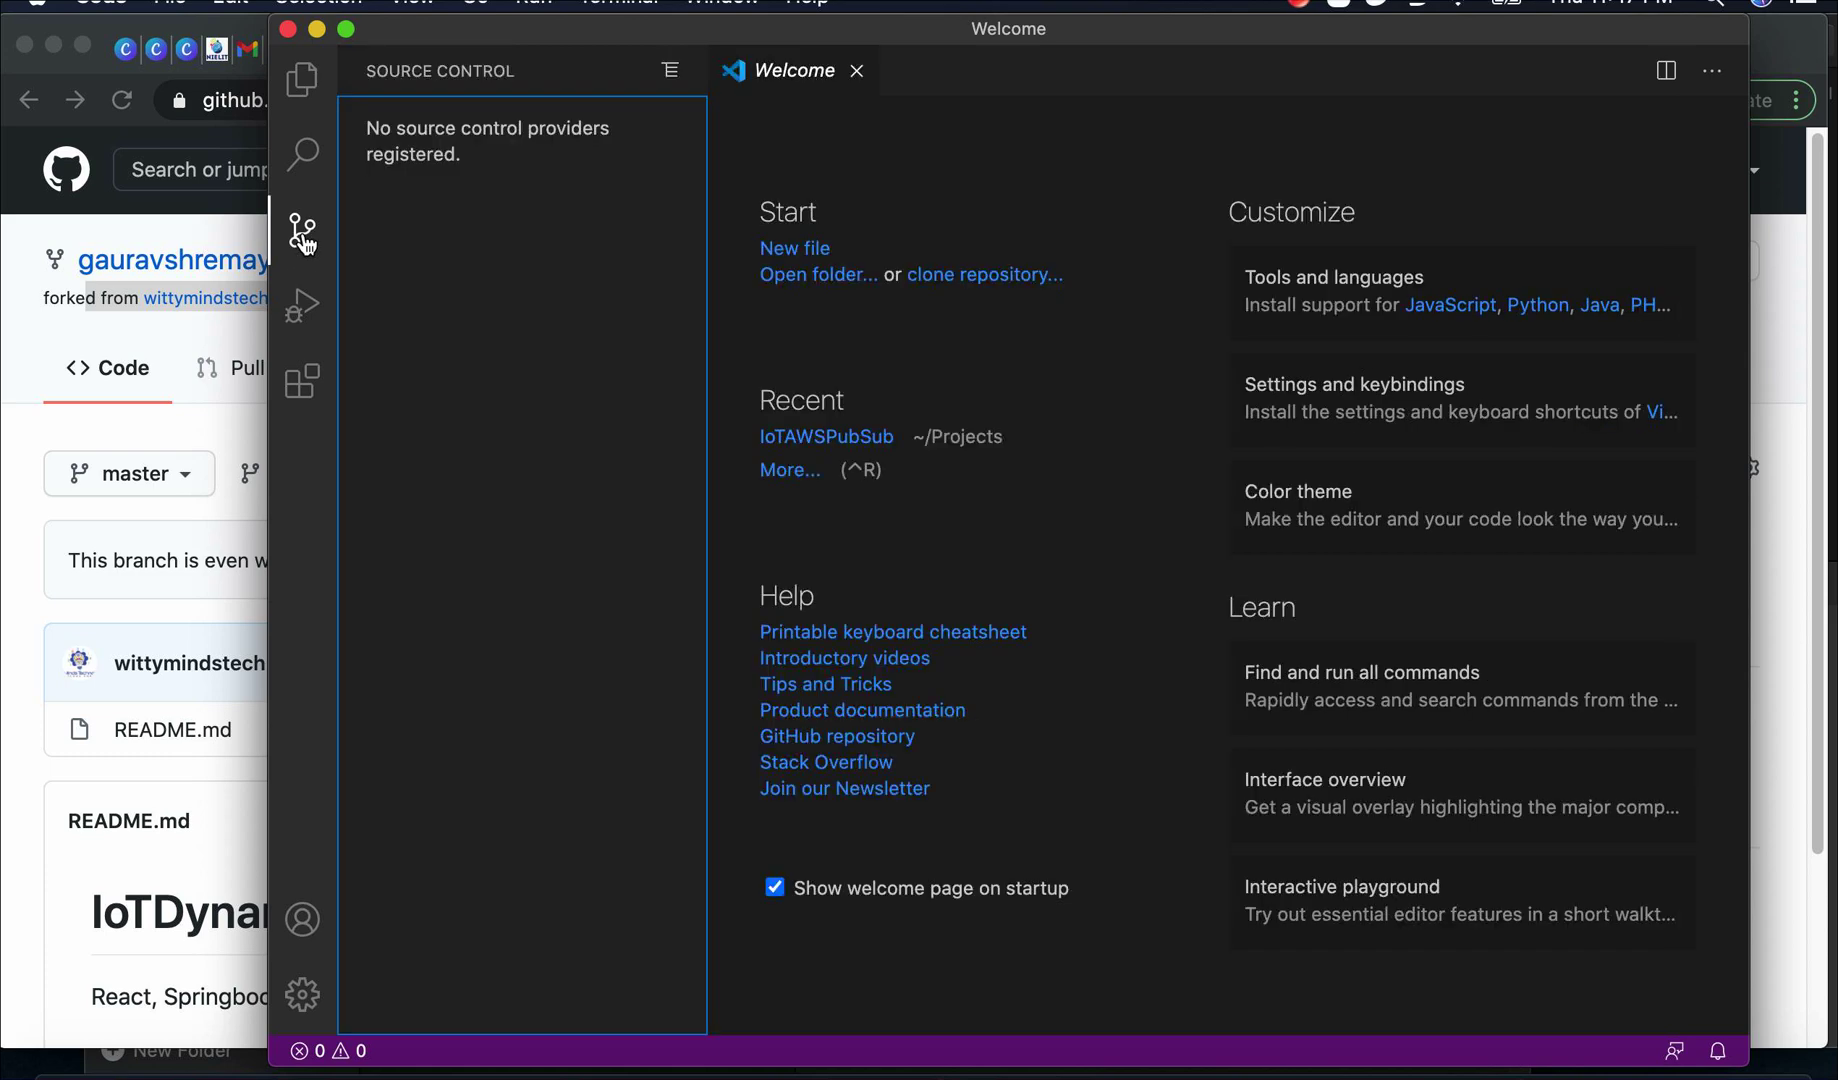
click(302, 230)
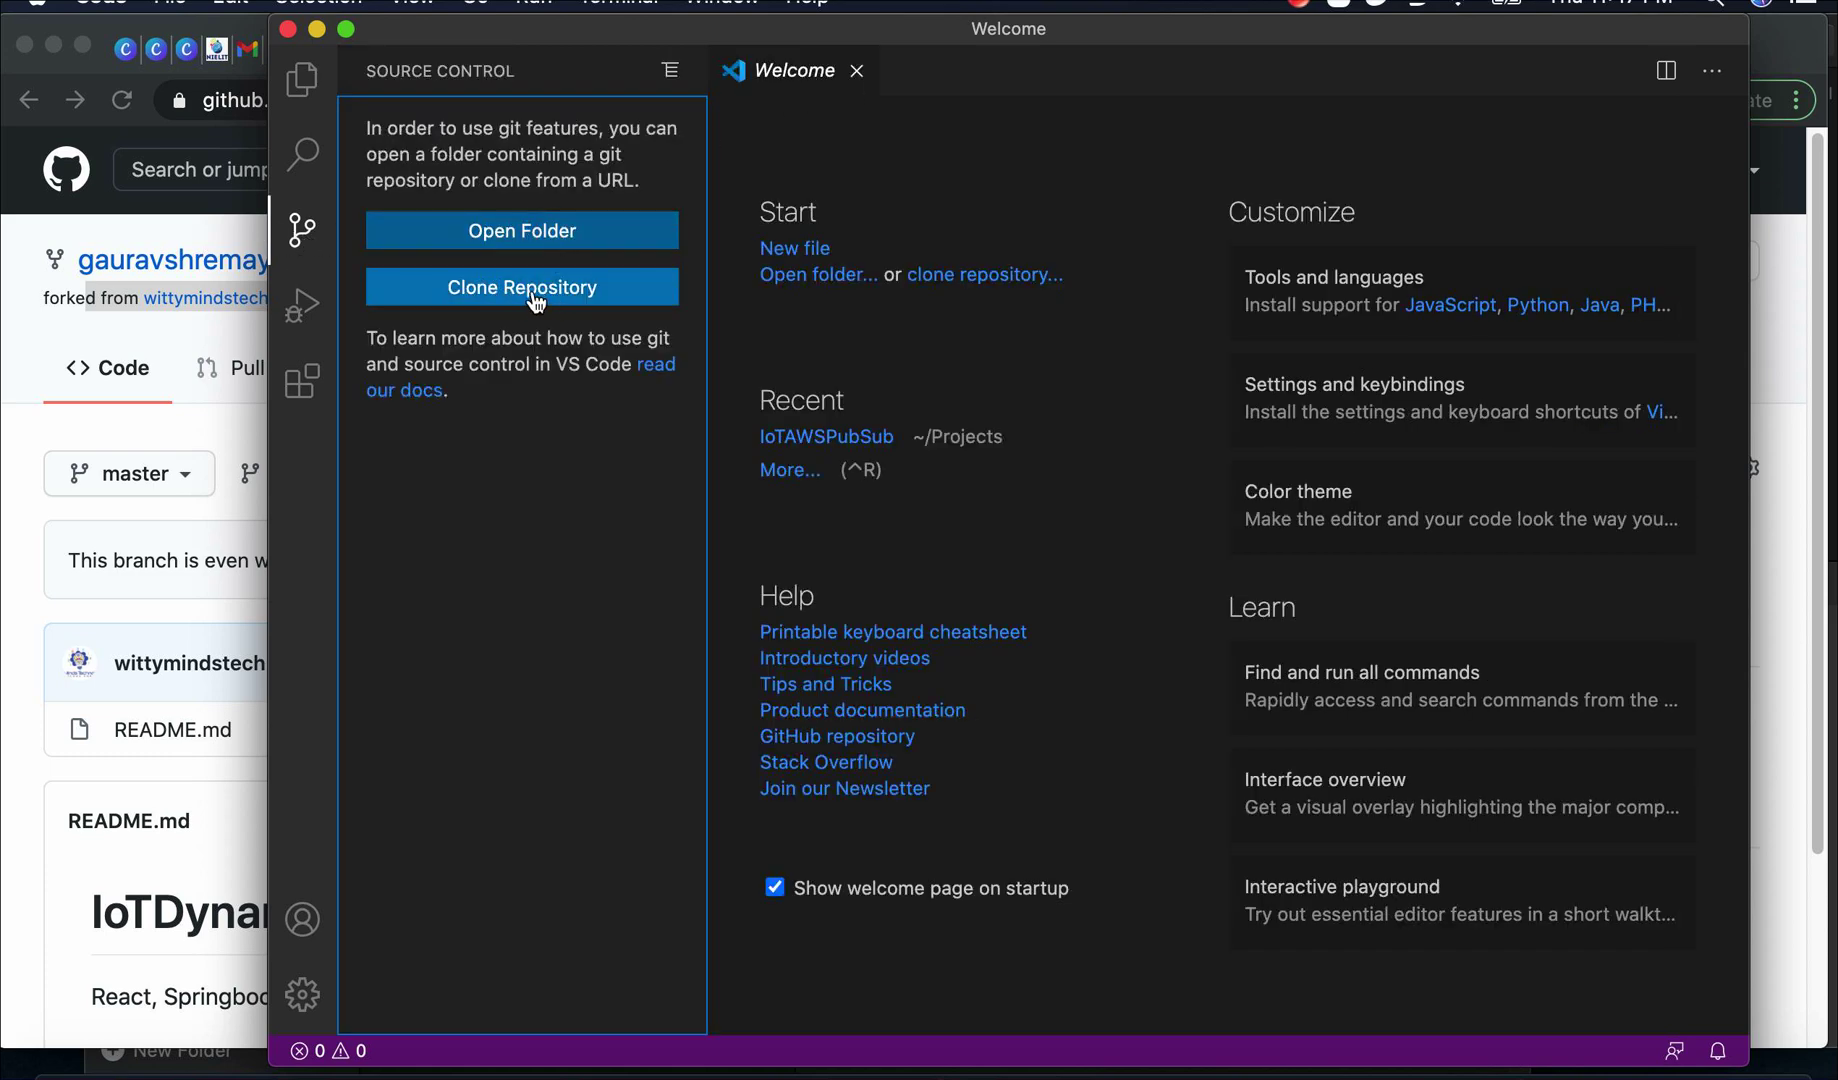
mouse_move(522, 230)
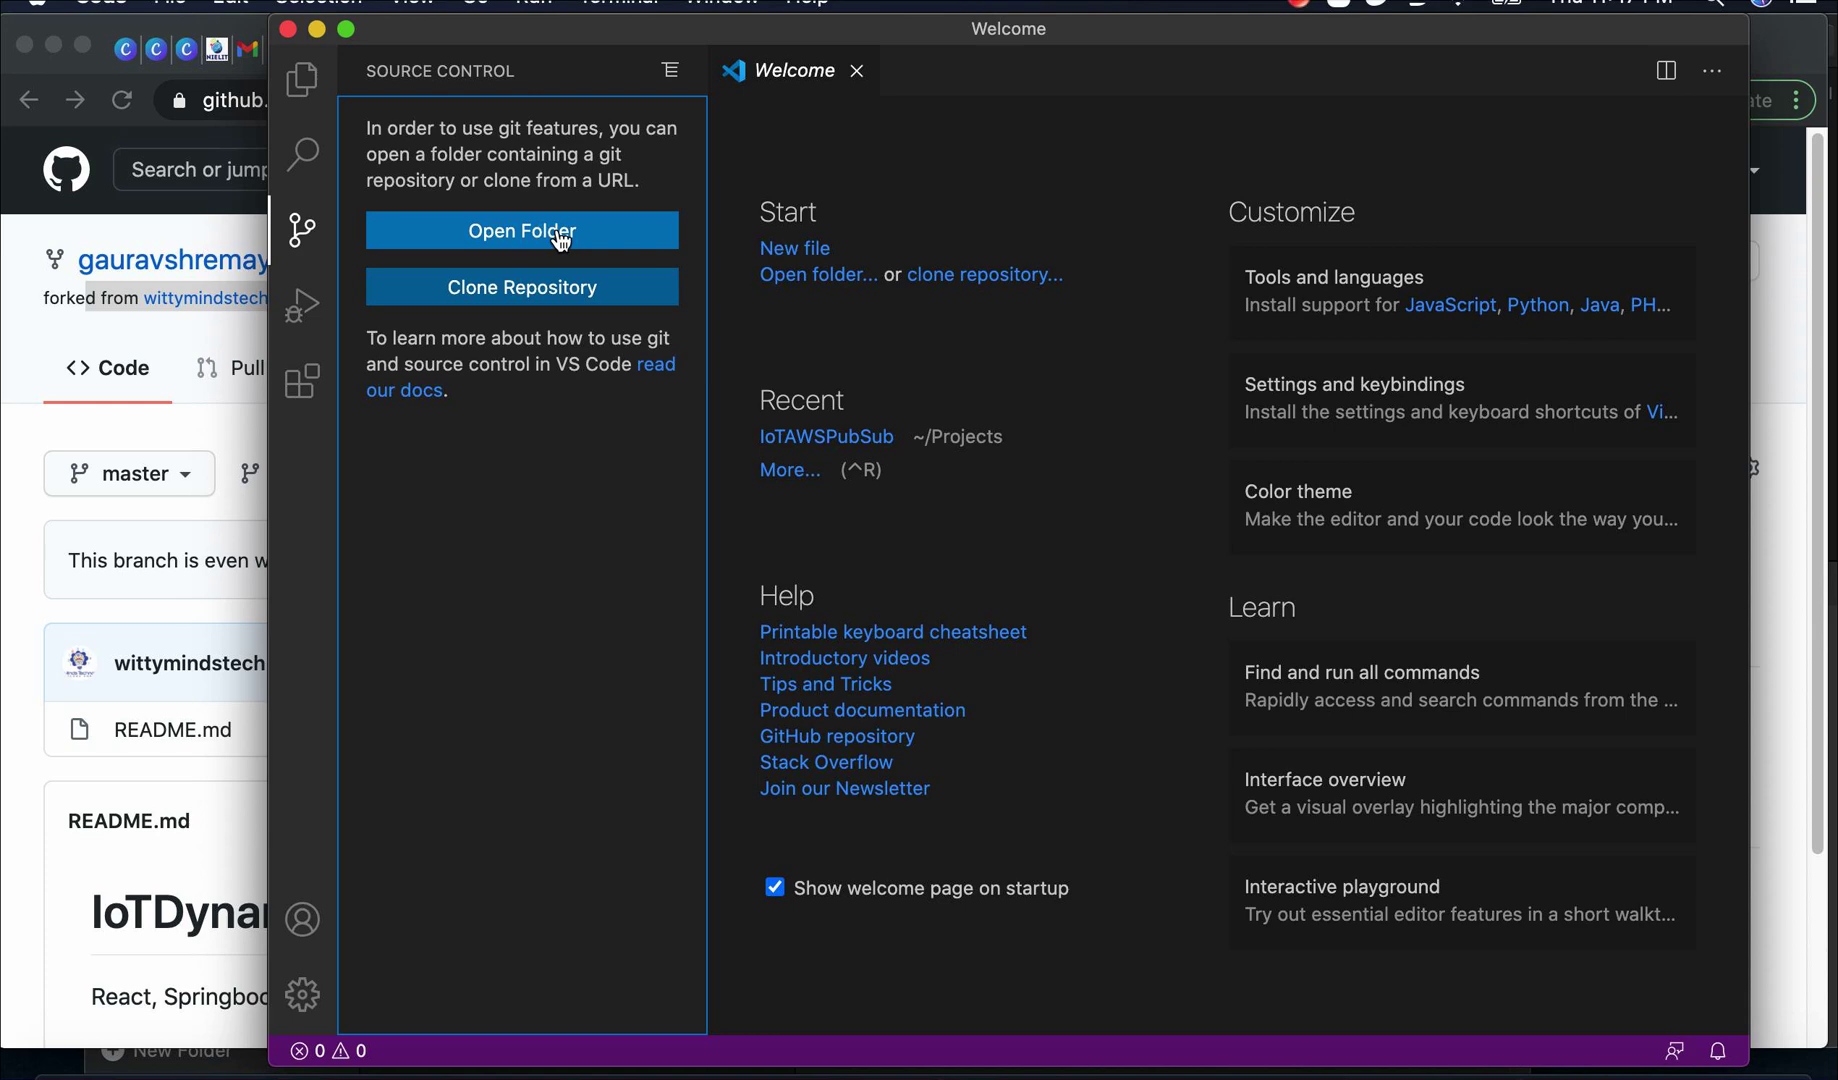
click(522, 288)
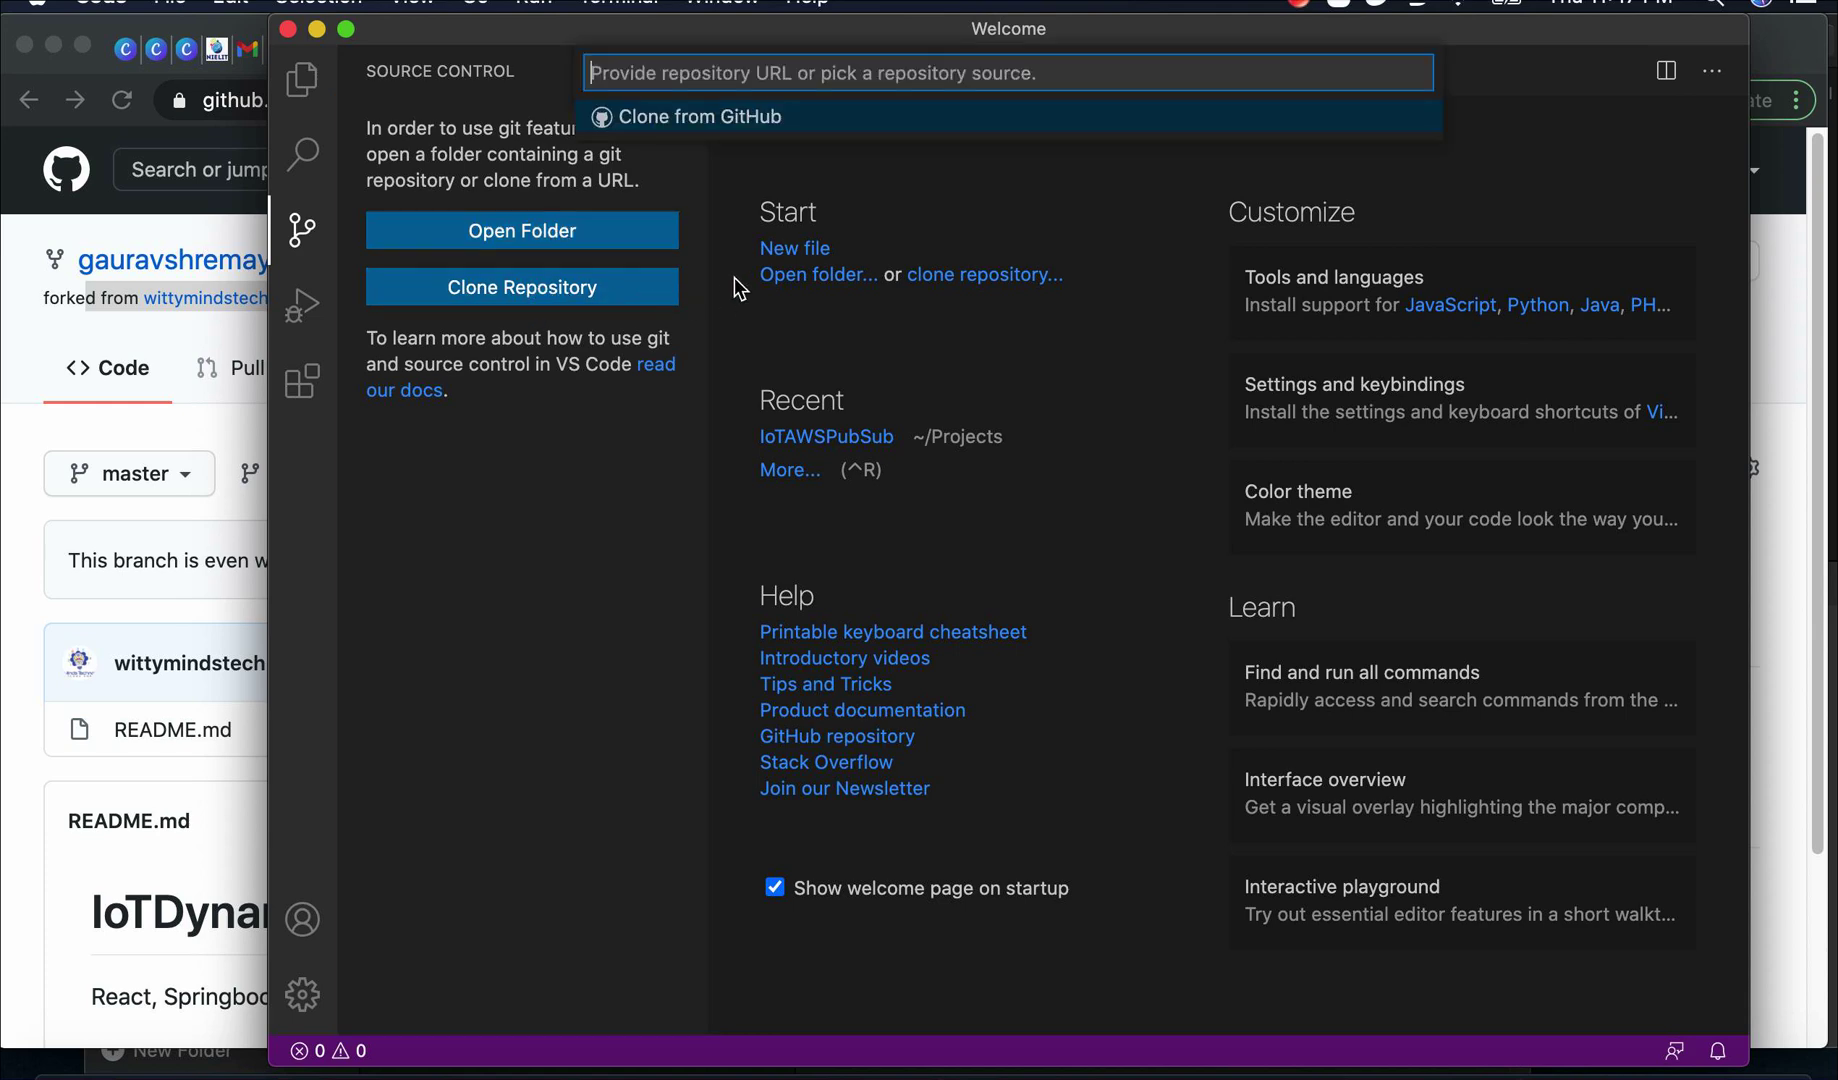
text(https://github.com/gauravshremayee/IoTDynamicDashboard.git)
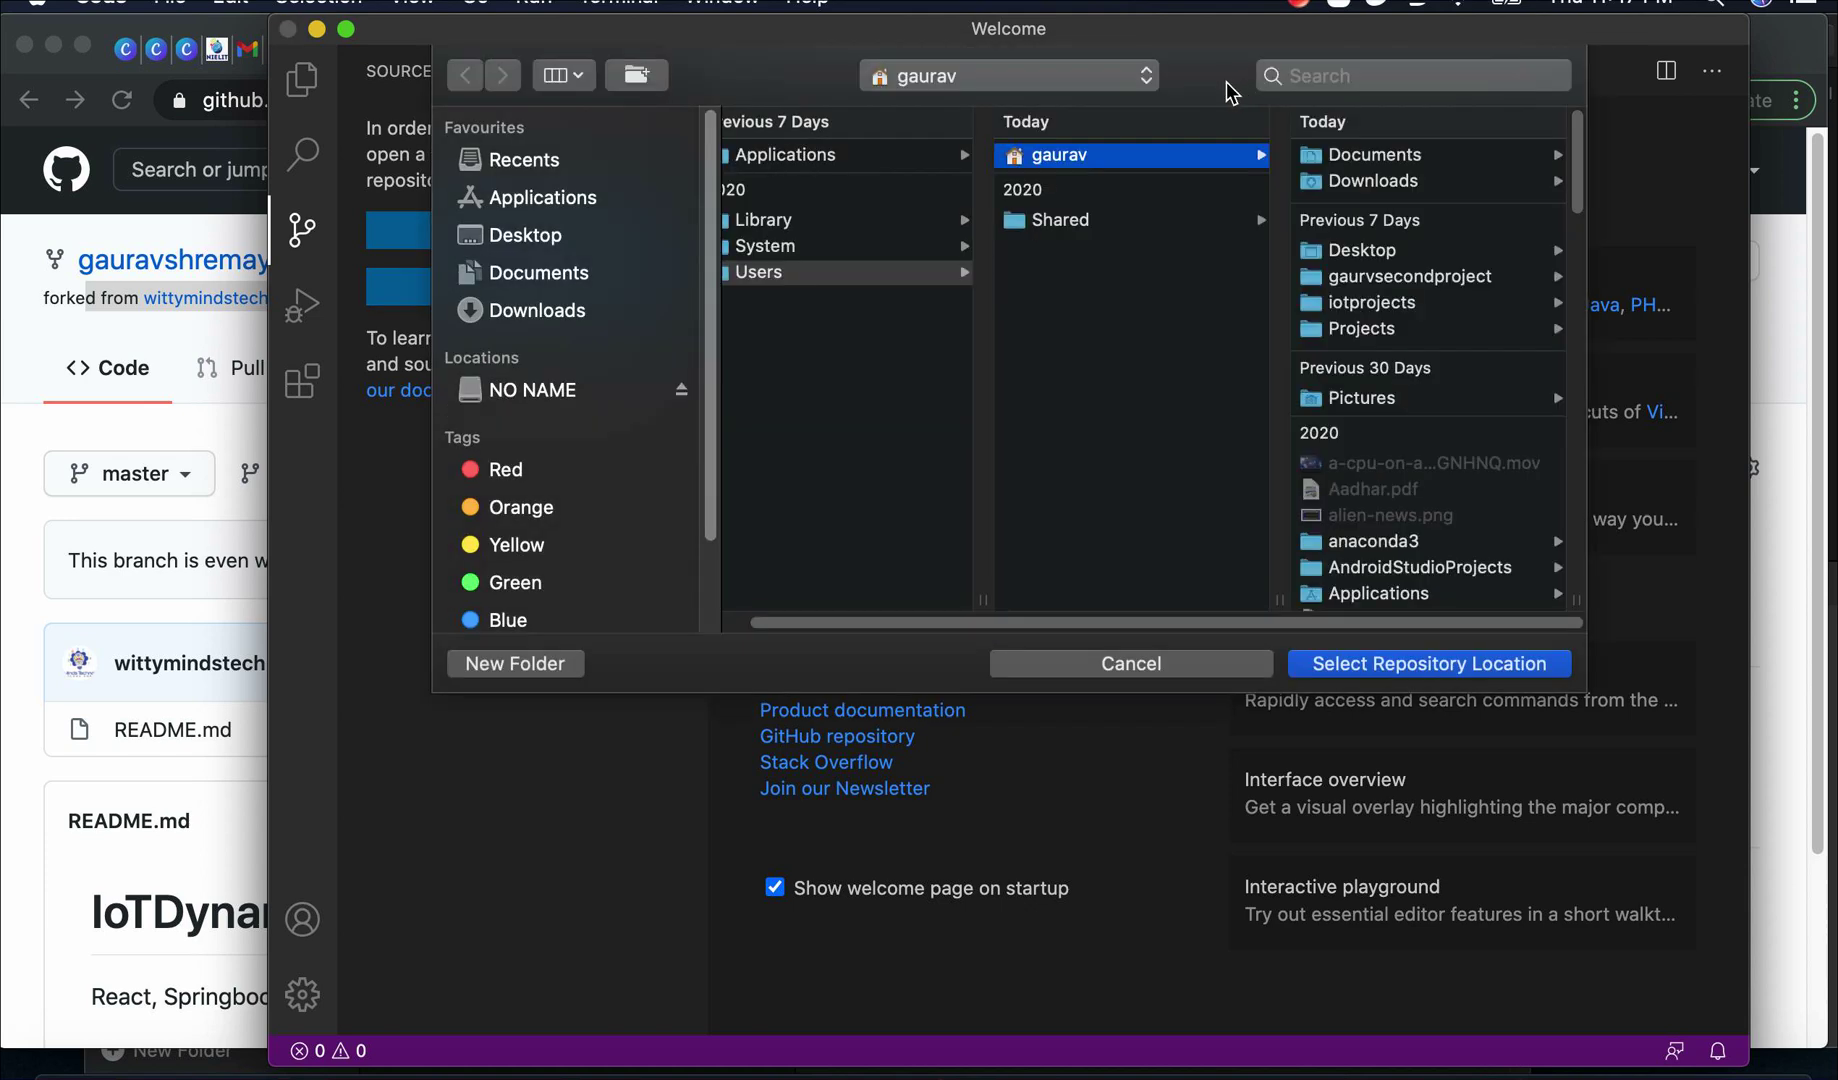
mouse_move(1310, 206)
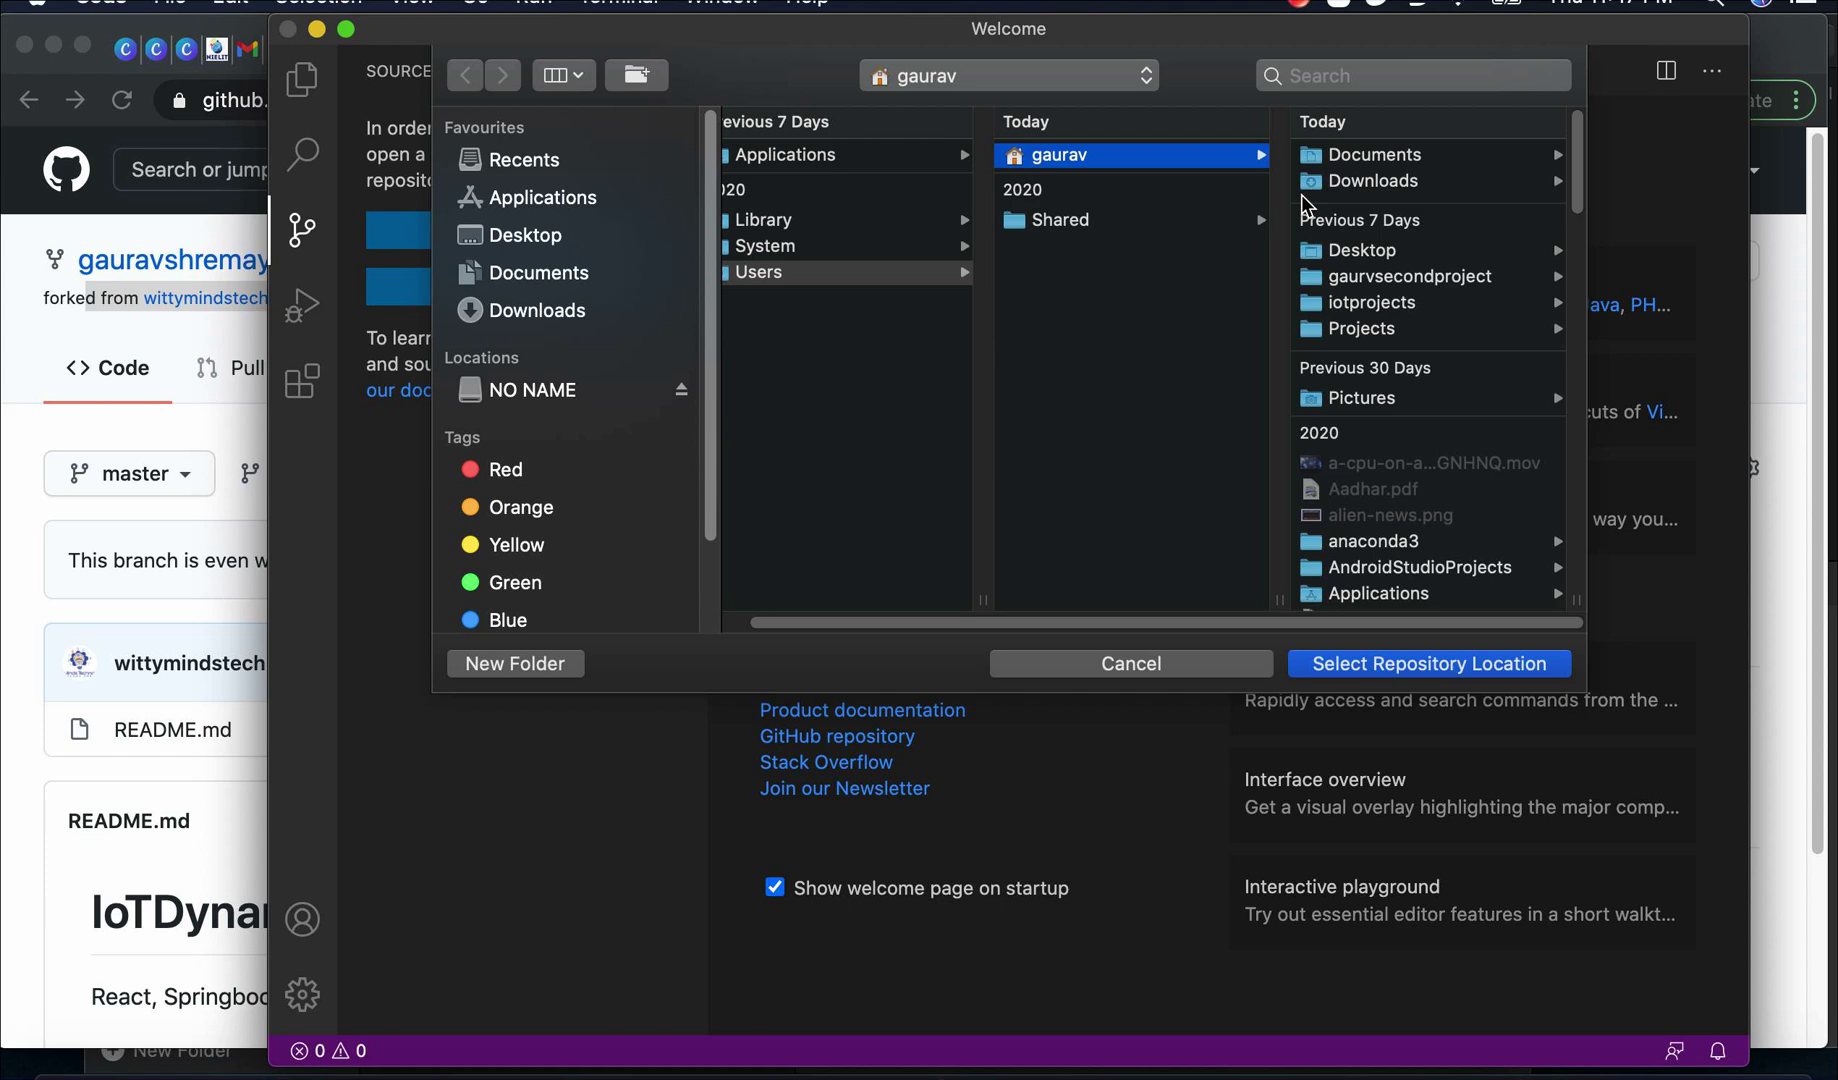
mouse_move(1106, 204)
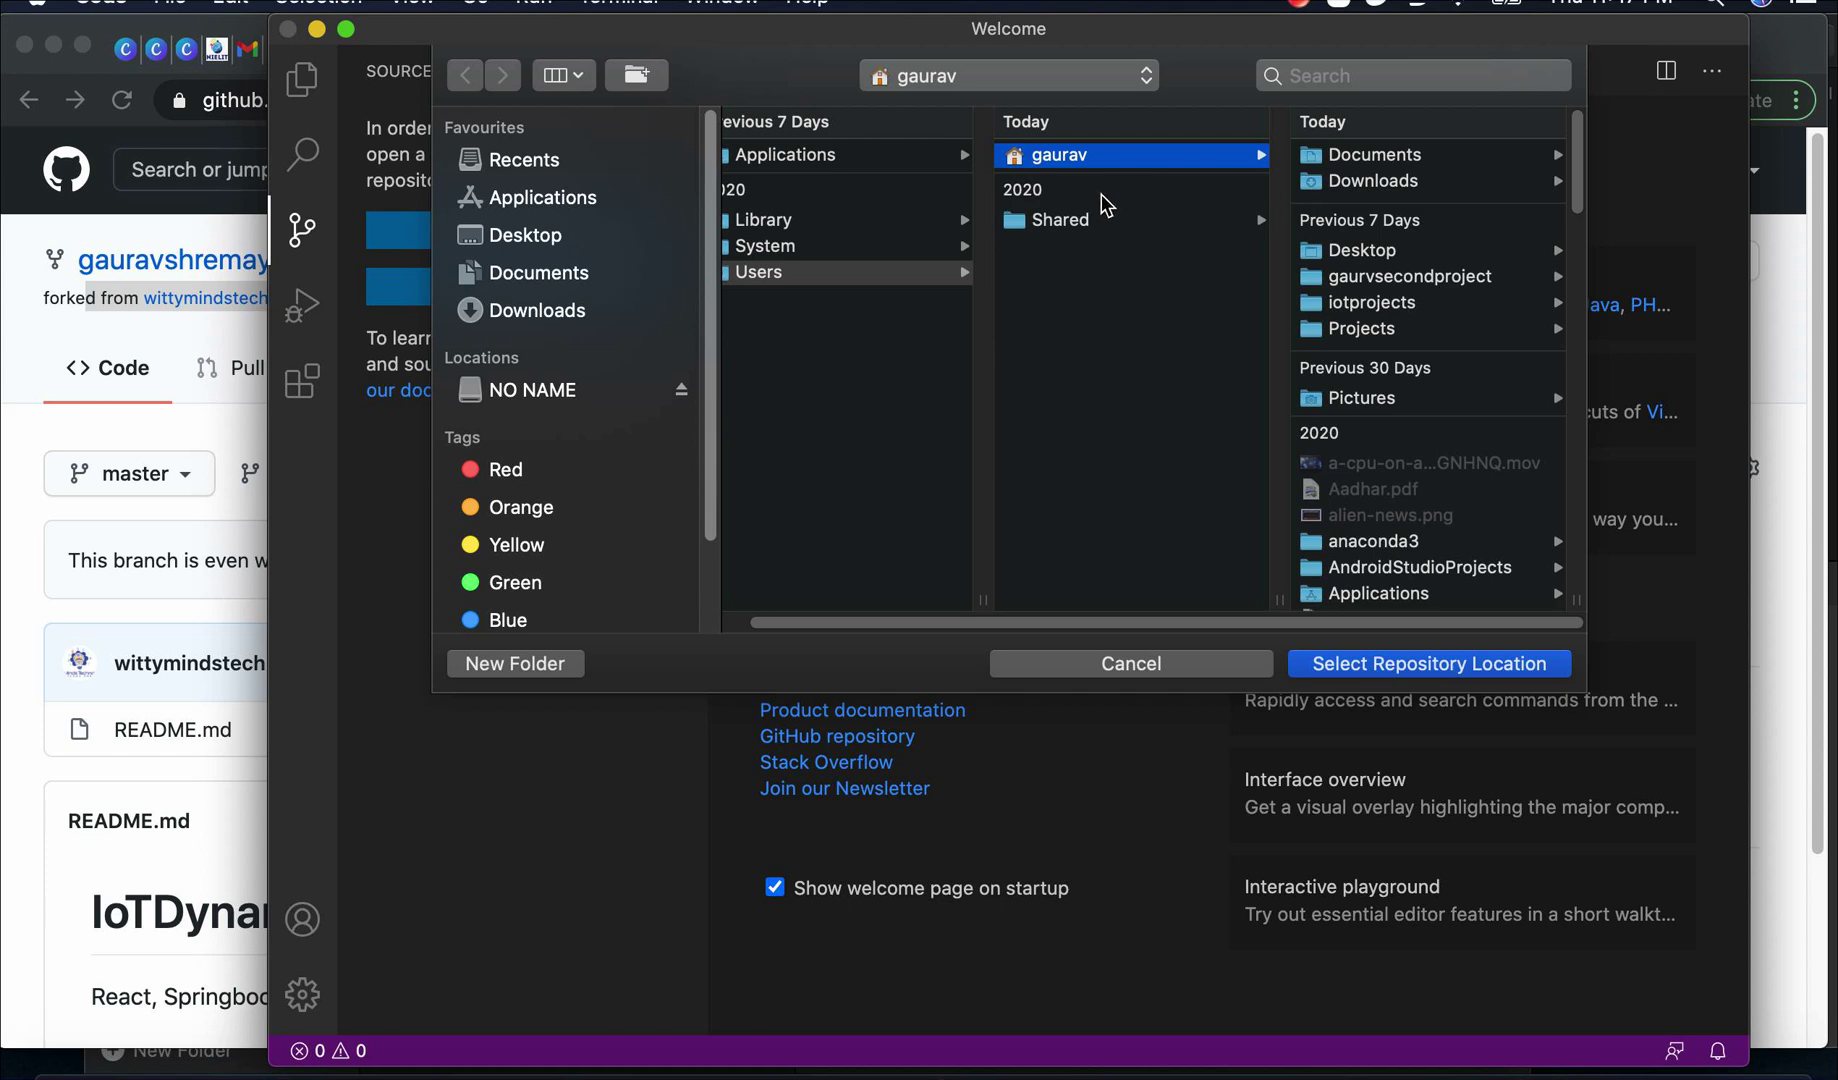
mouse_move(1050, 376)
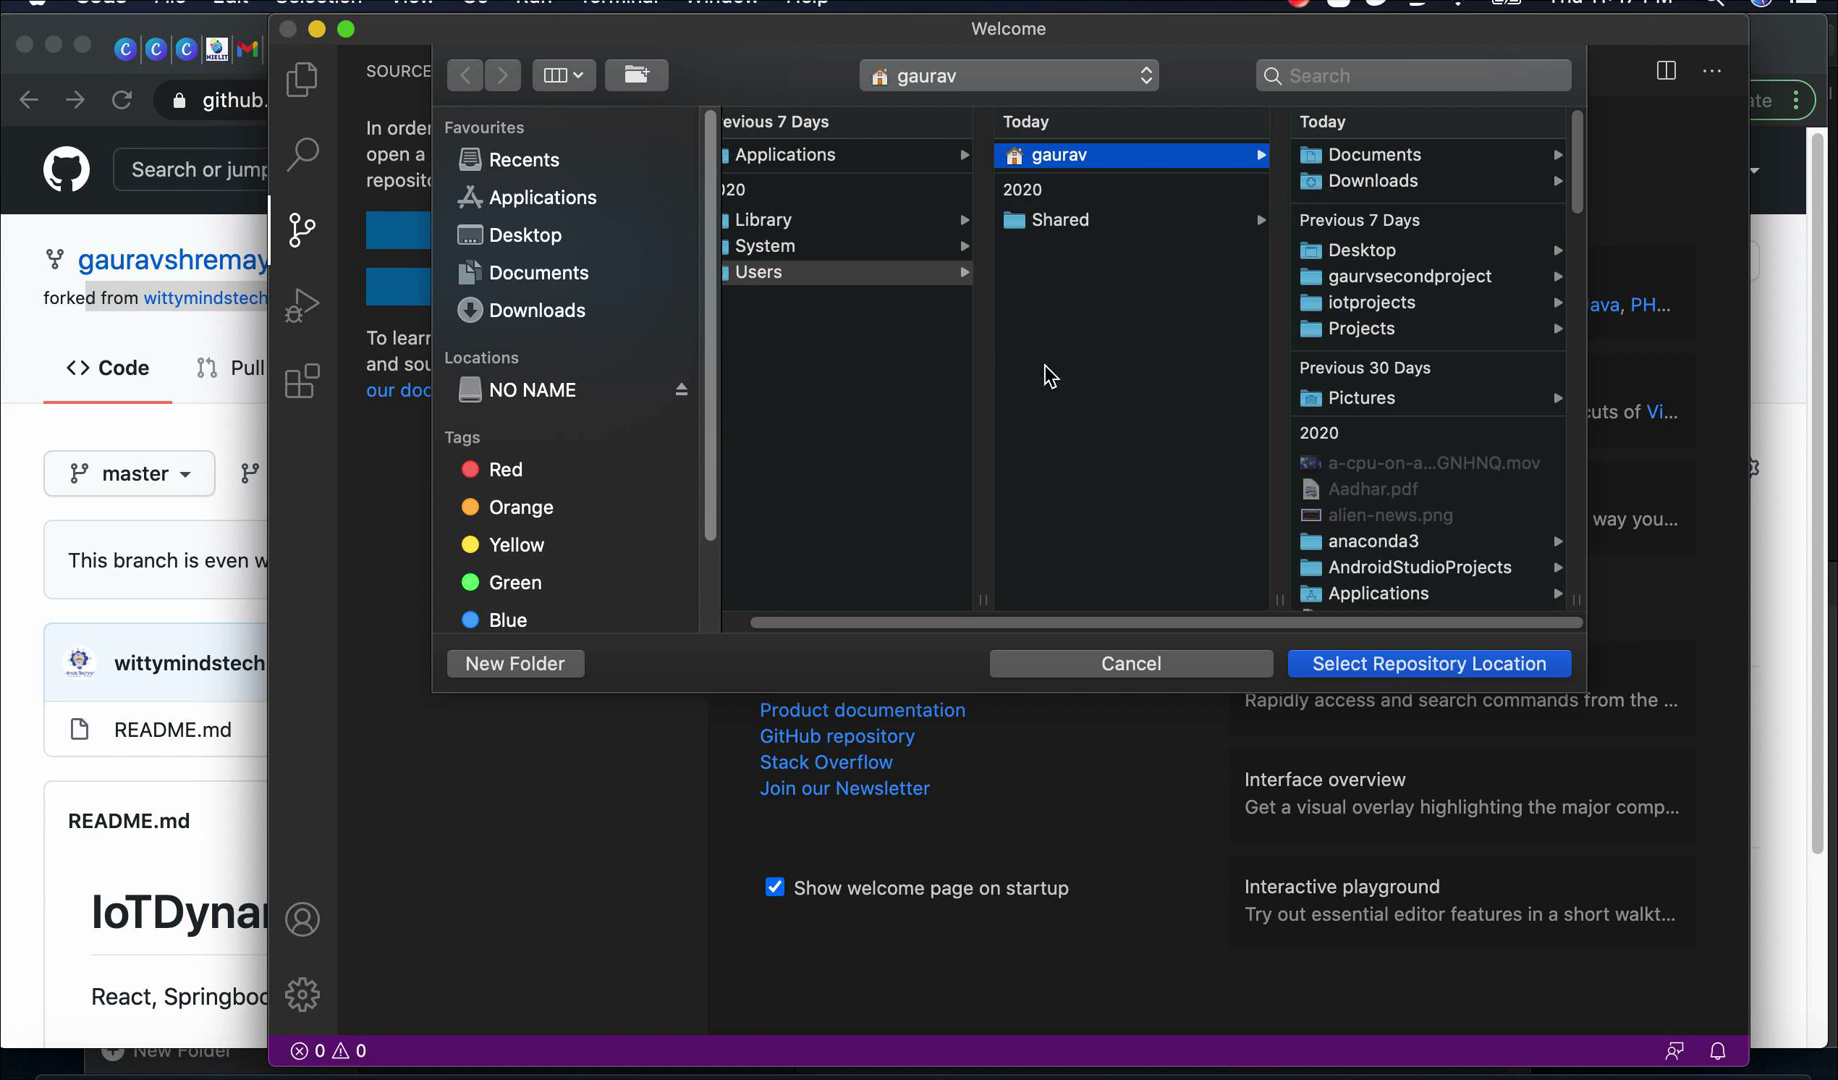
mouse_move(1184, 294)
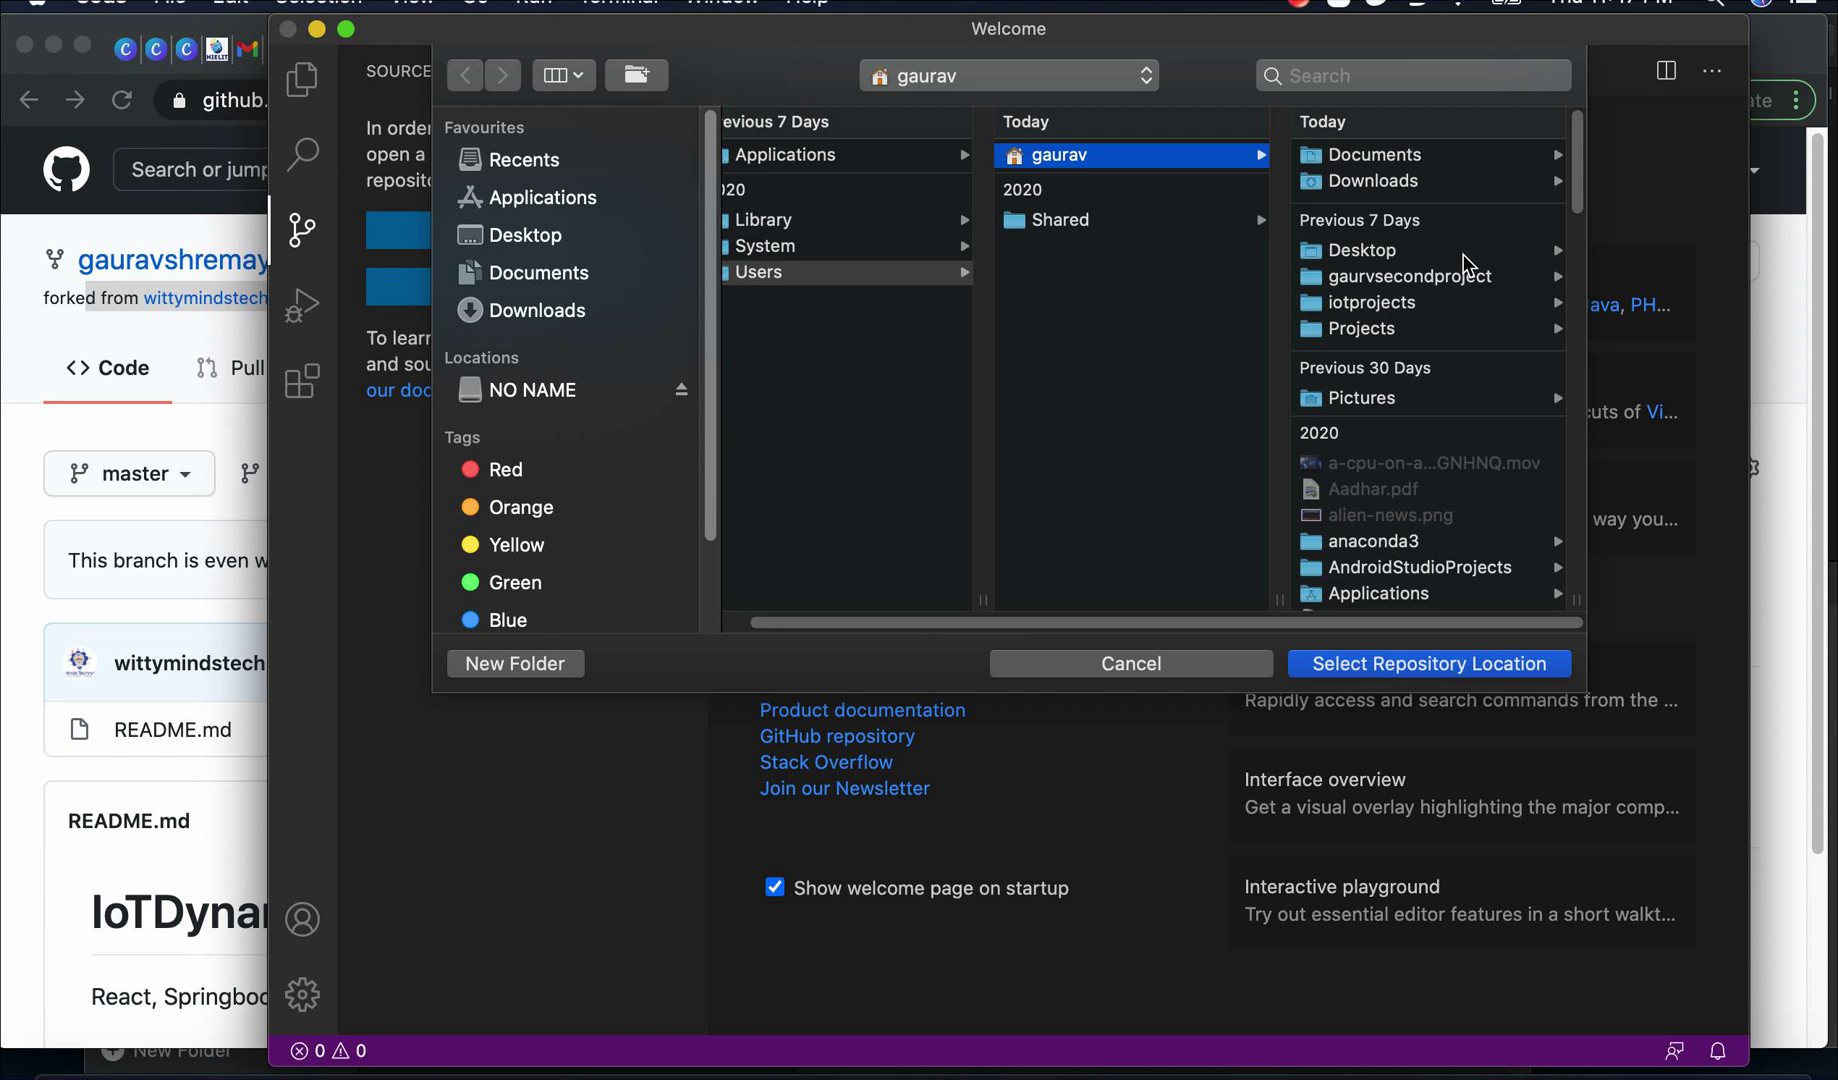
- Choose Desktop as the clone location and open the freshly cloned repository
click(1066, 250)
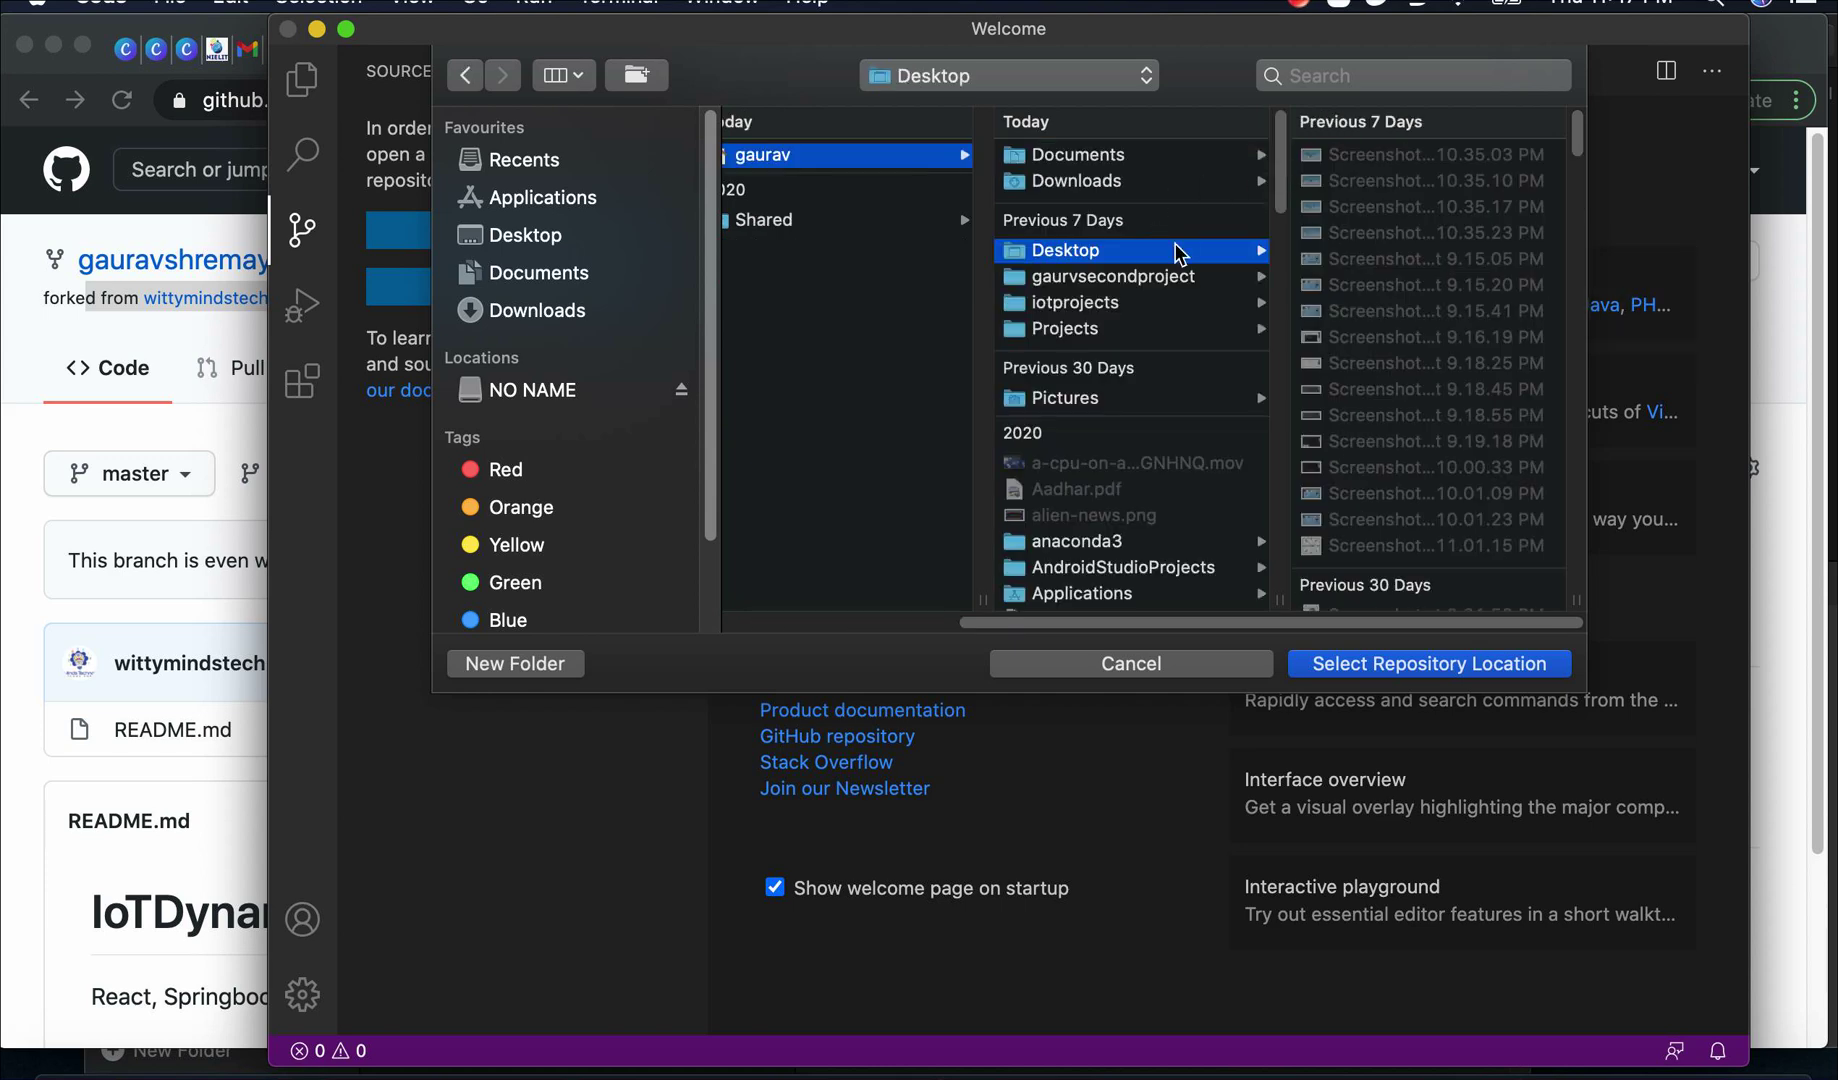
mouse_move(1458, 680)
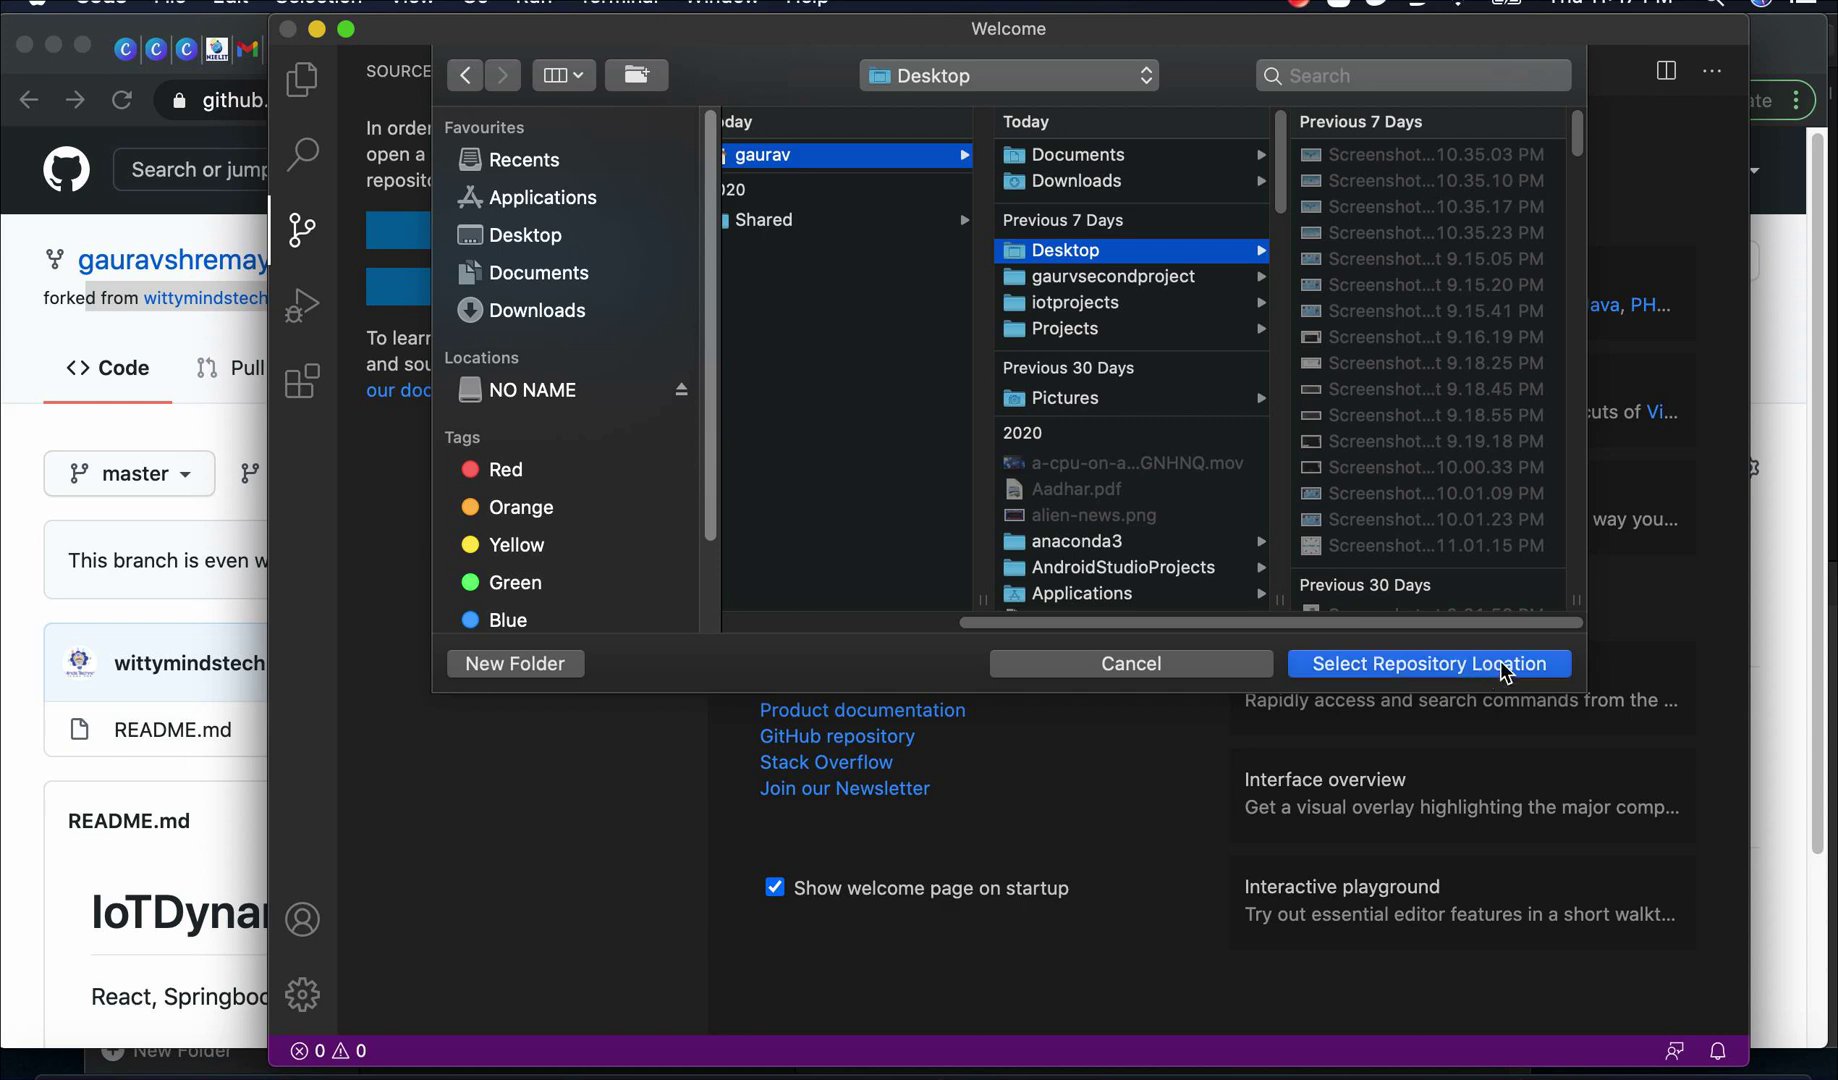
click(1428, 664)
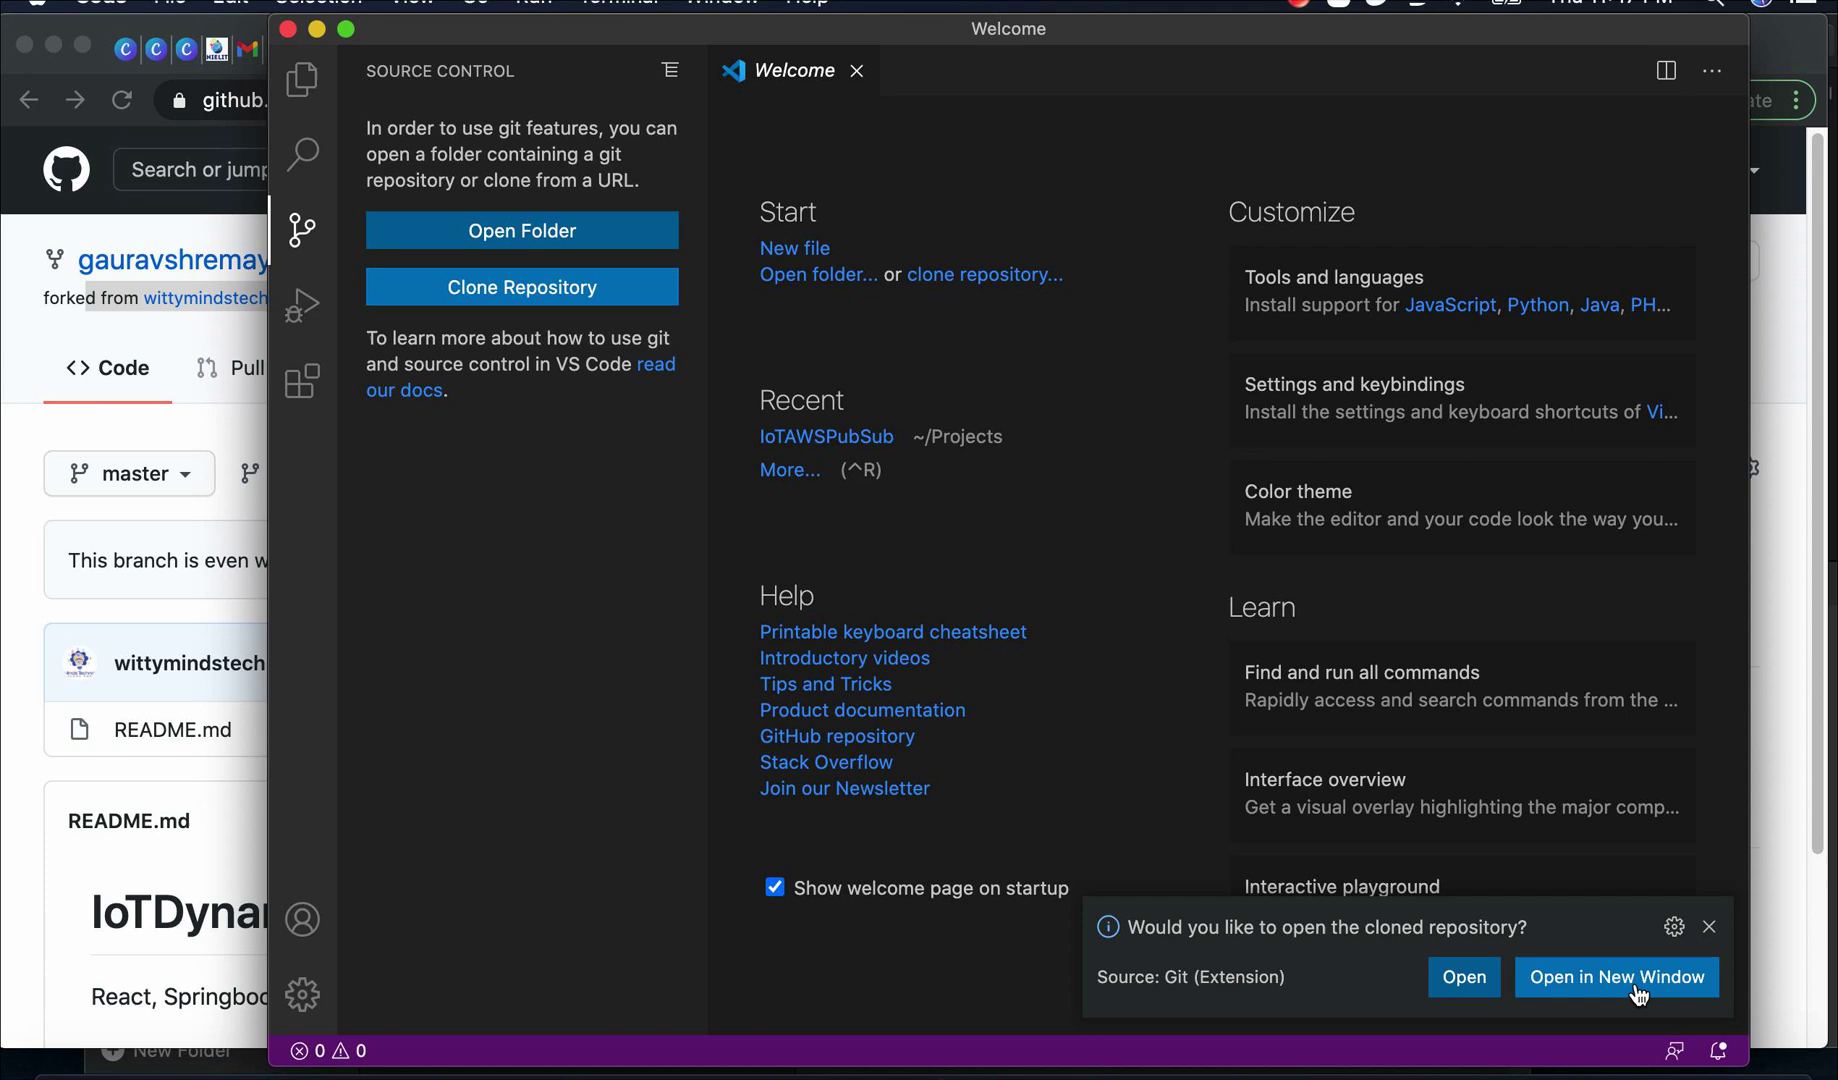
click(1616, 976)
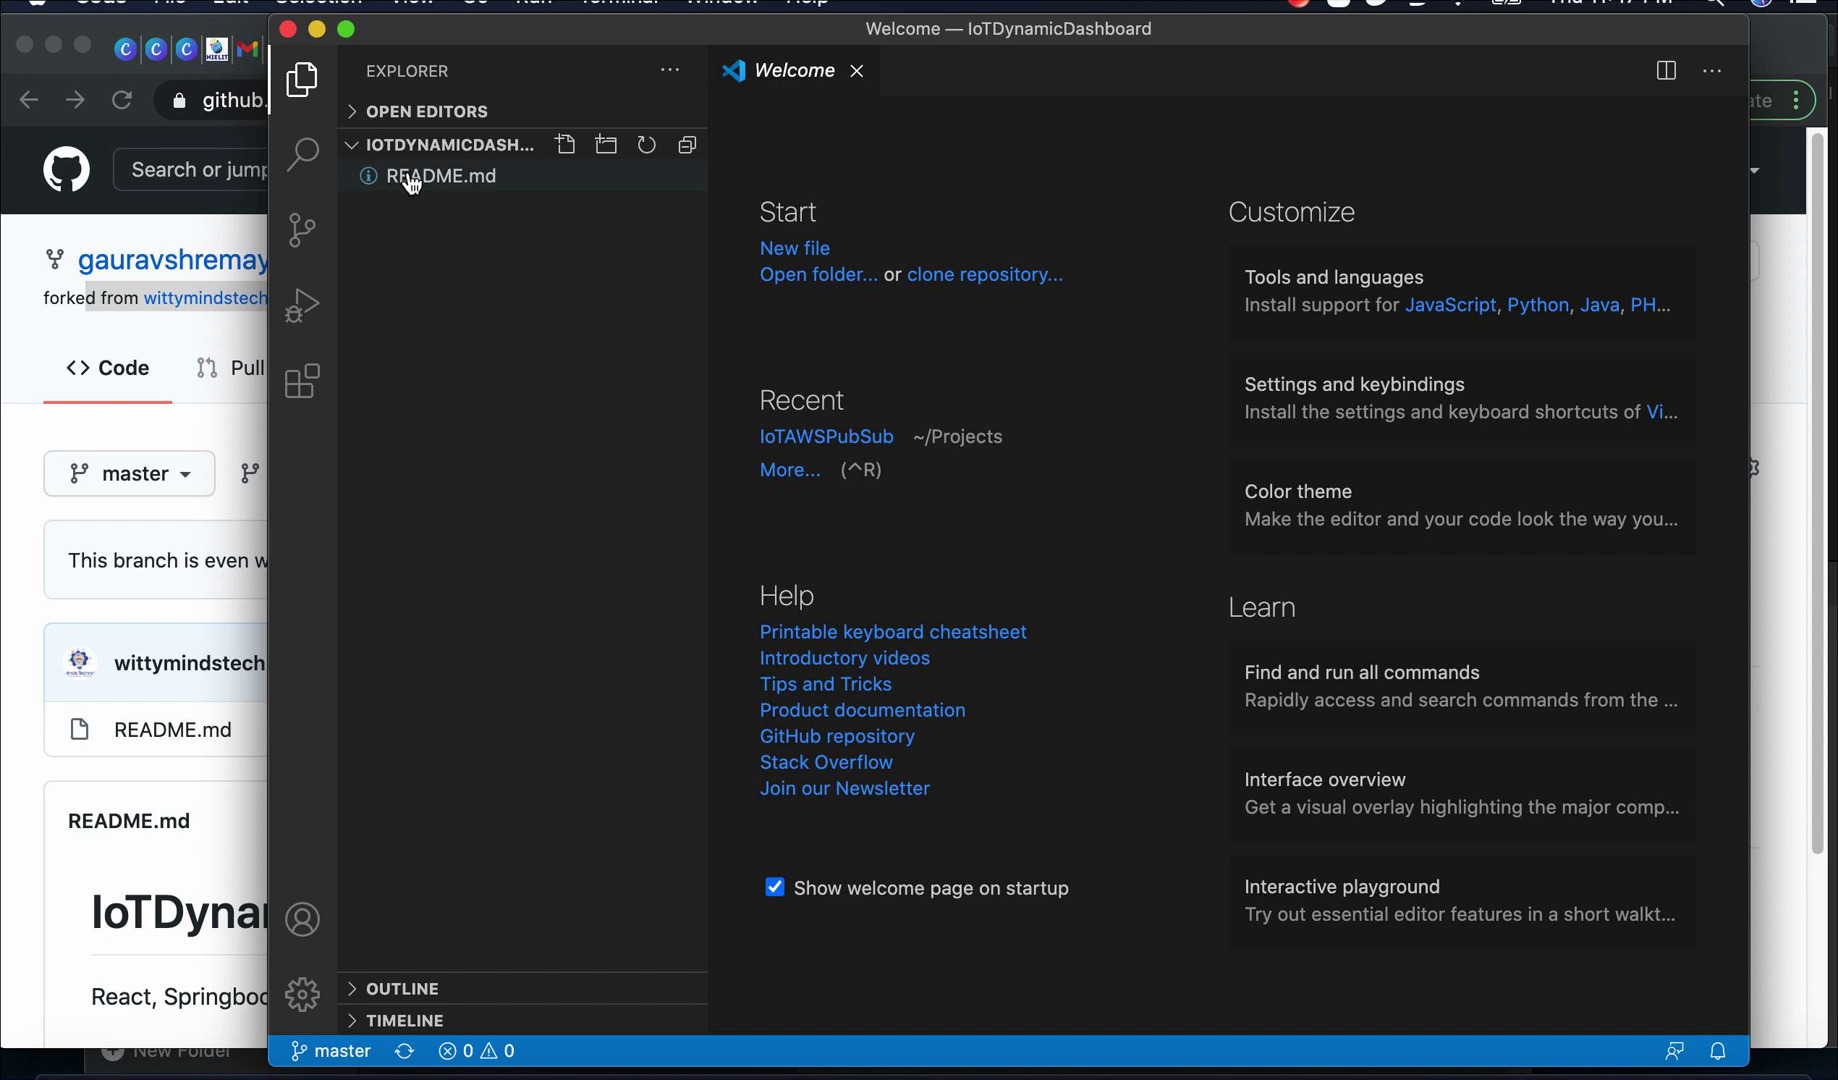
- Show README.md and run pwd and ls in a new integrated terminal to confirm the Desktop clone
double_click(440, 174)
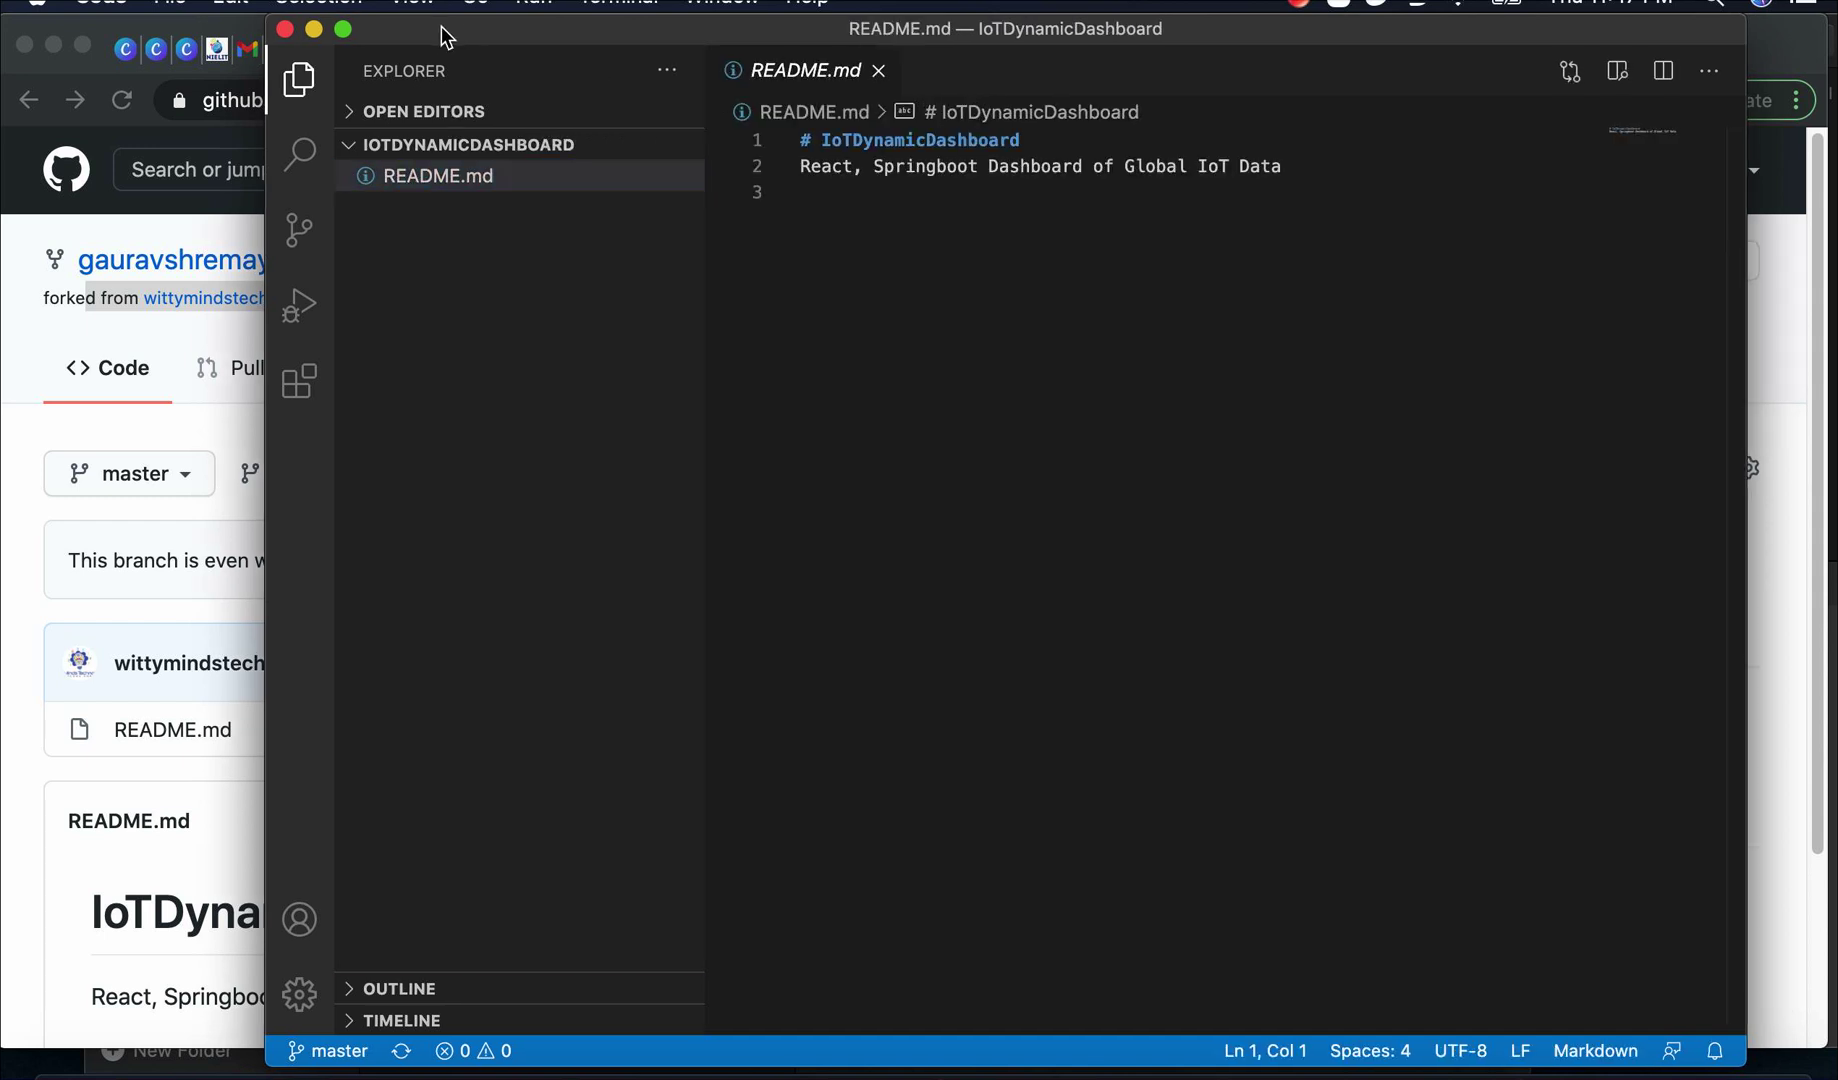
click(618, 2)
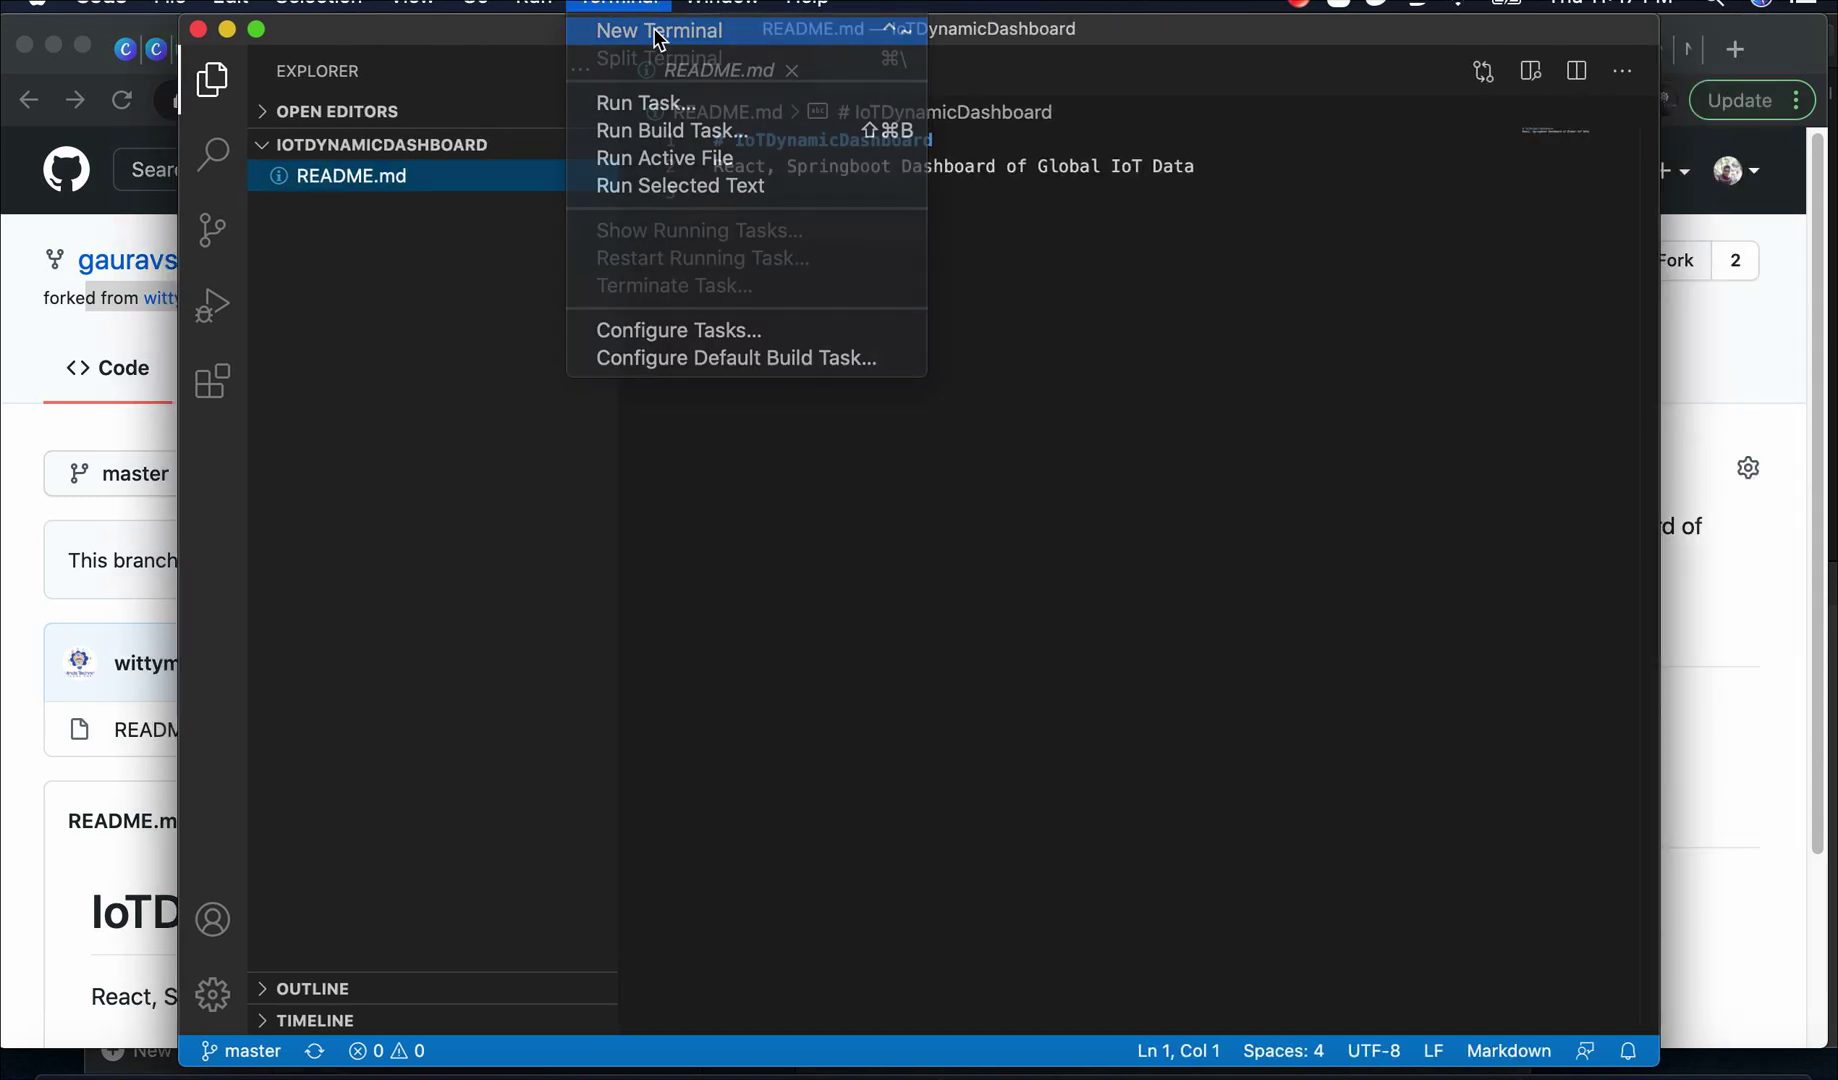
click(656, 30)
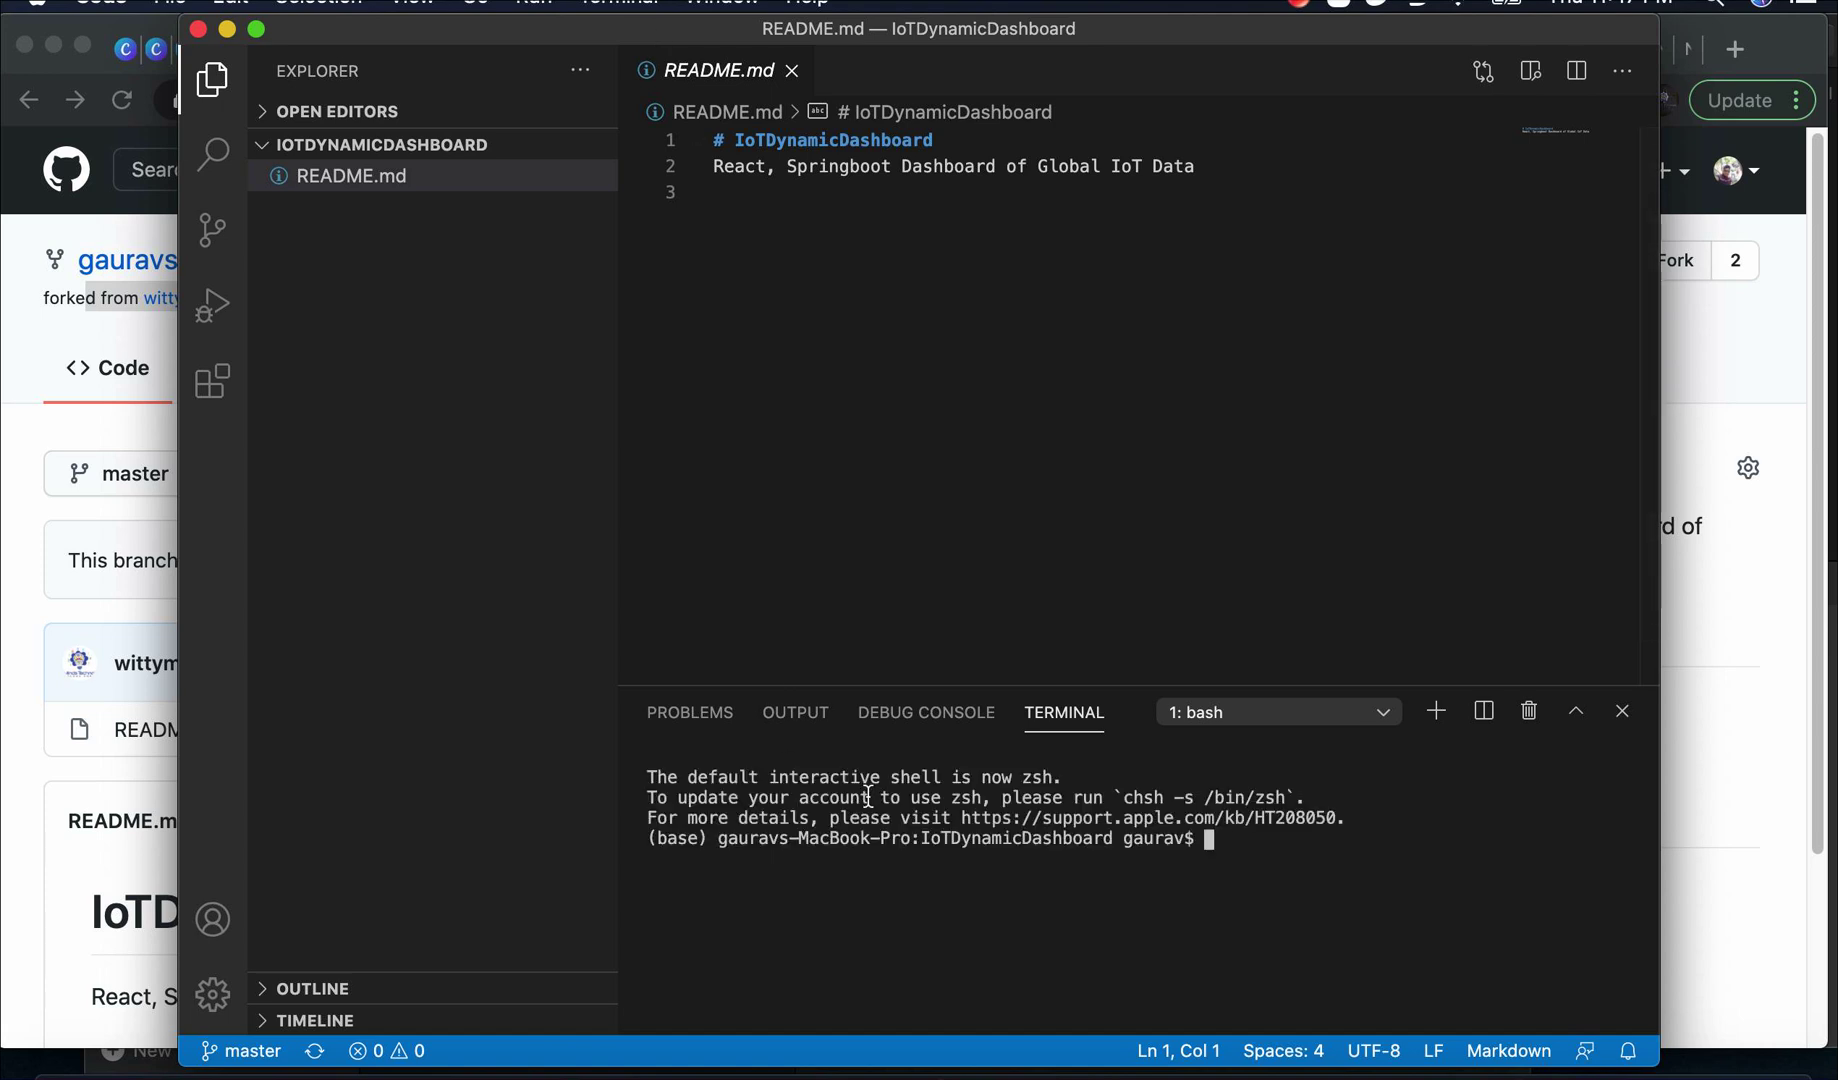
text(pwd)
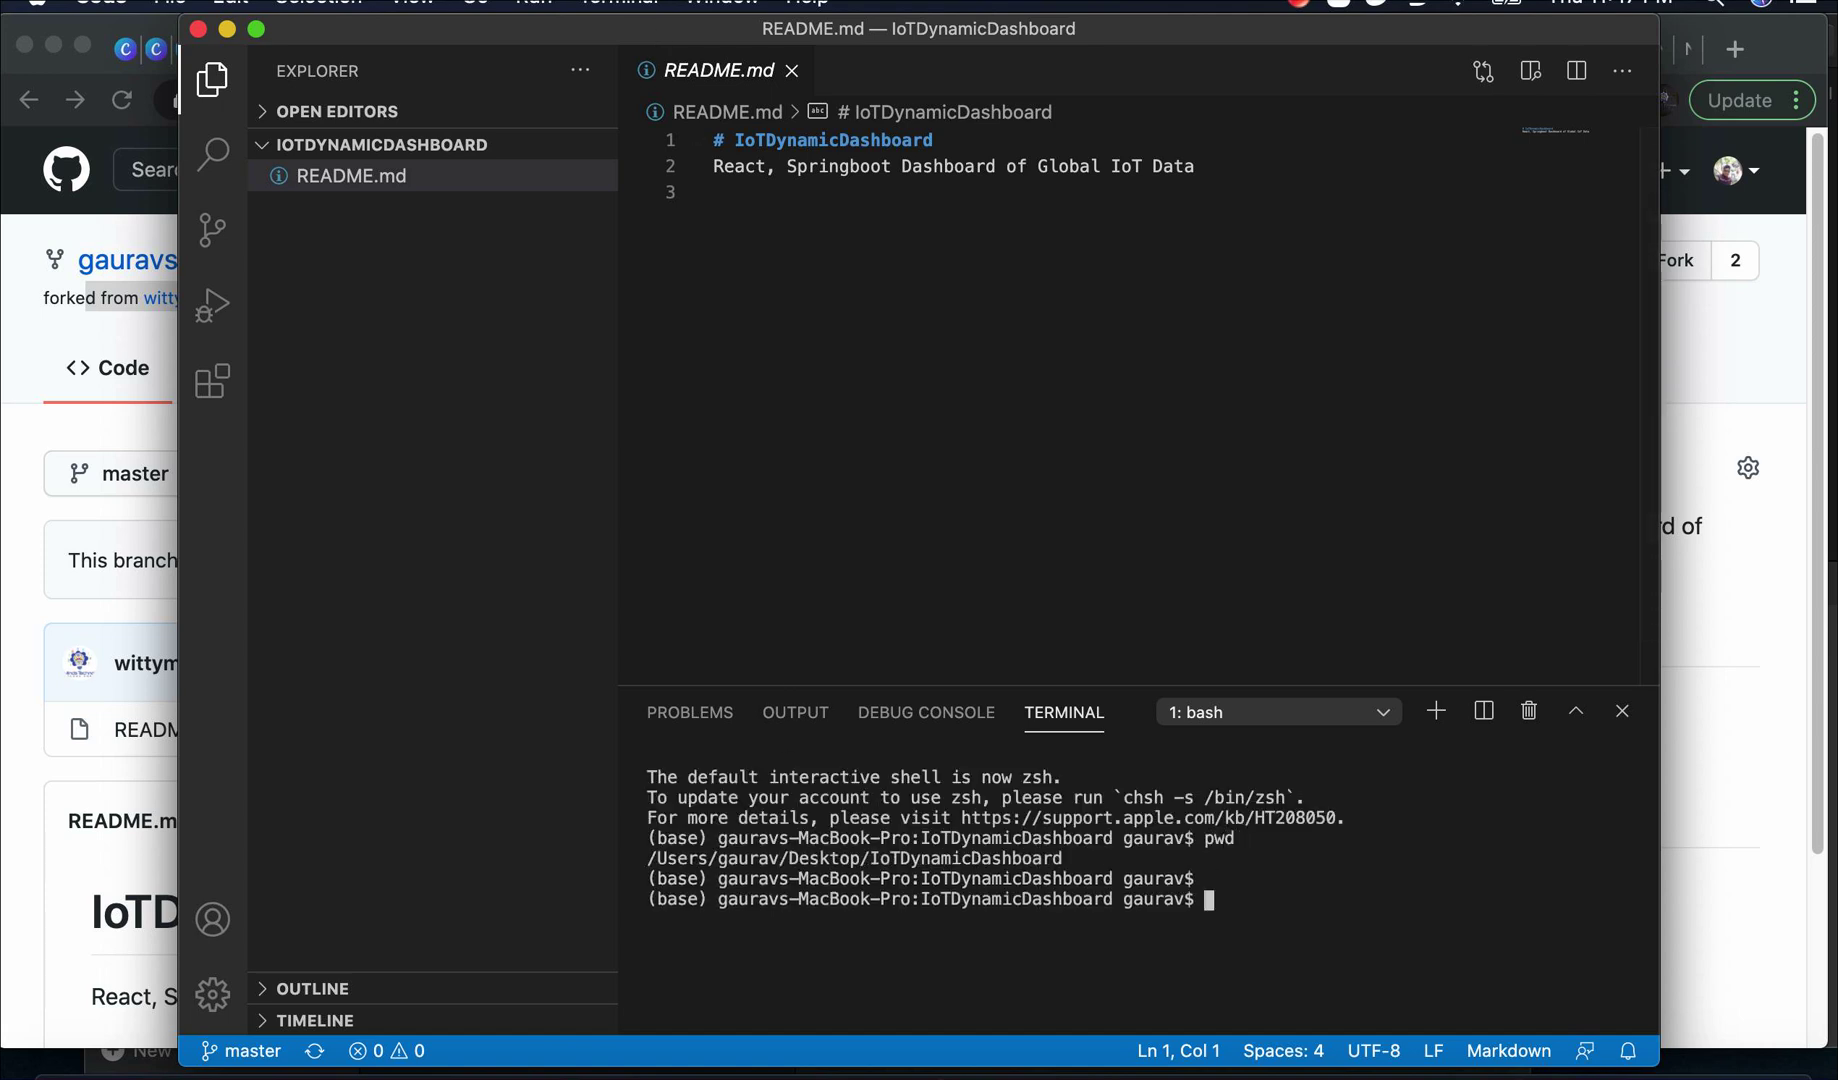
text(ls -ltr)
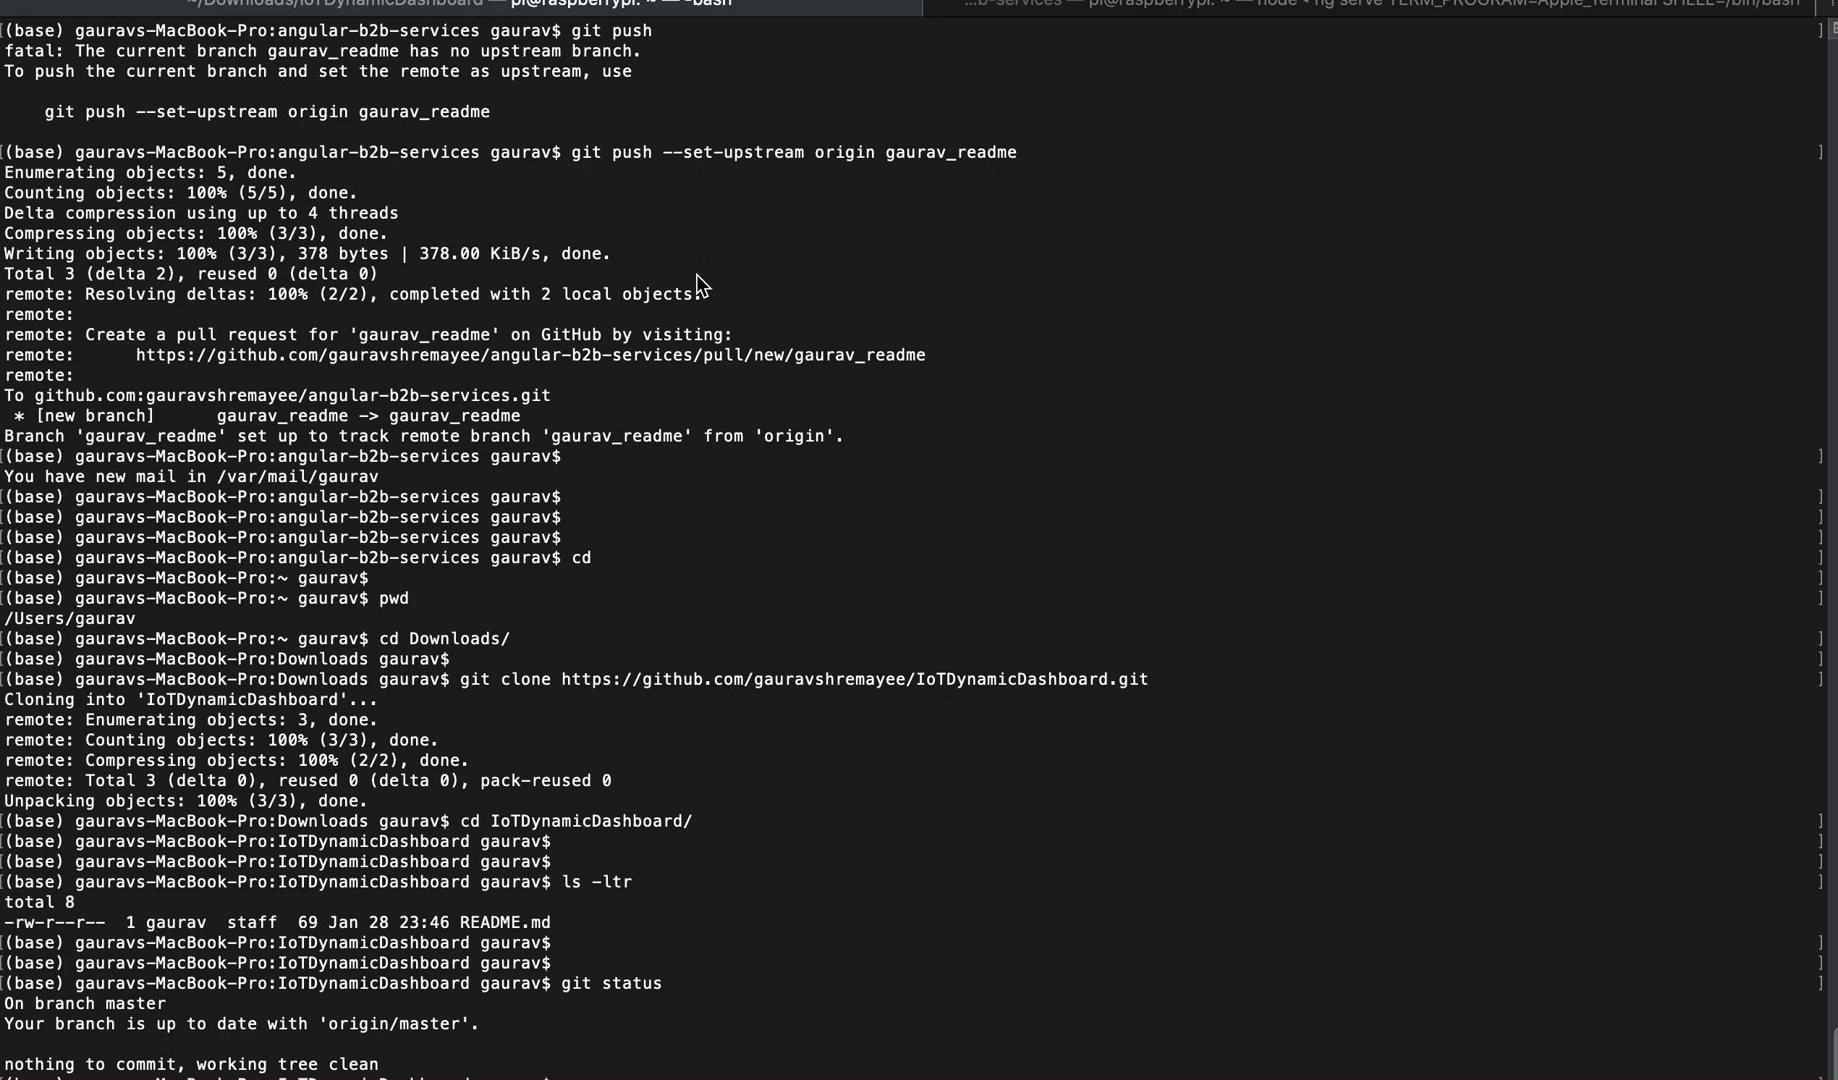
mouse_move(664, 324)
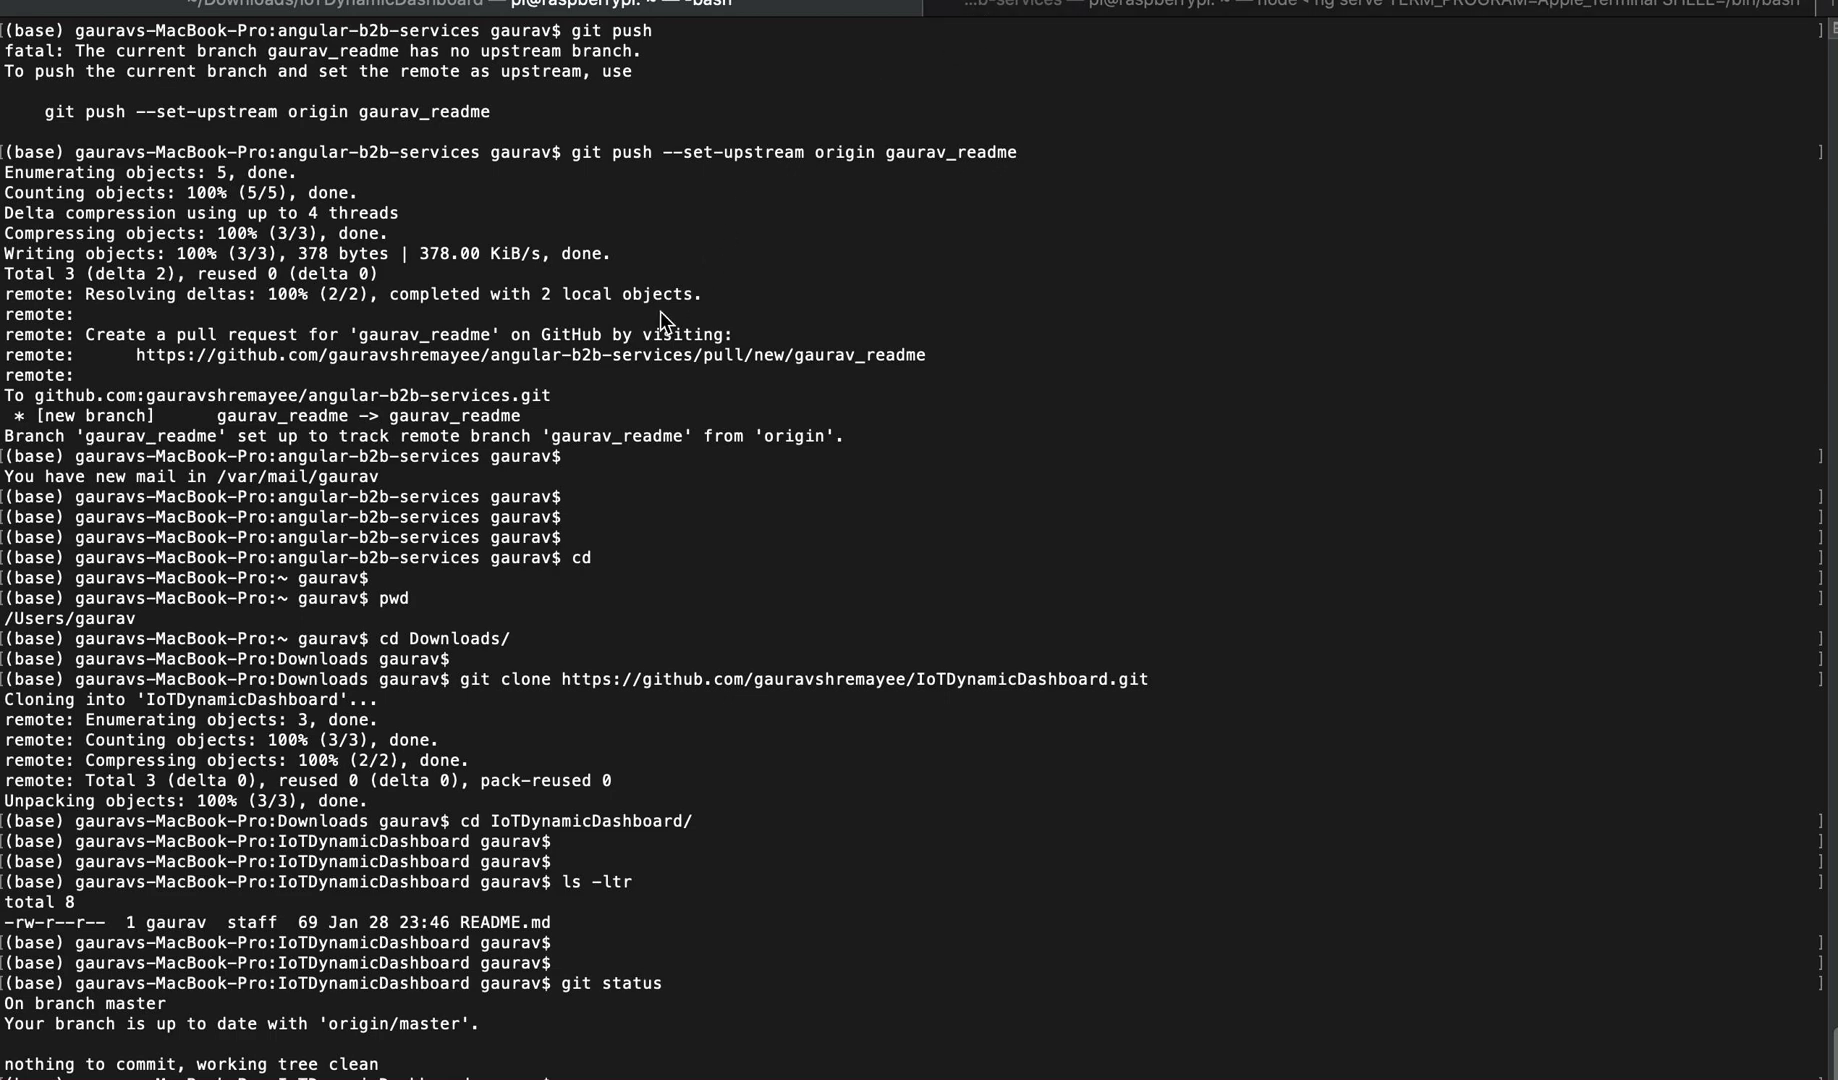
- Run pwd to confirm the shell is in the Downloads IoTDynamicDashboard clone
text(pwd)
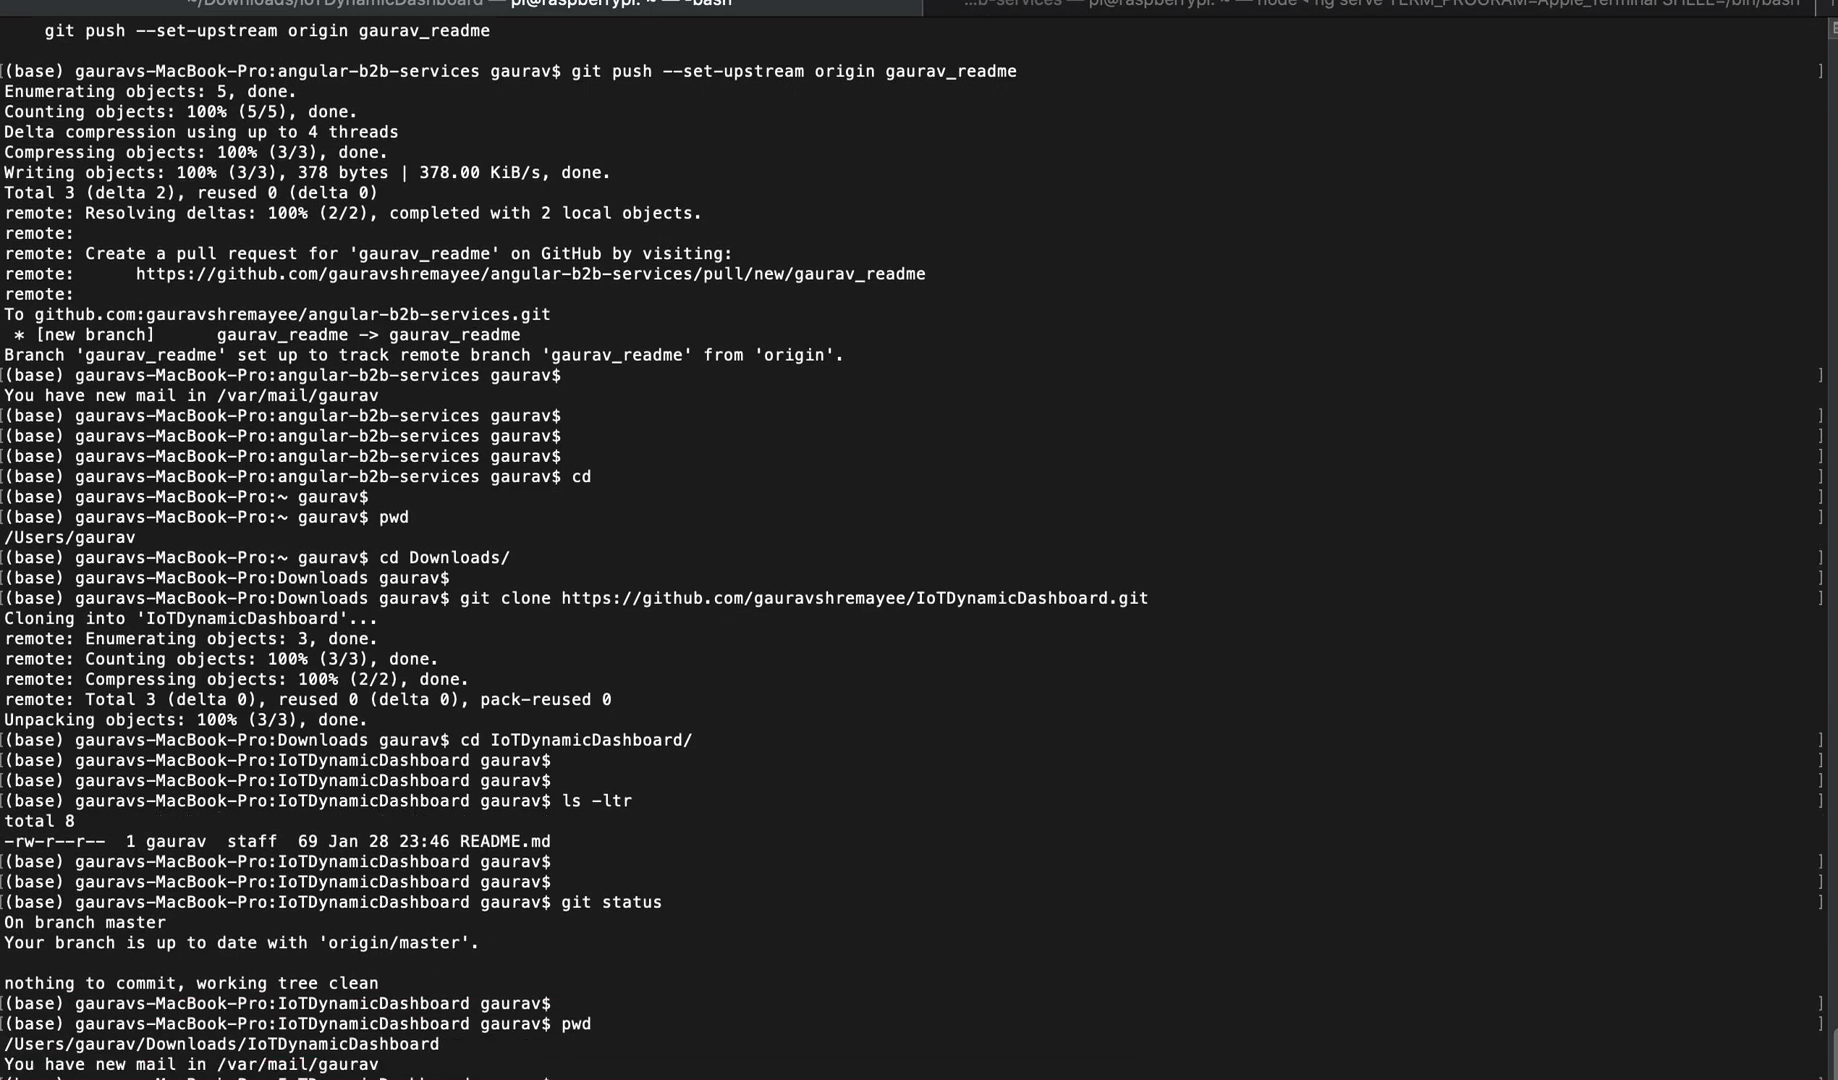
double_click(352, 1042)
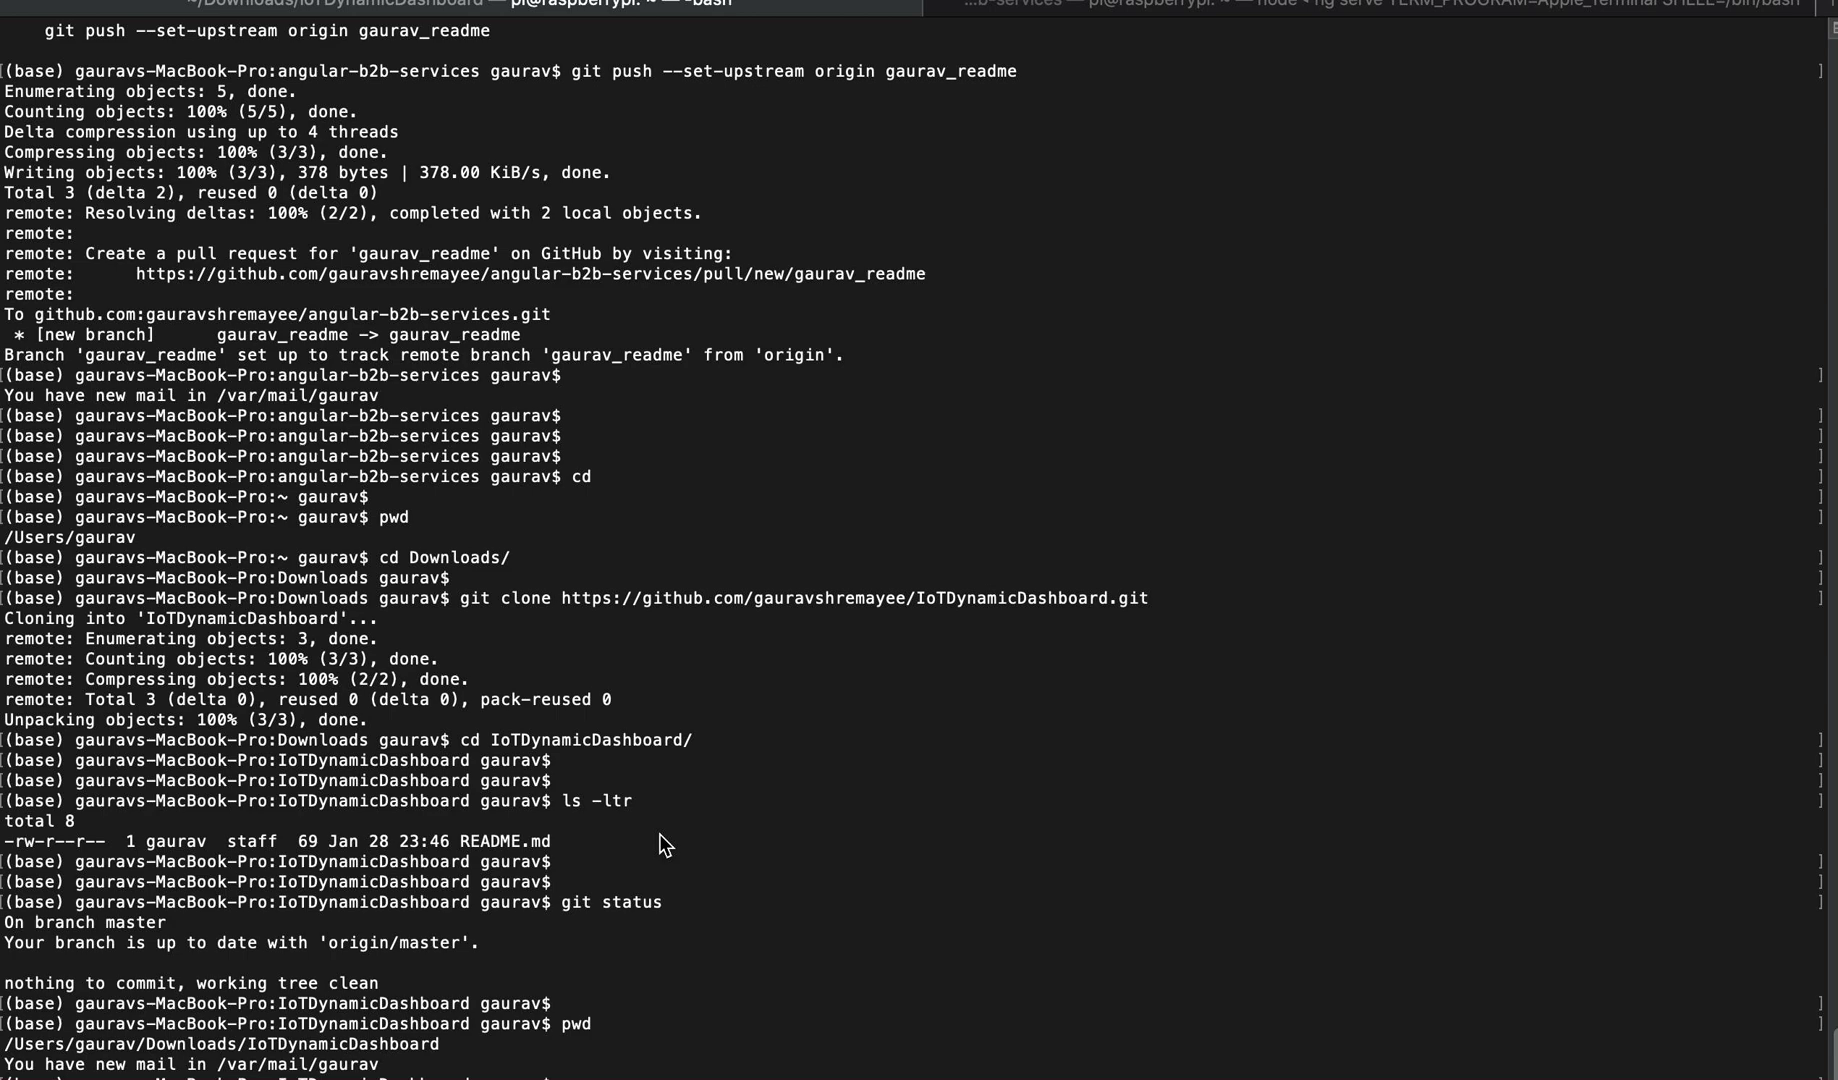
mouse_move(672, 886)
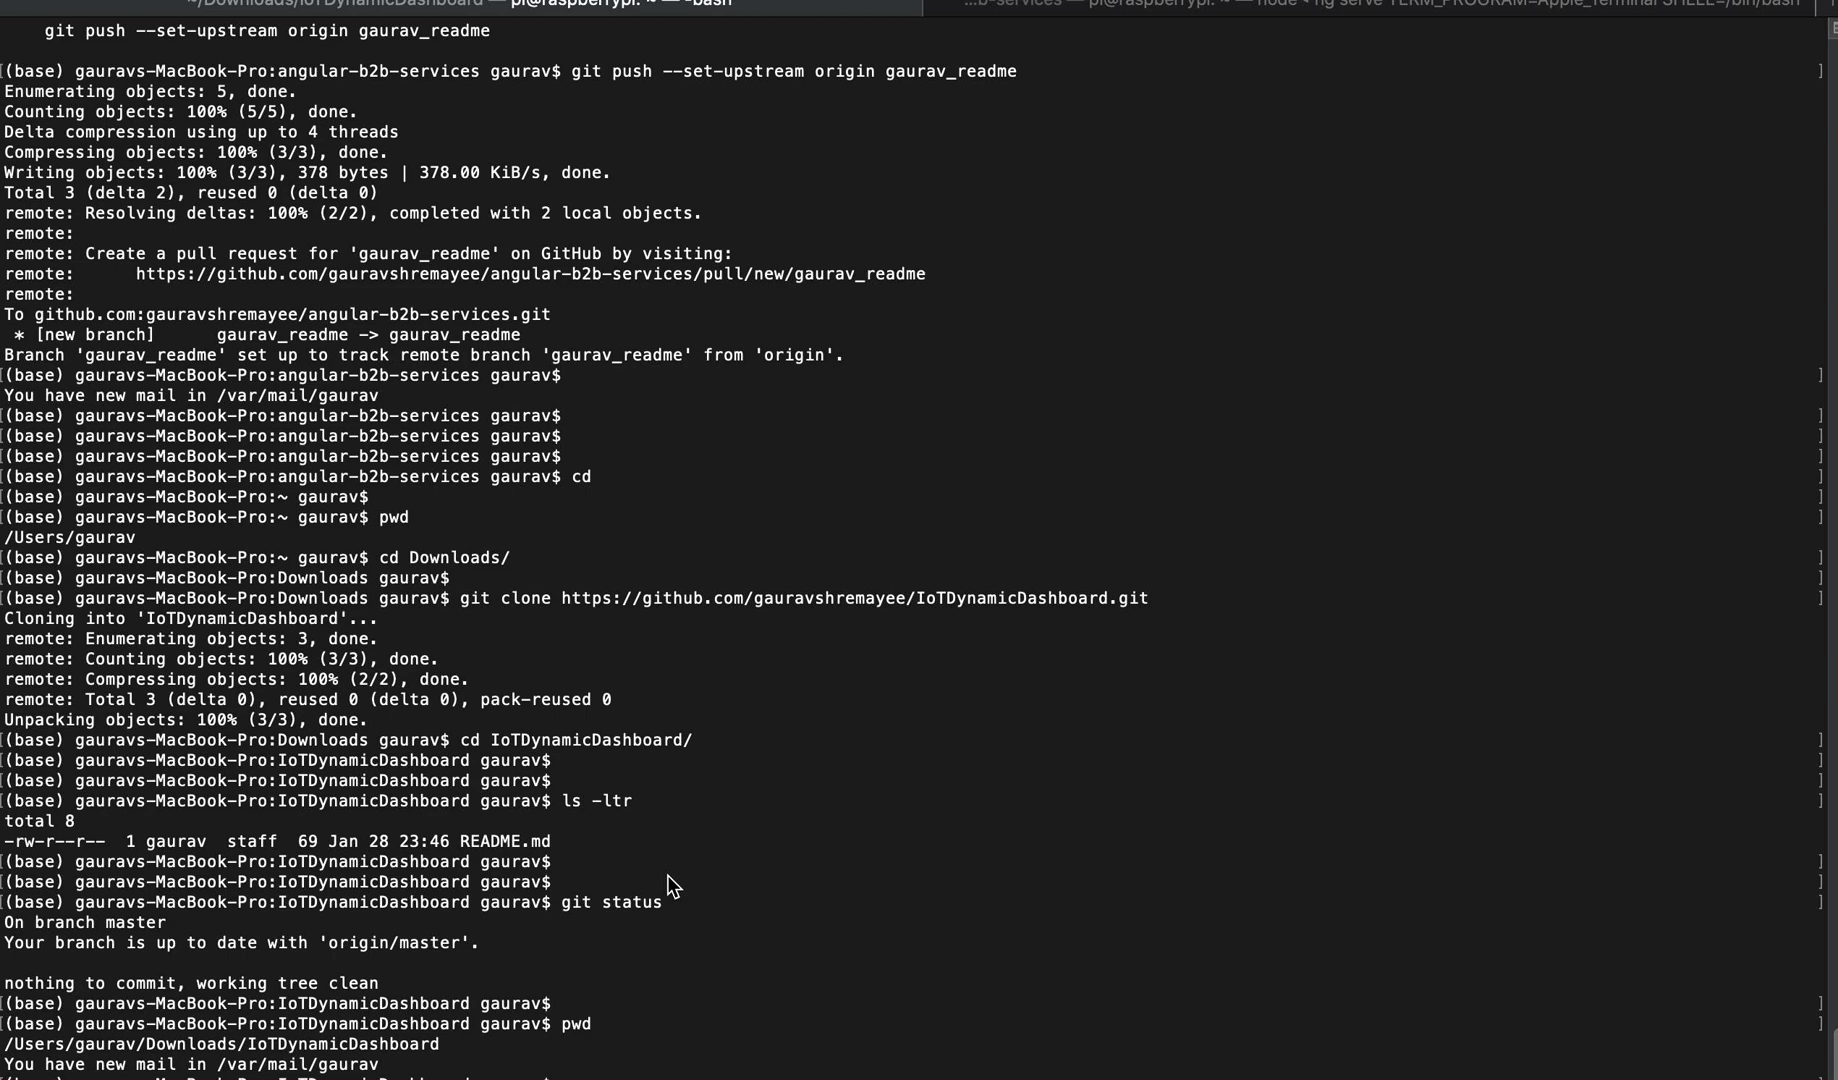
mouse_move(706, 912)
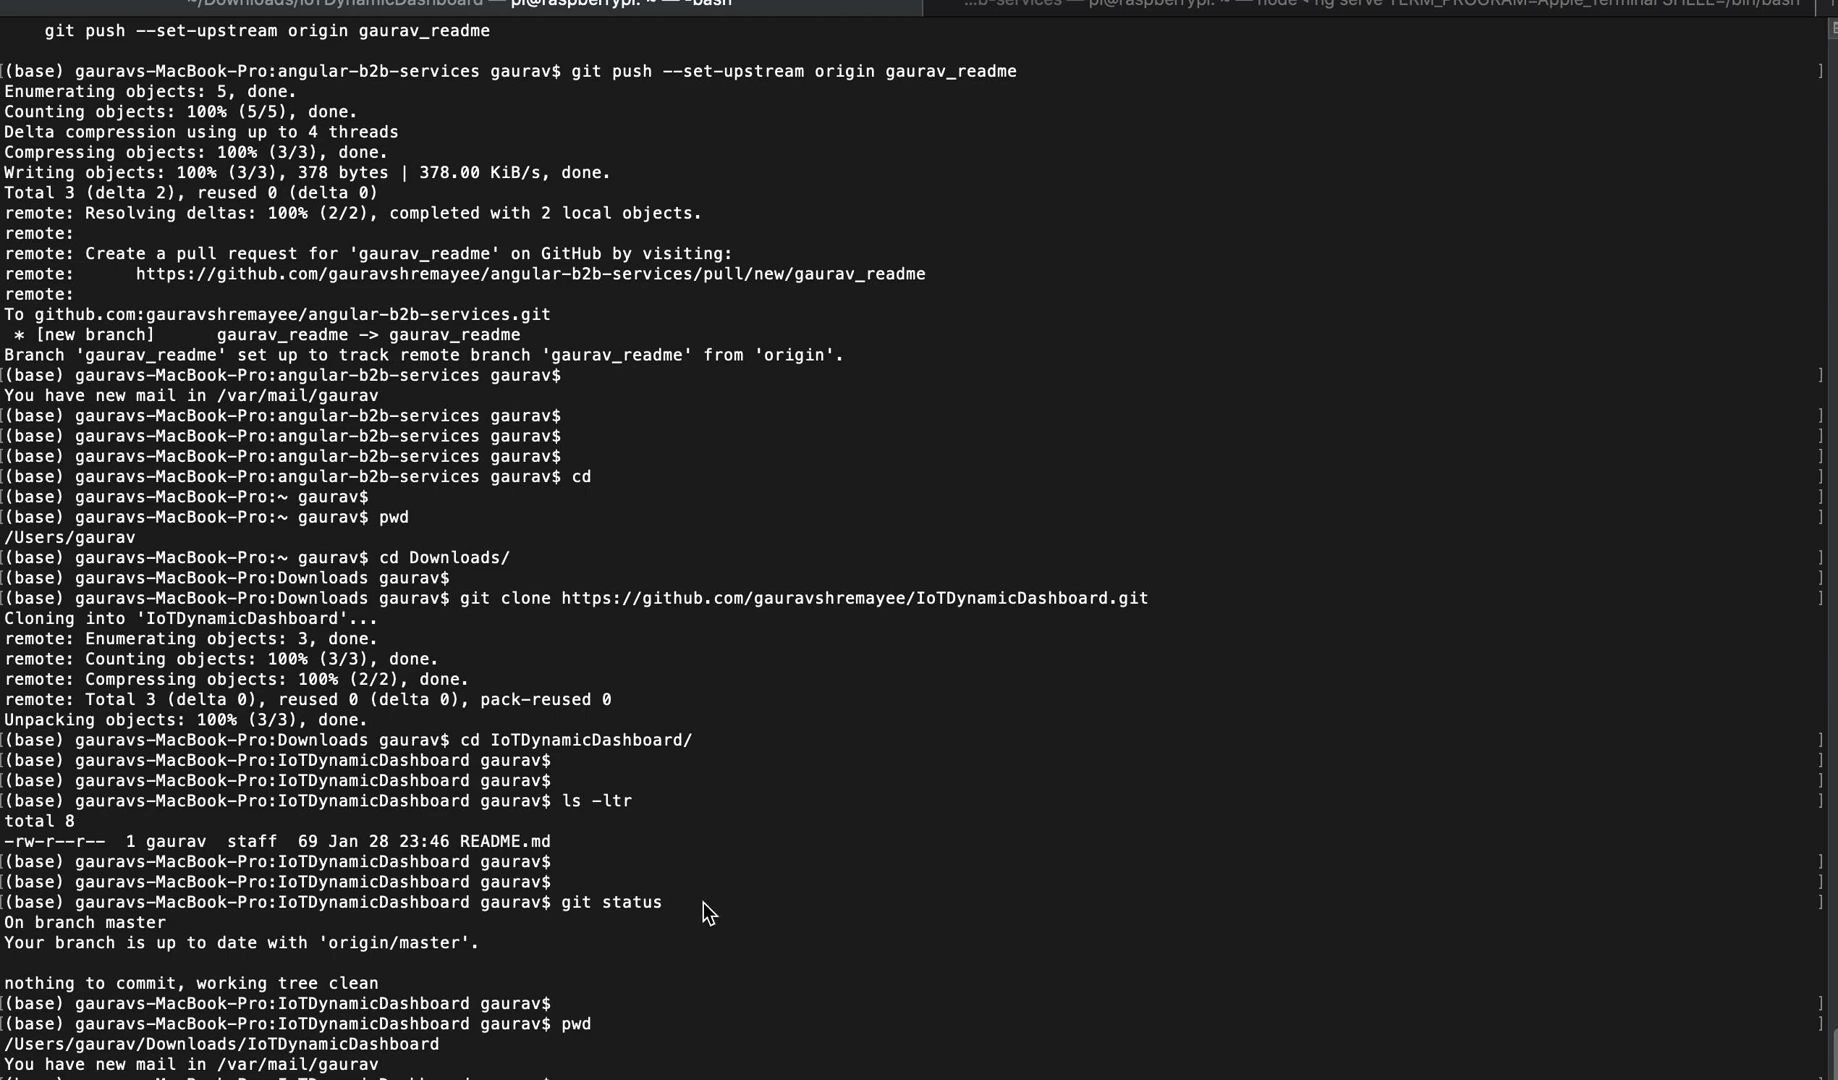
mouse_move(600, 928)
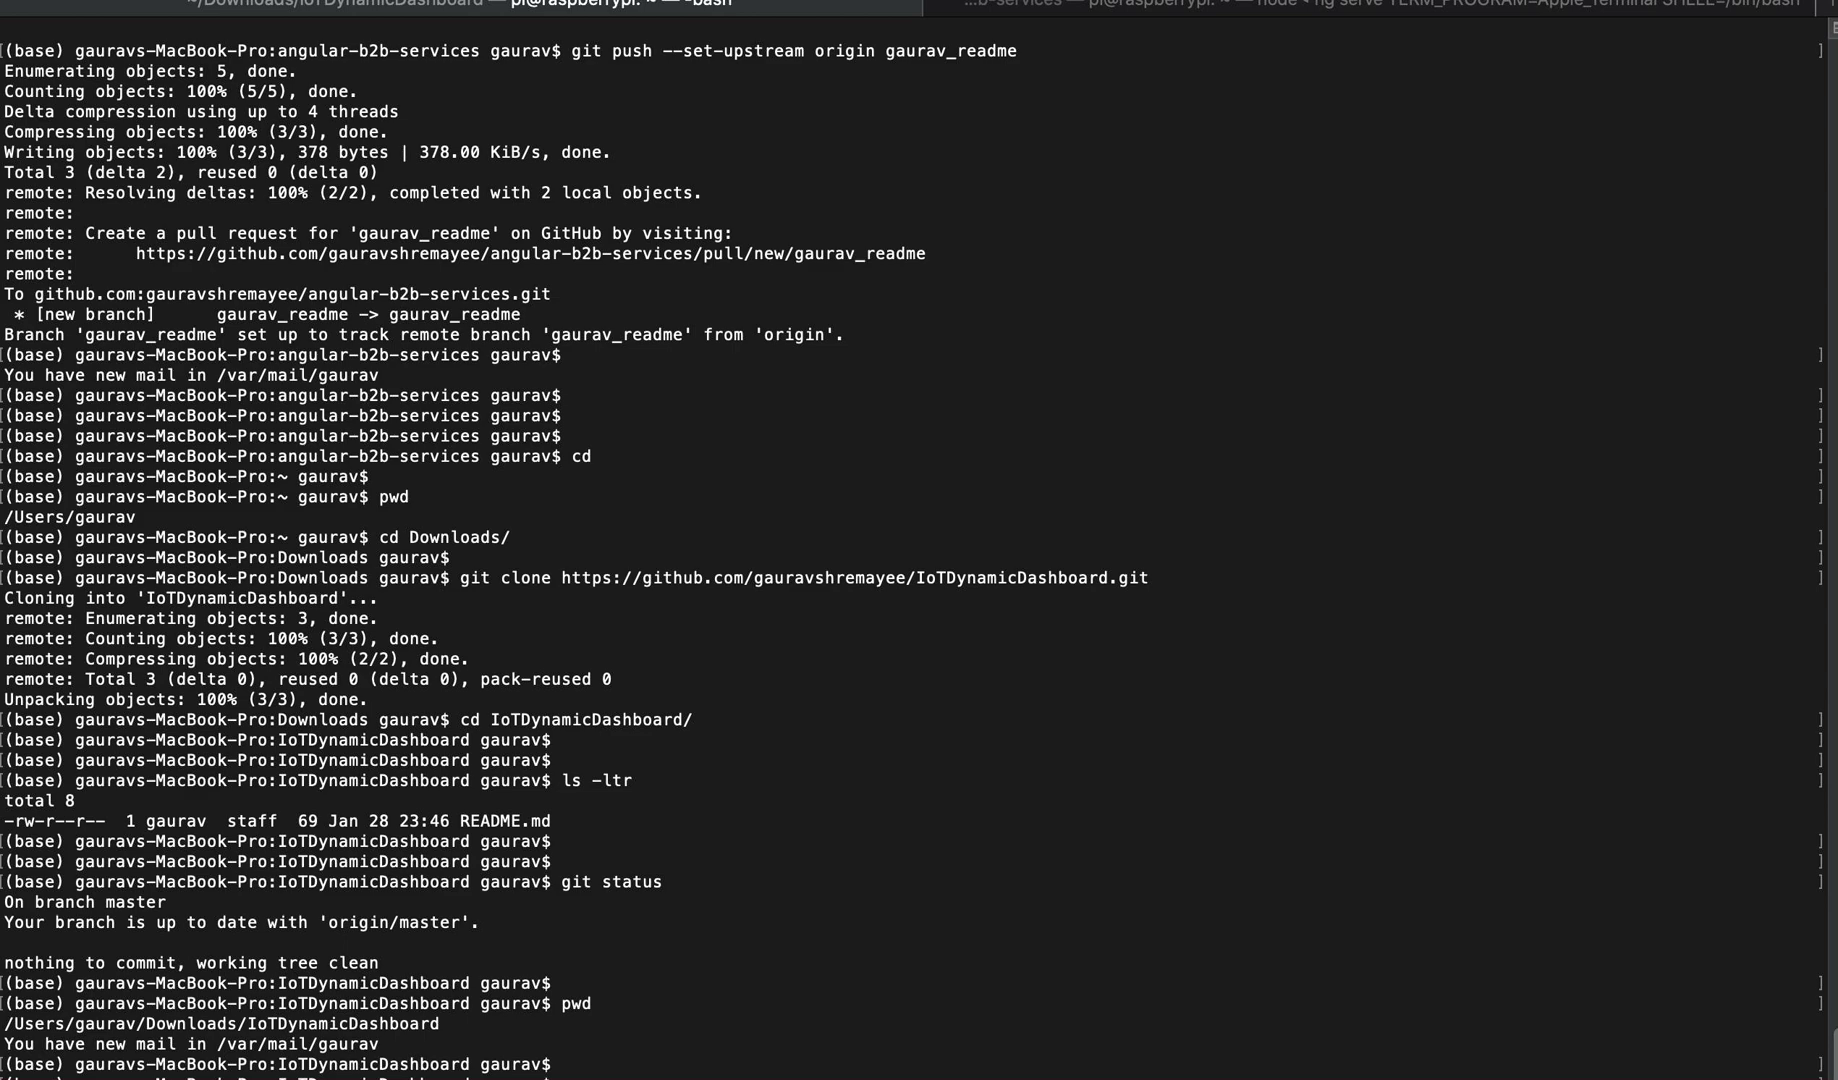
mouse_move(550, 952)
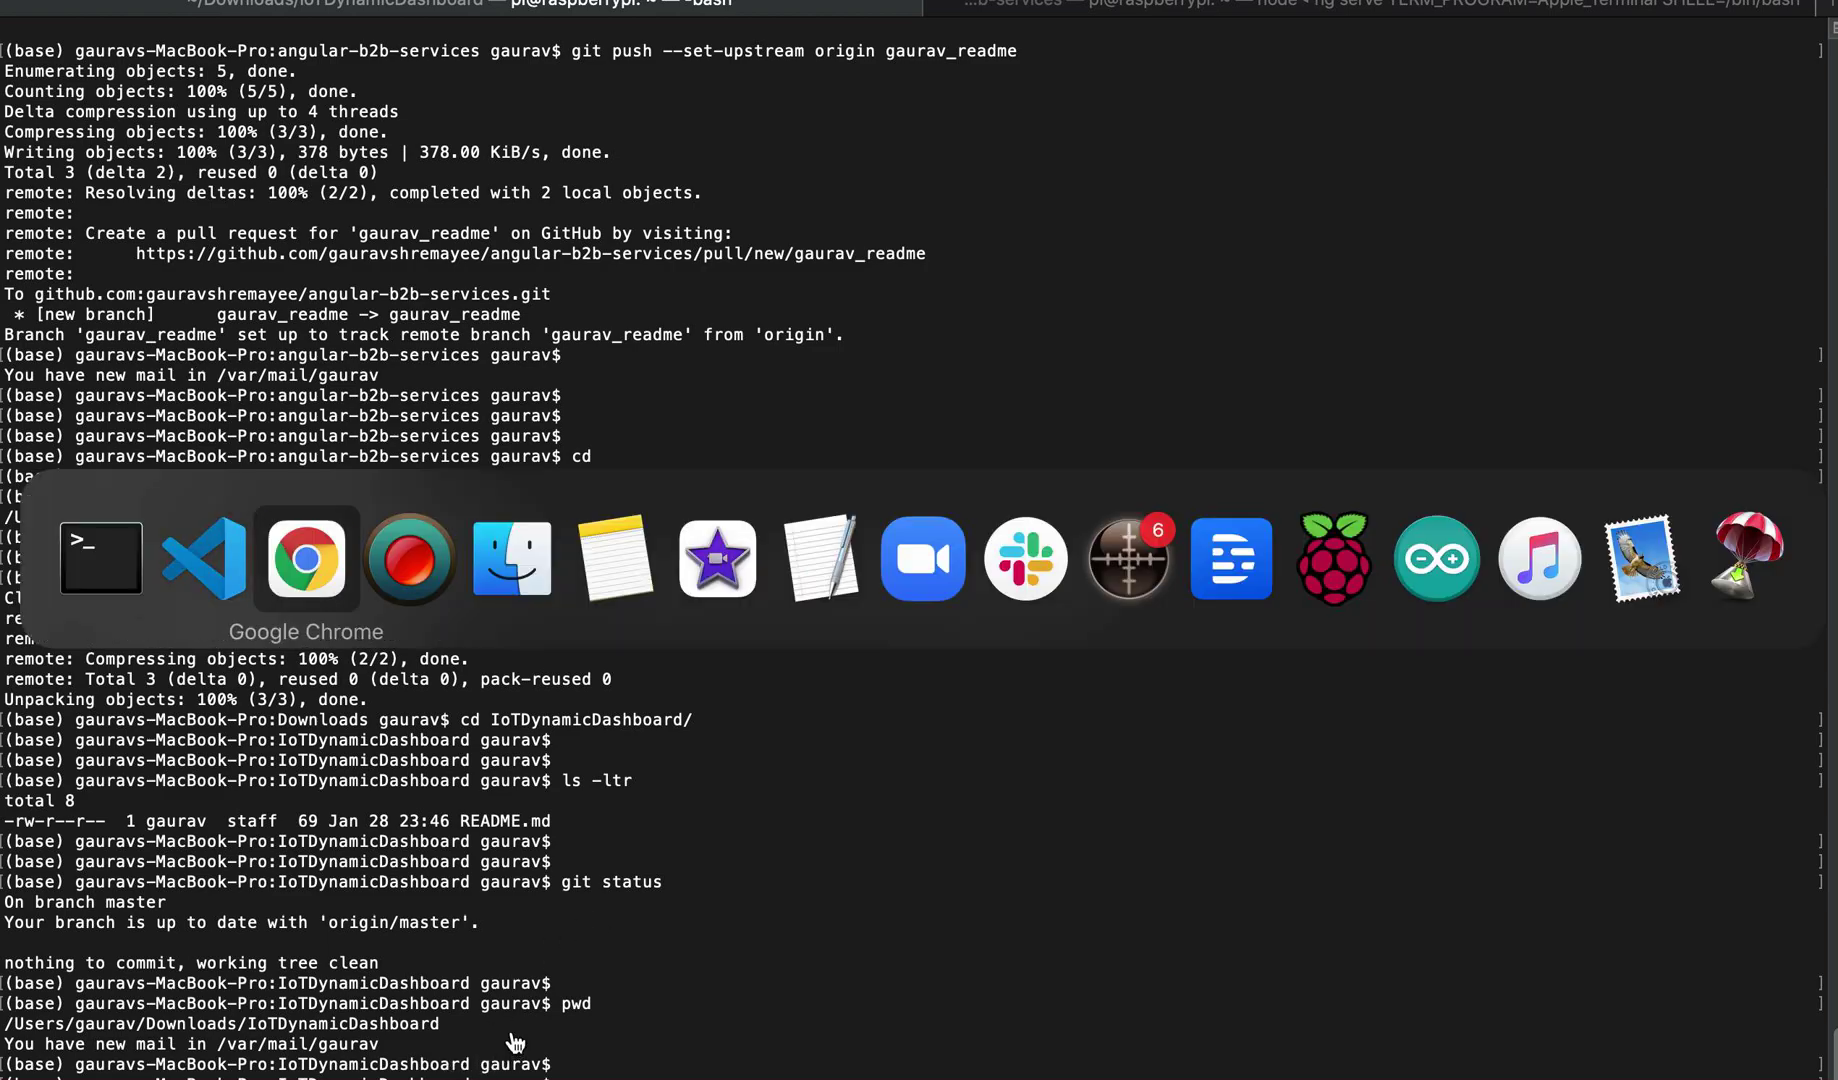
- Follow the fork's 'forked from' link and list the wittymindstech account's repositories
click(304, 558)
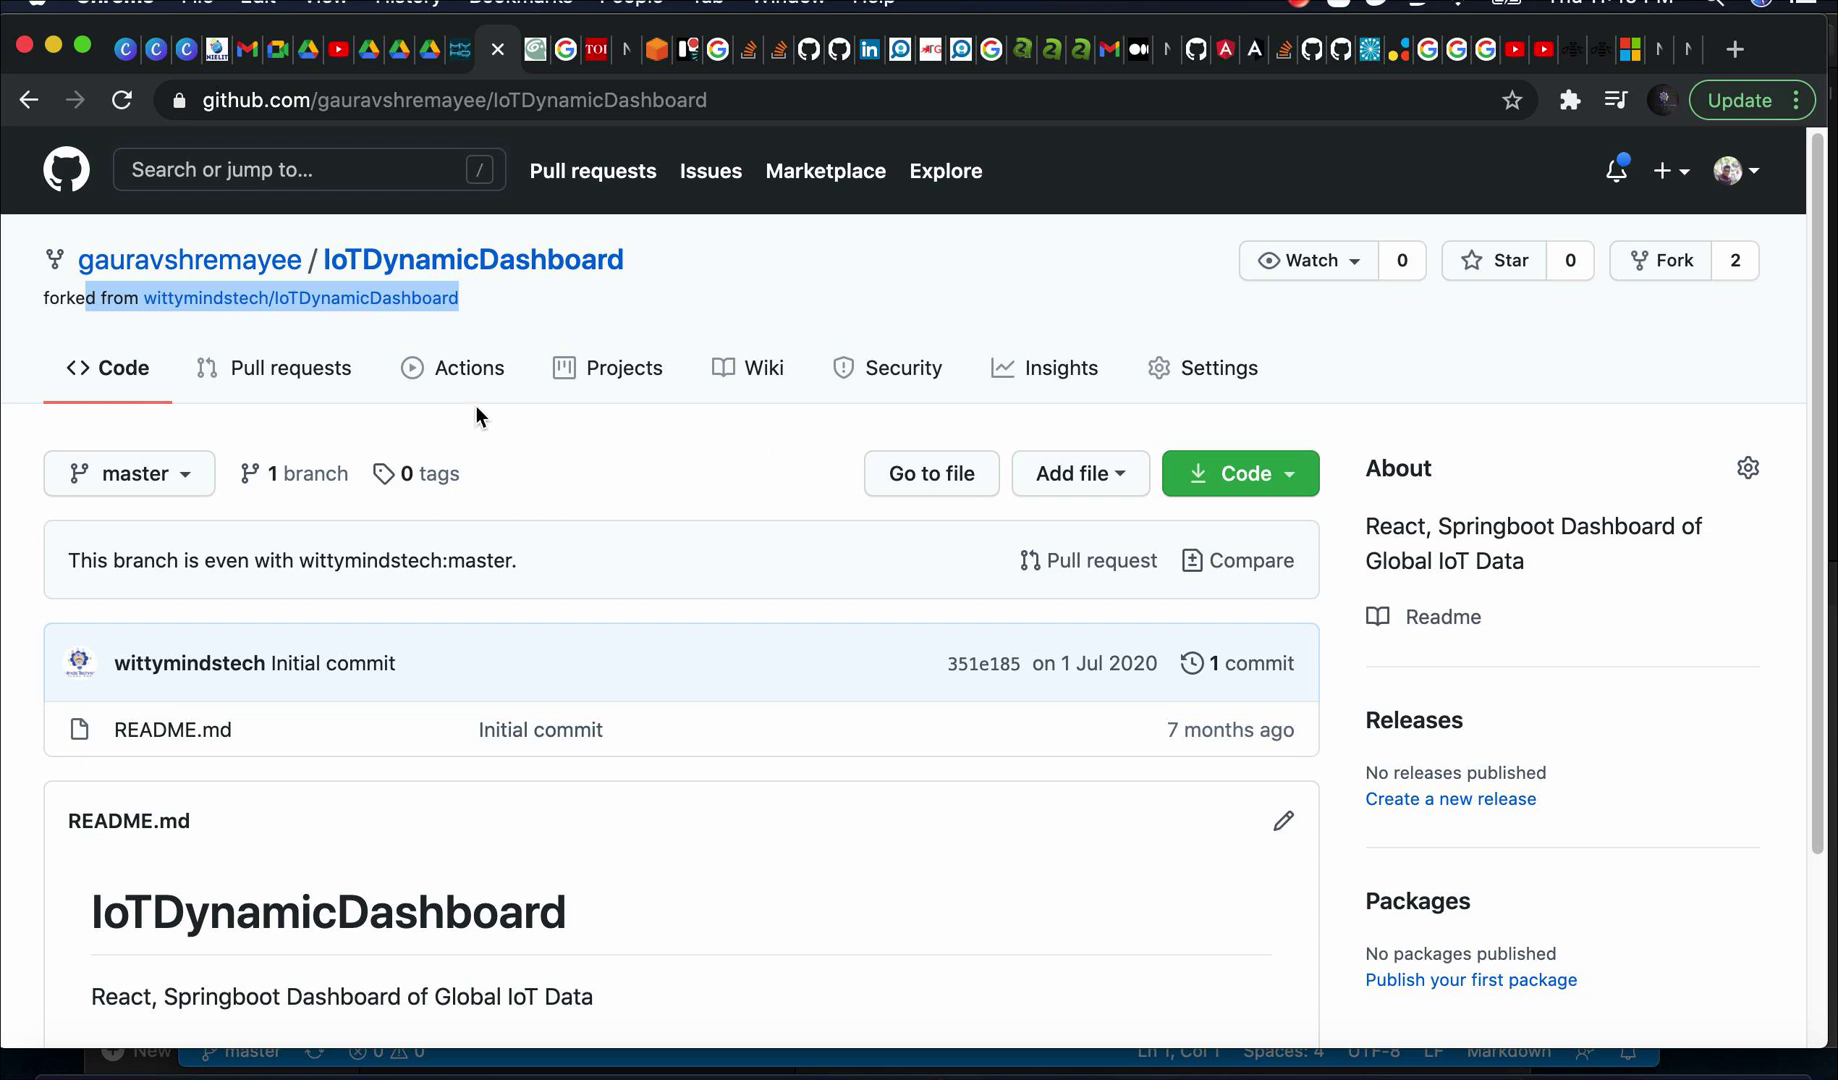
mouse_move(1486, 138)
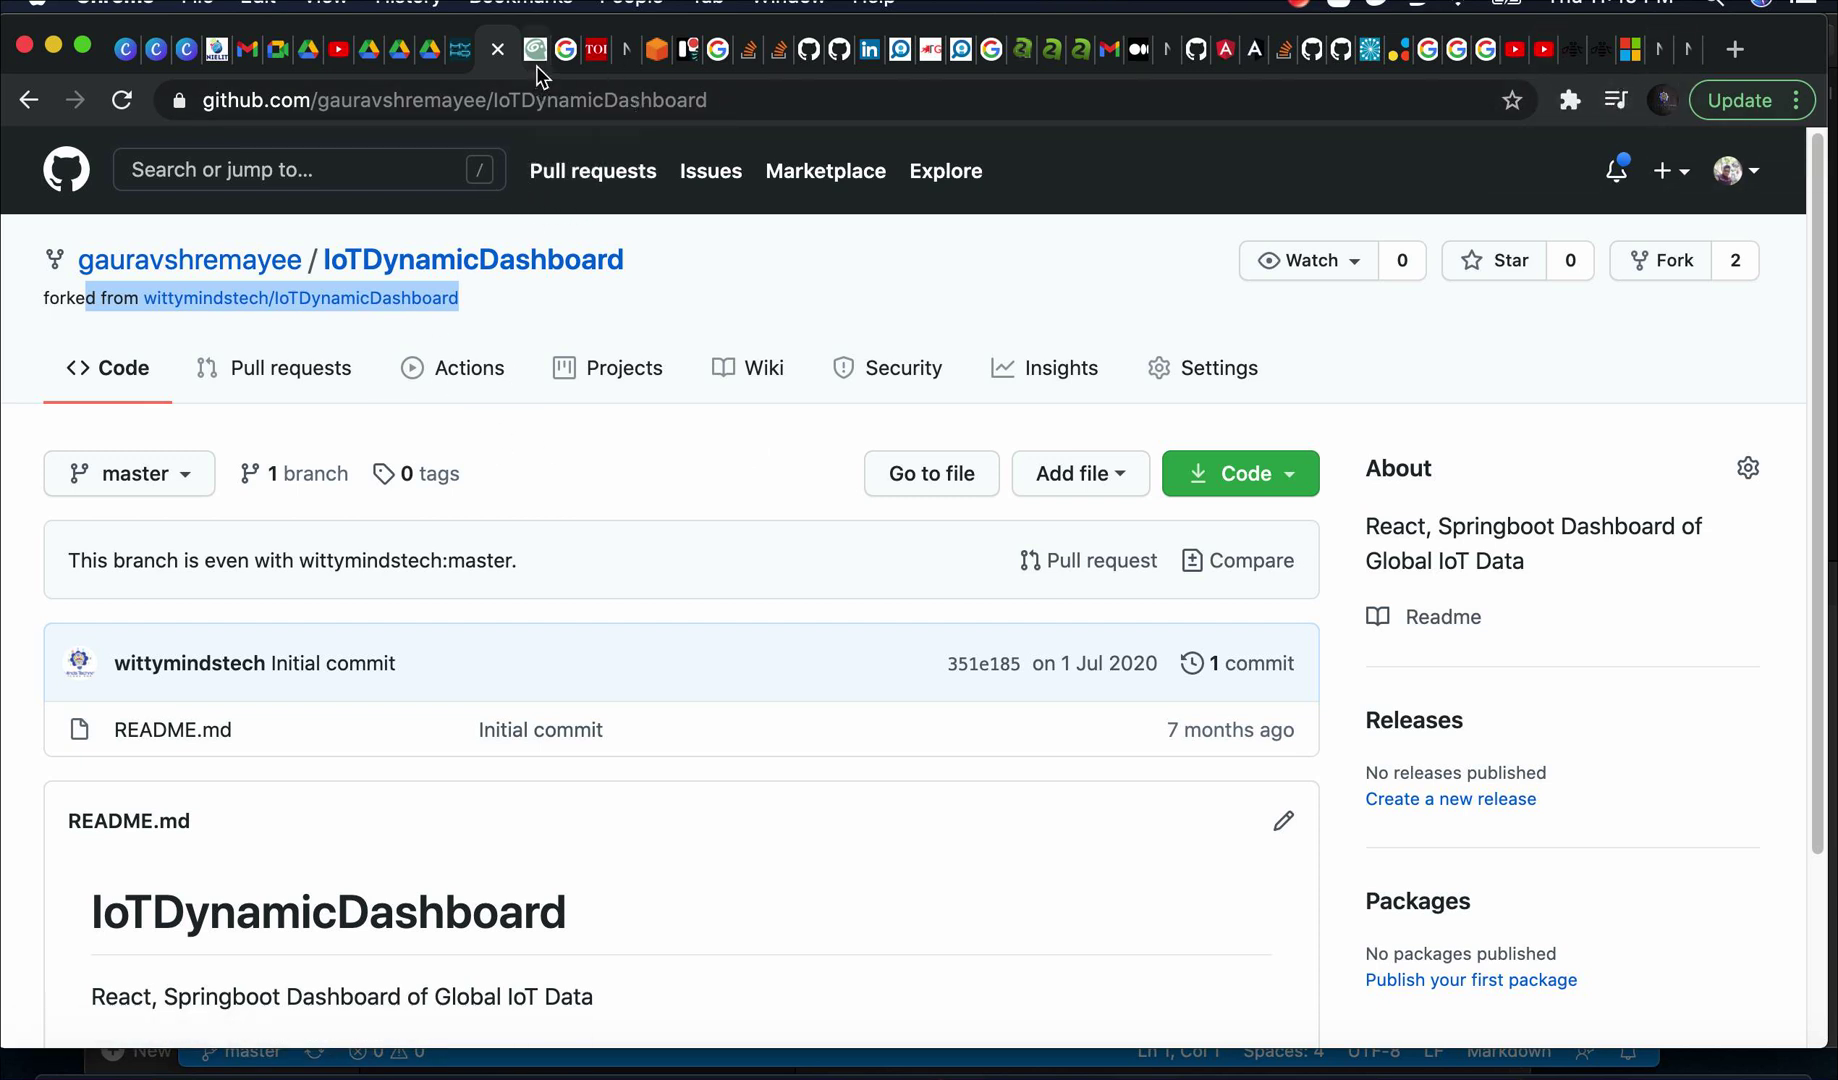
click(536, 50)
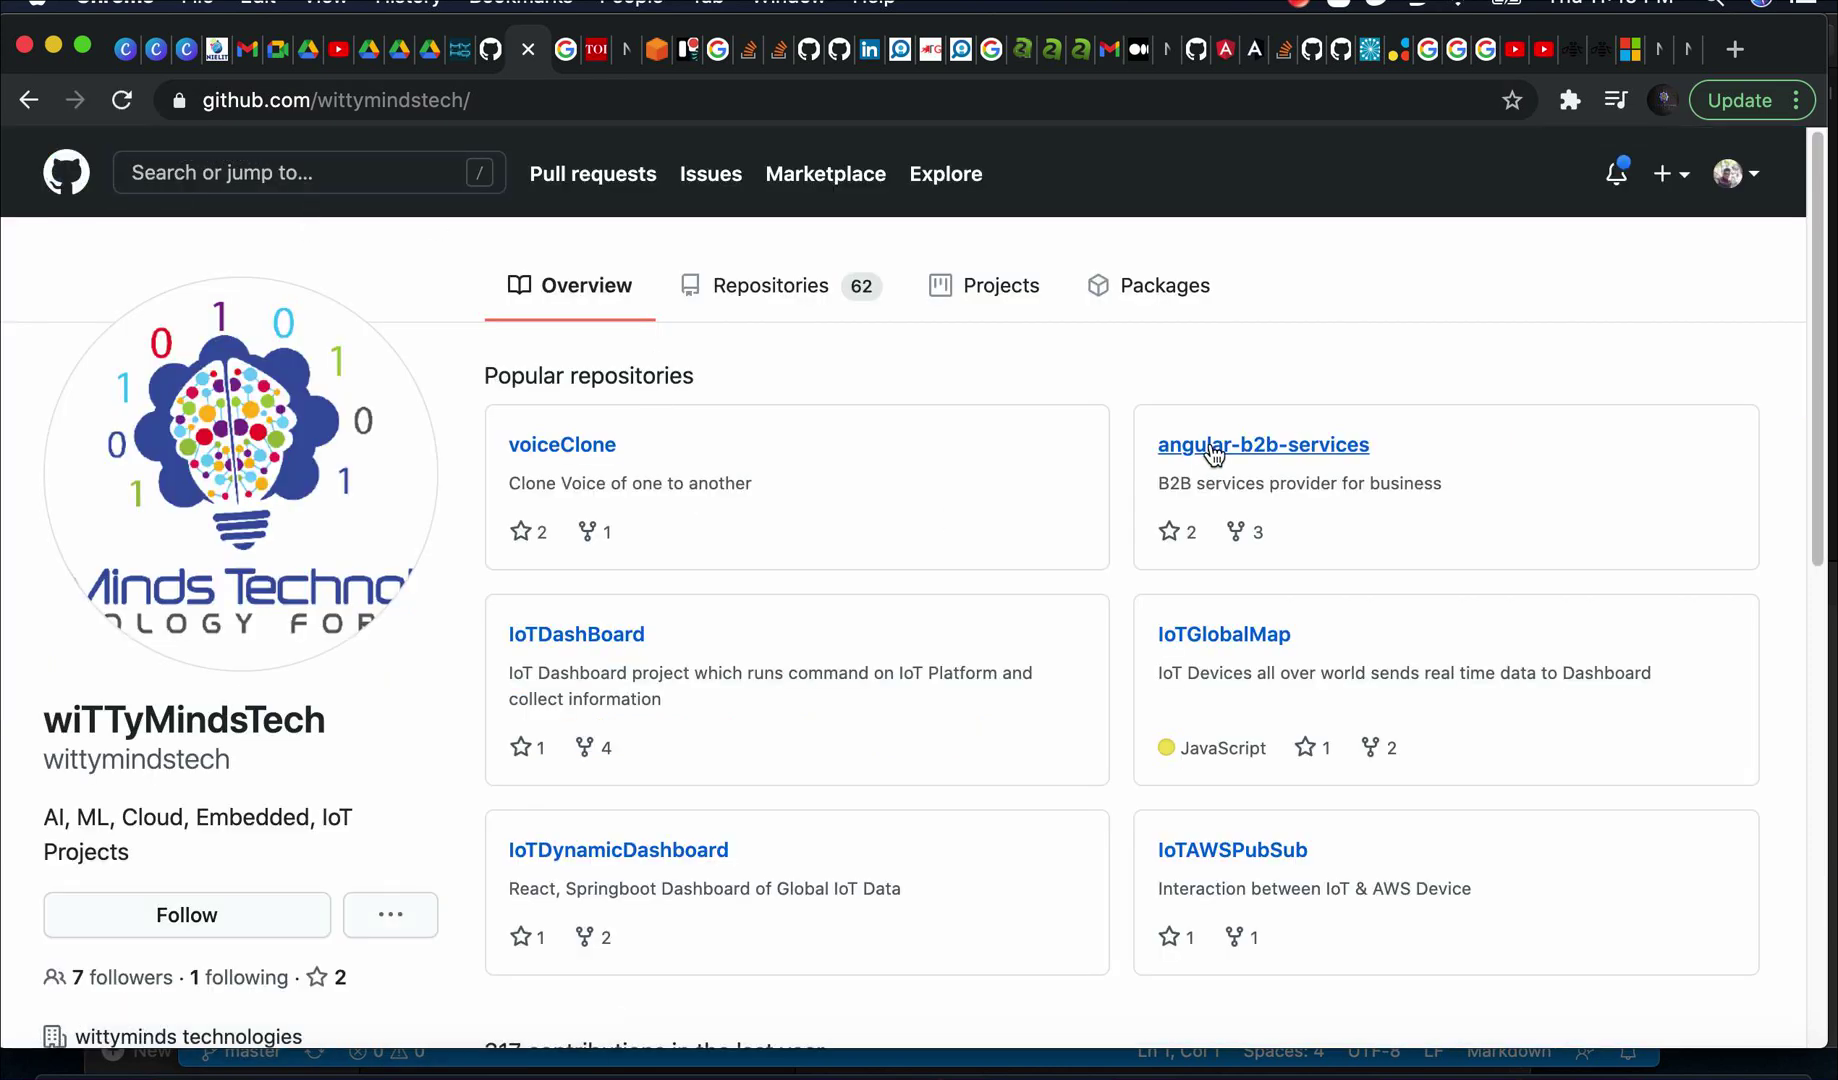
mouse_move(772, 284)
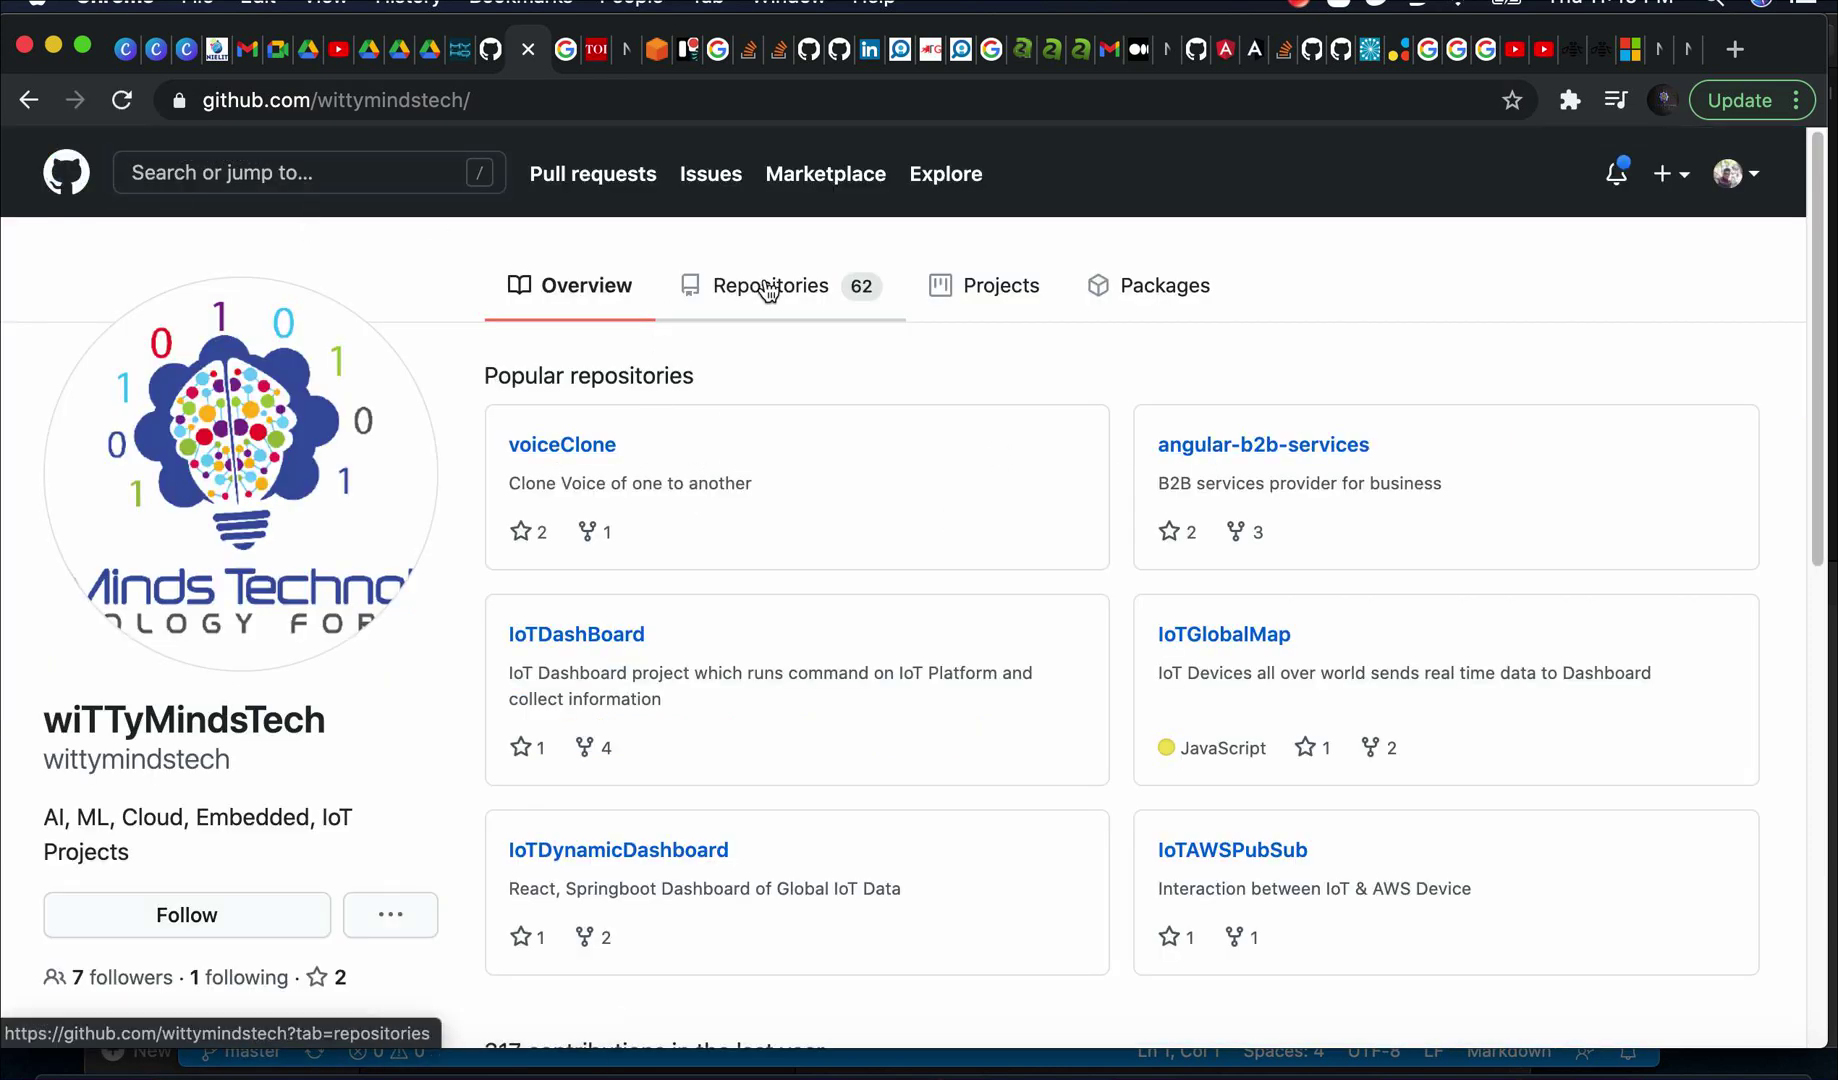
click(770, 284)
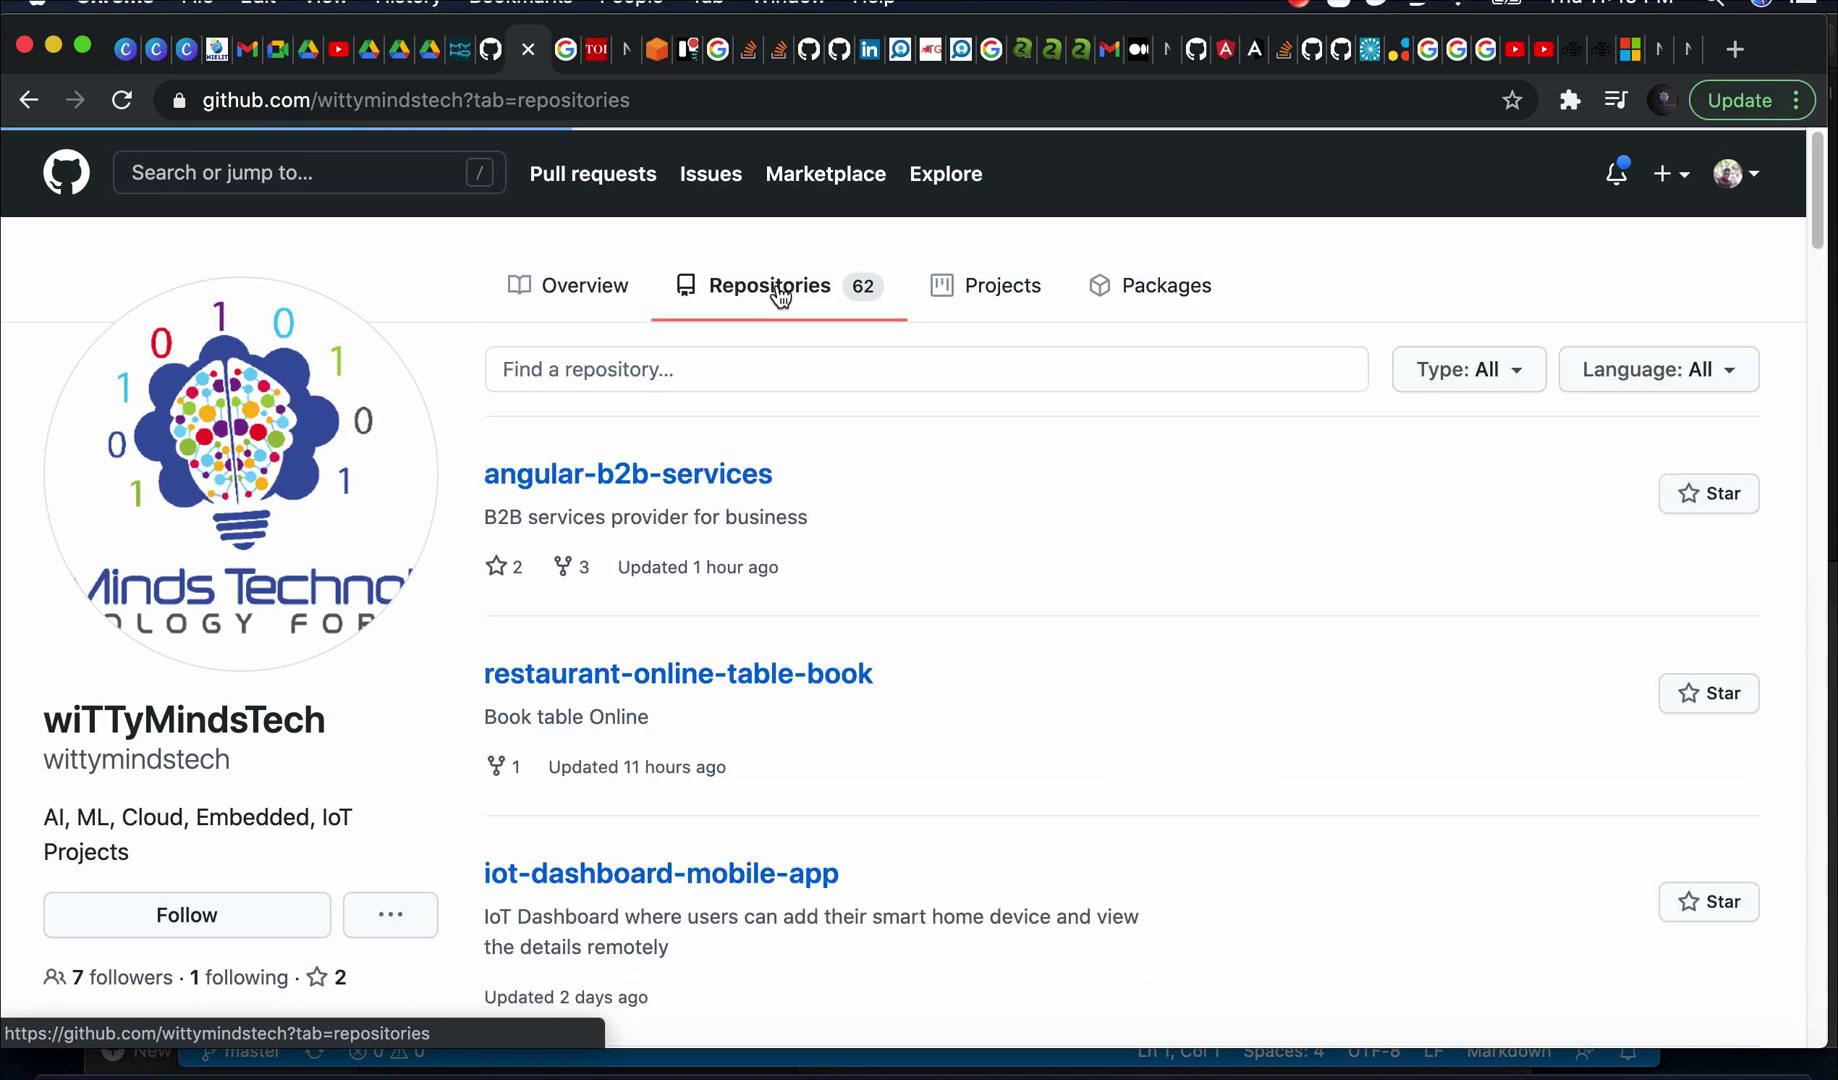
scroll(down, 3)
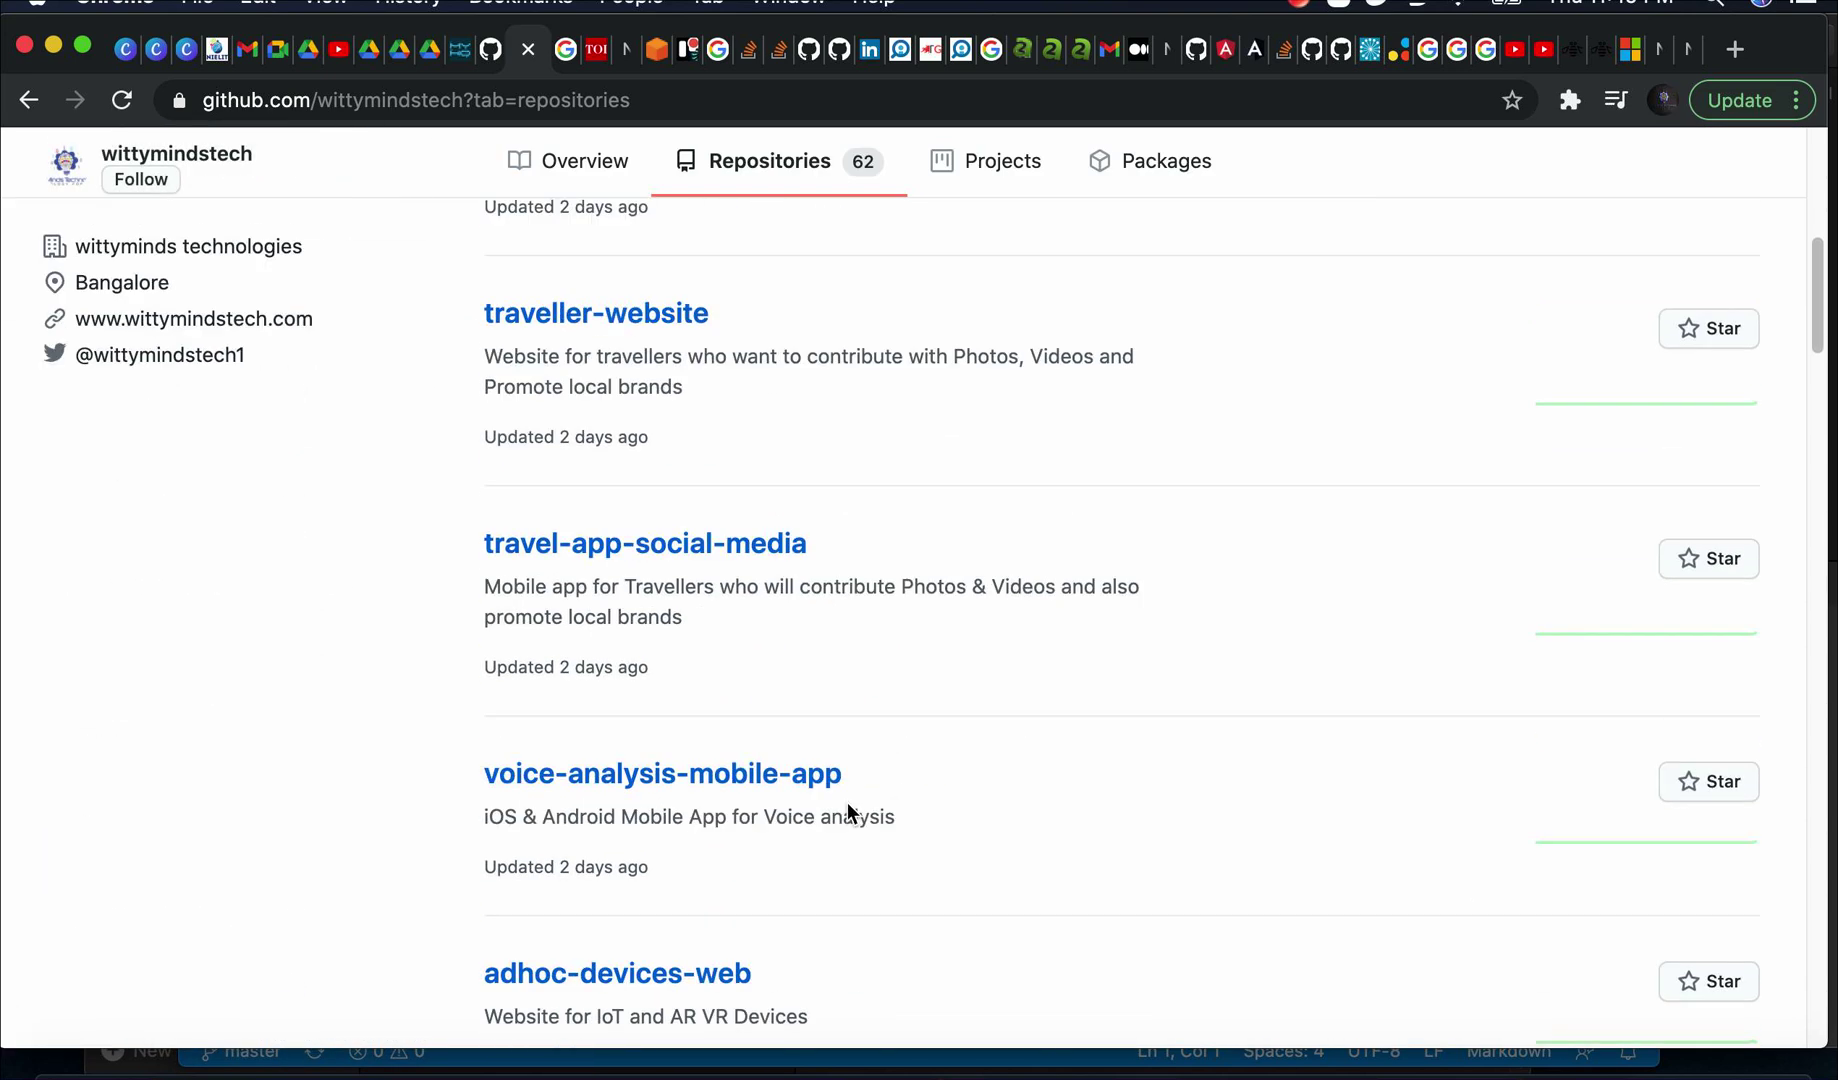
scroll(down, 3)
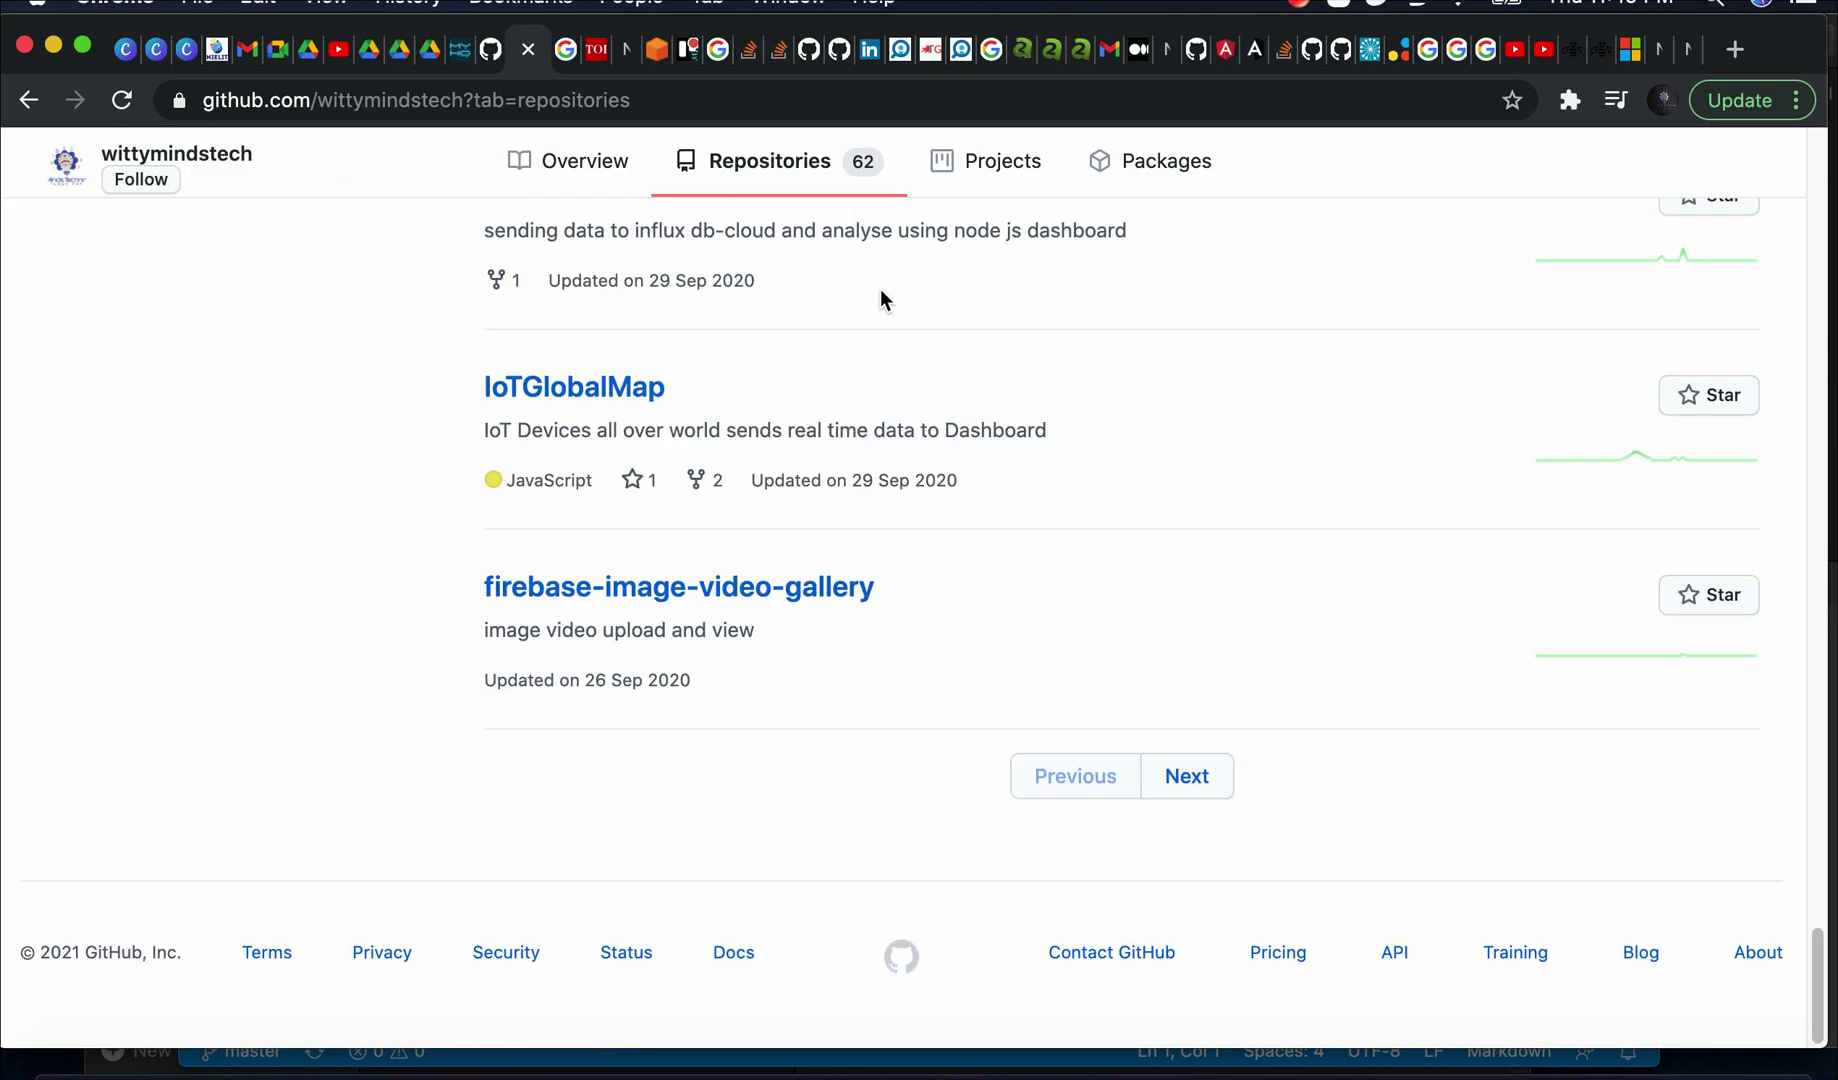
- Filter the repository list by 'iot' and open the original IoTDynamicDashboard repository
click(1186, 776)
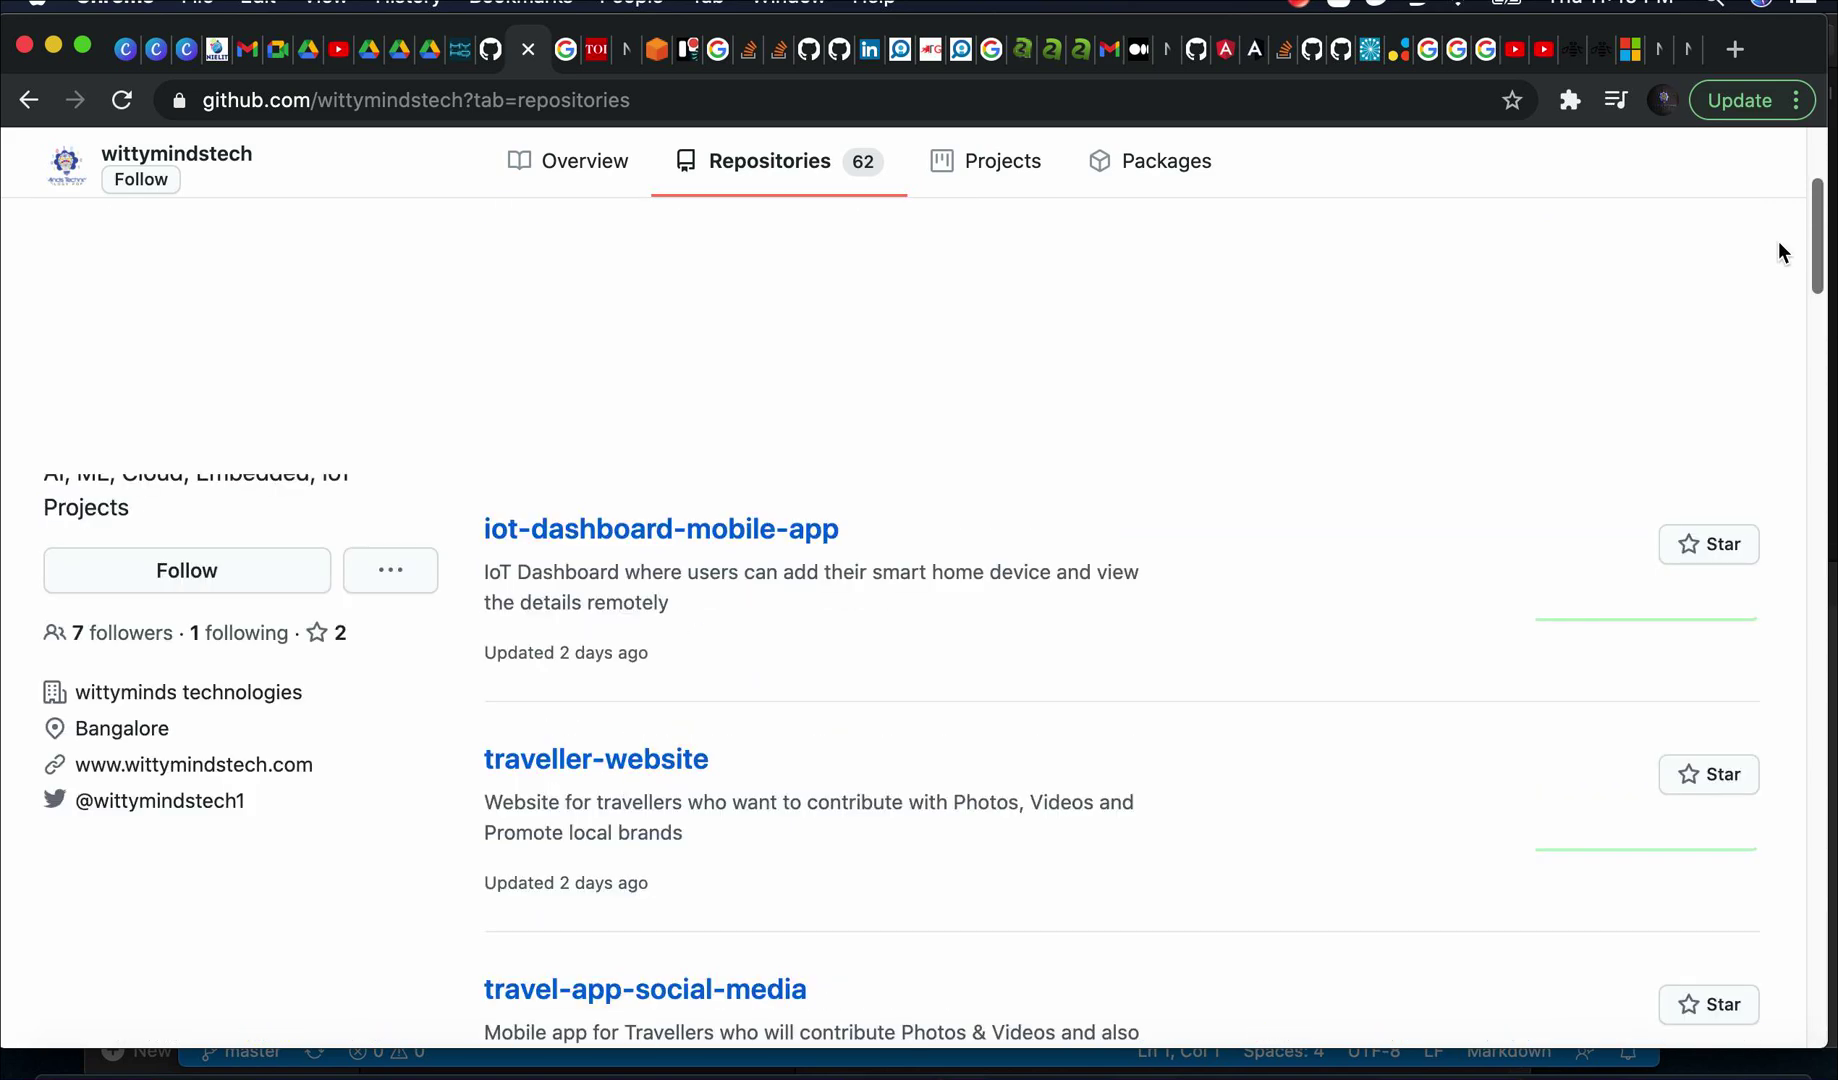
text(iotdyna)
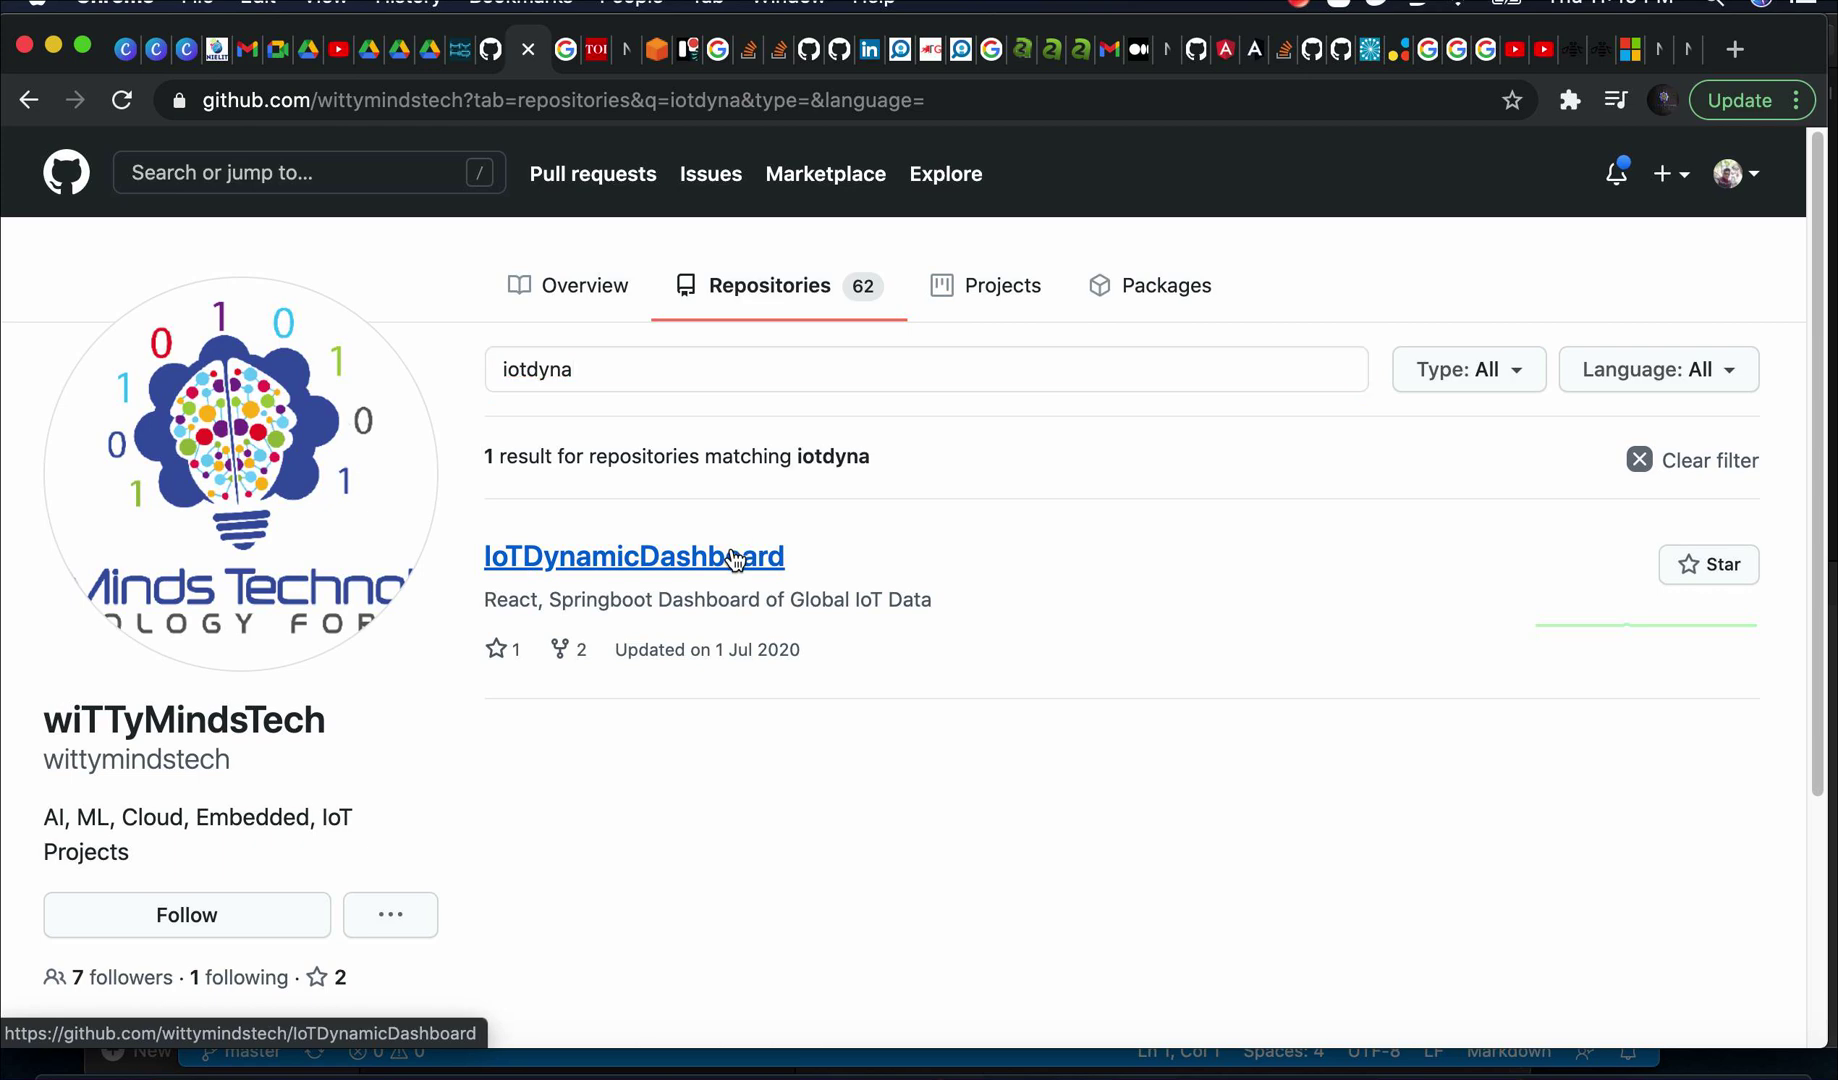
click(632, 556)
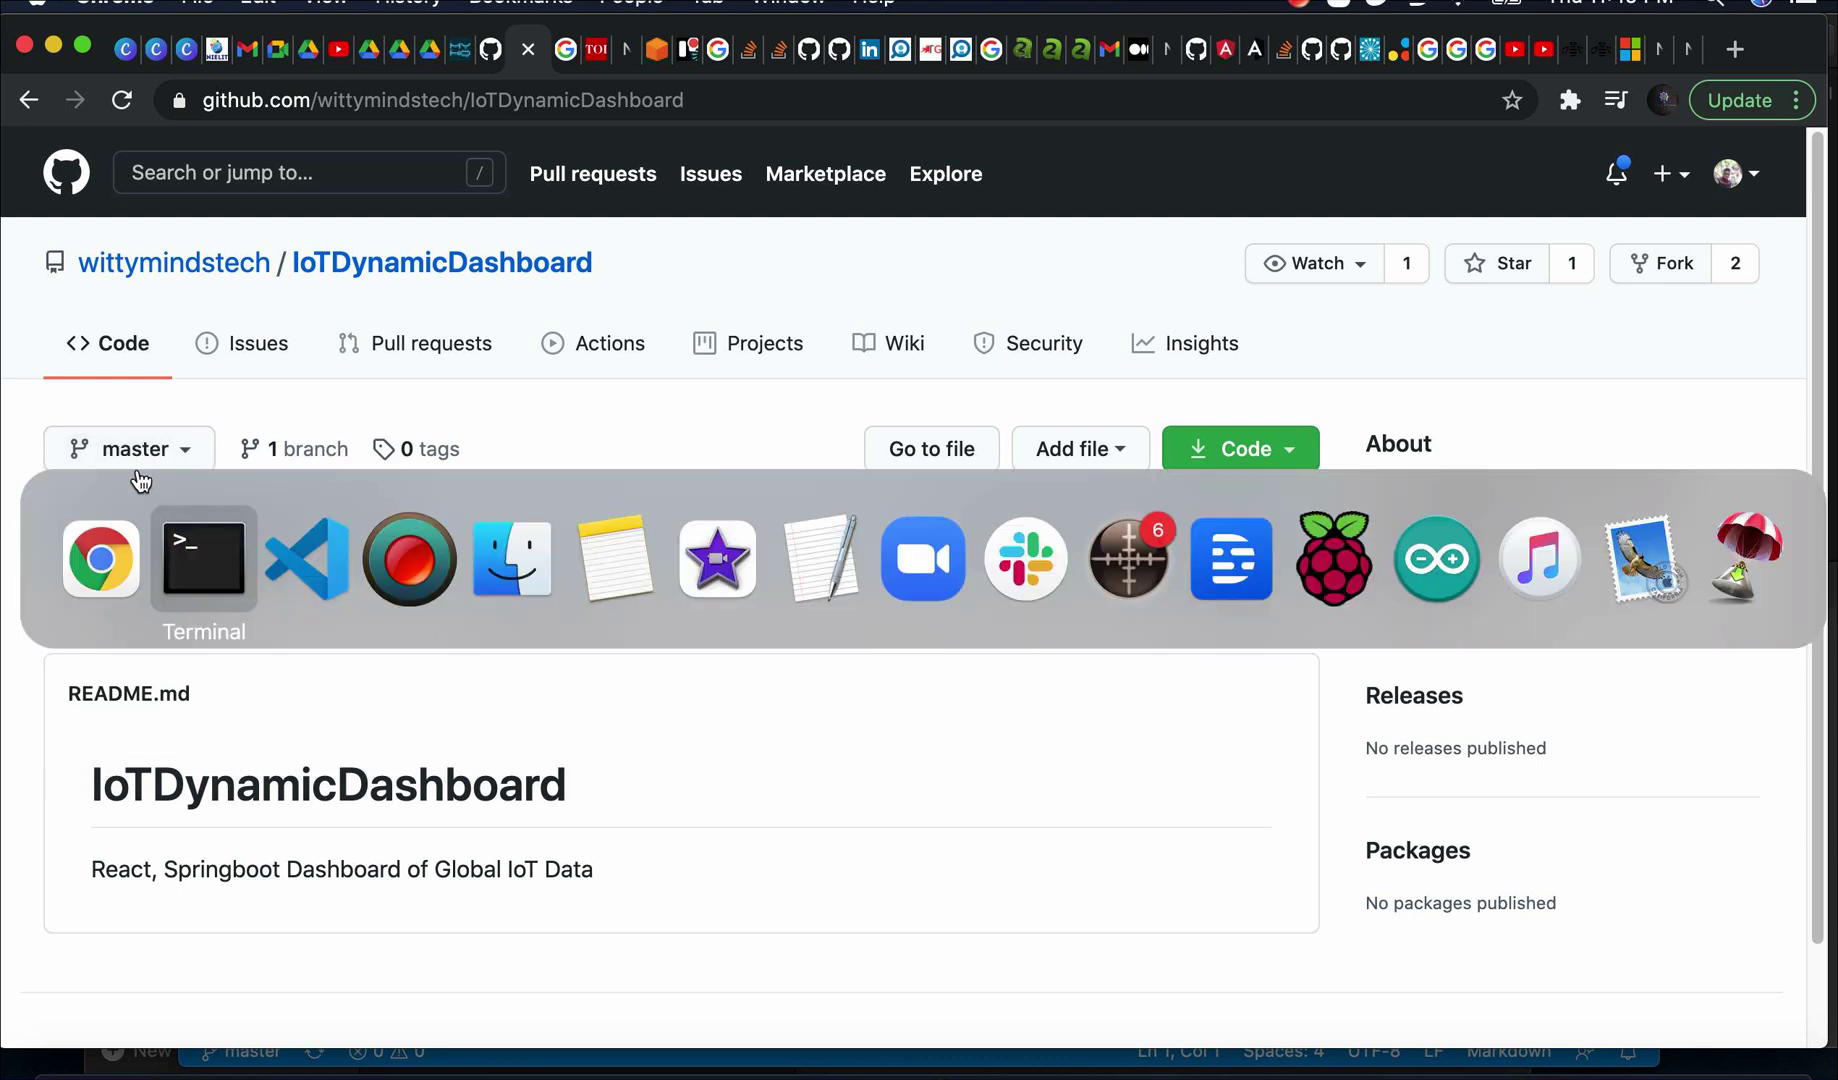
- Run git remote add with the upstream URL but no name, getting git's usage help
click(202, 558)
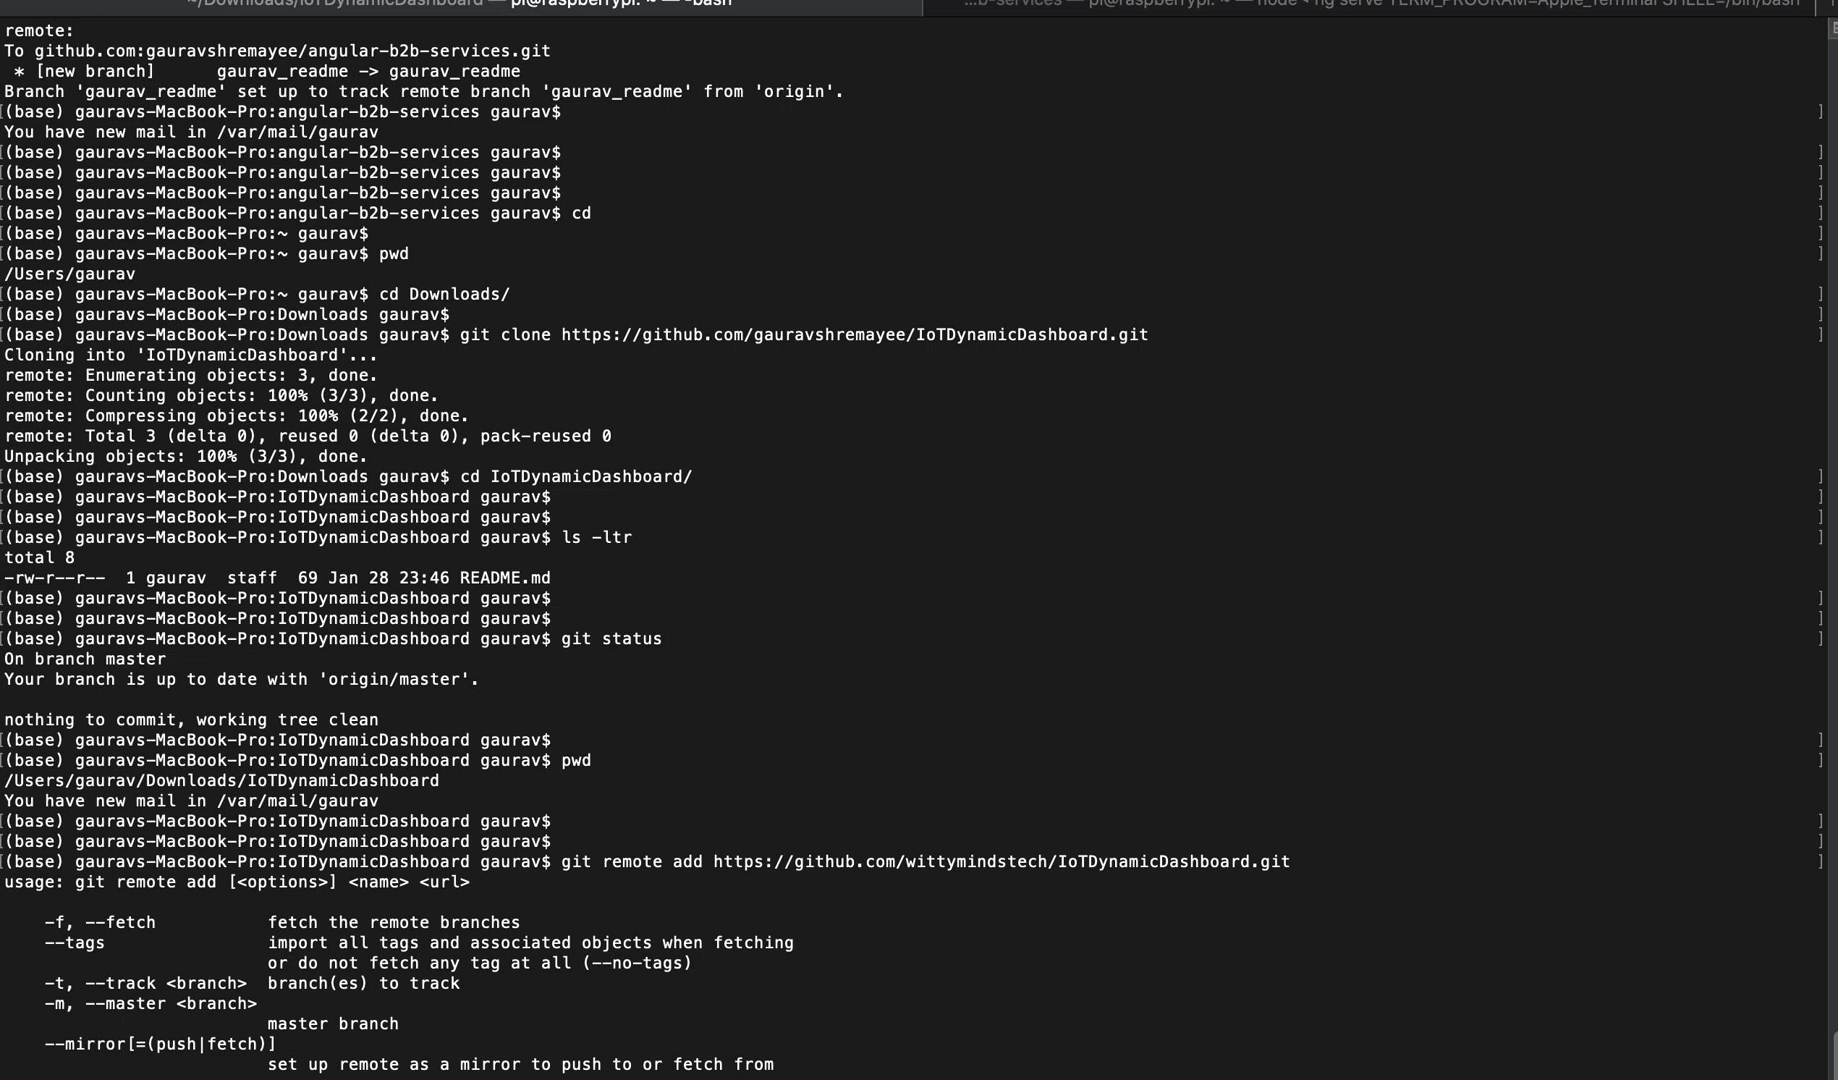
scroll(down, 3)
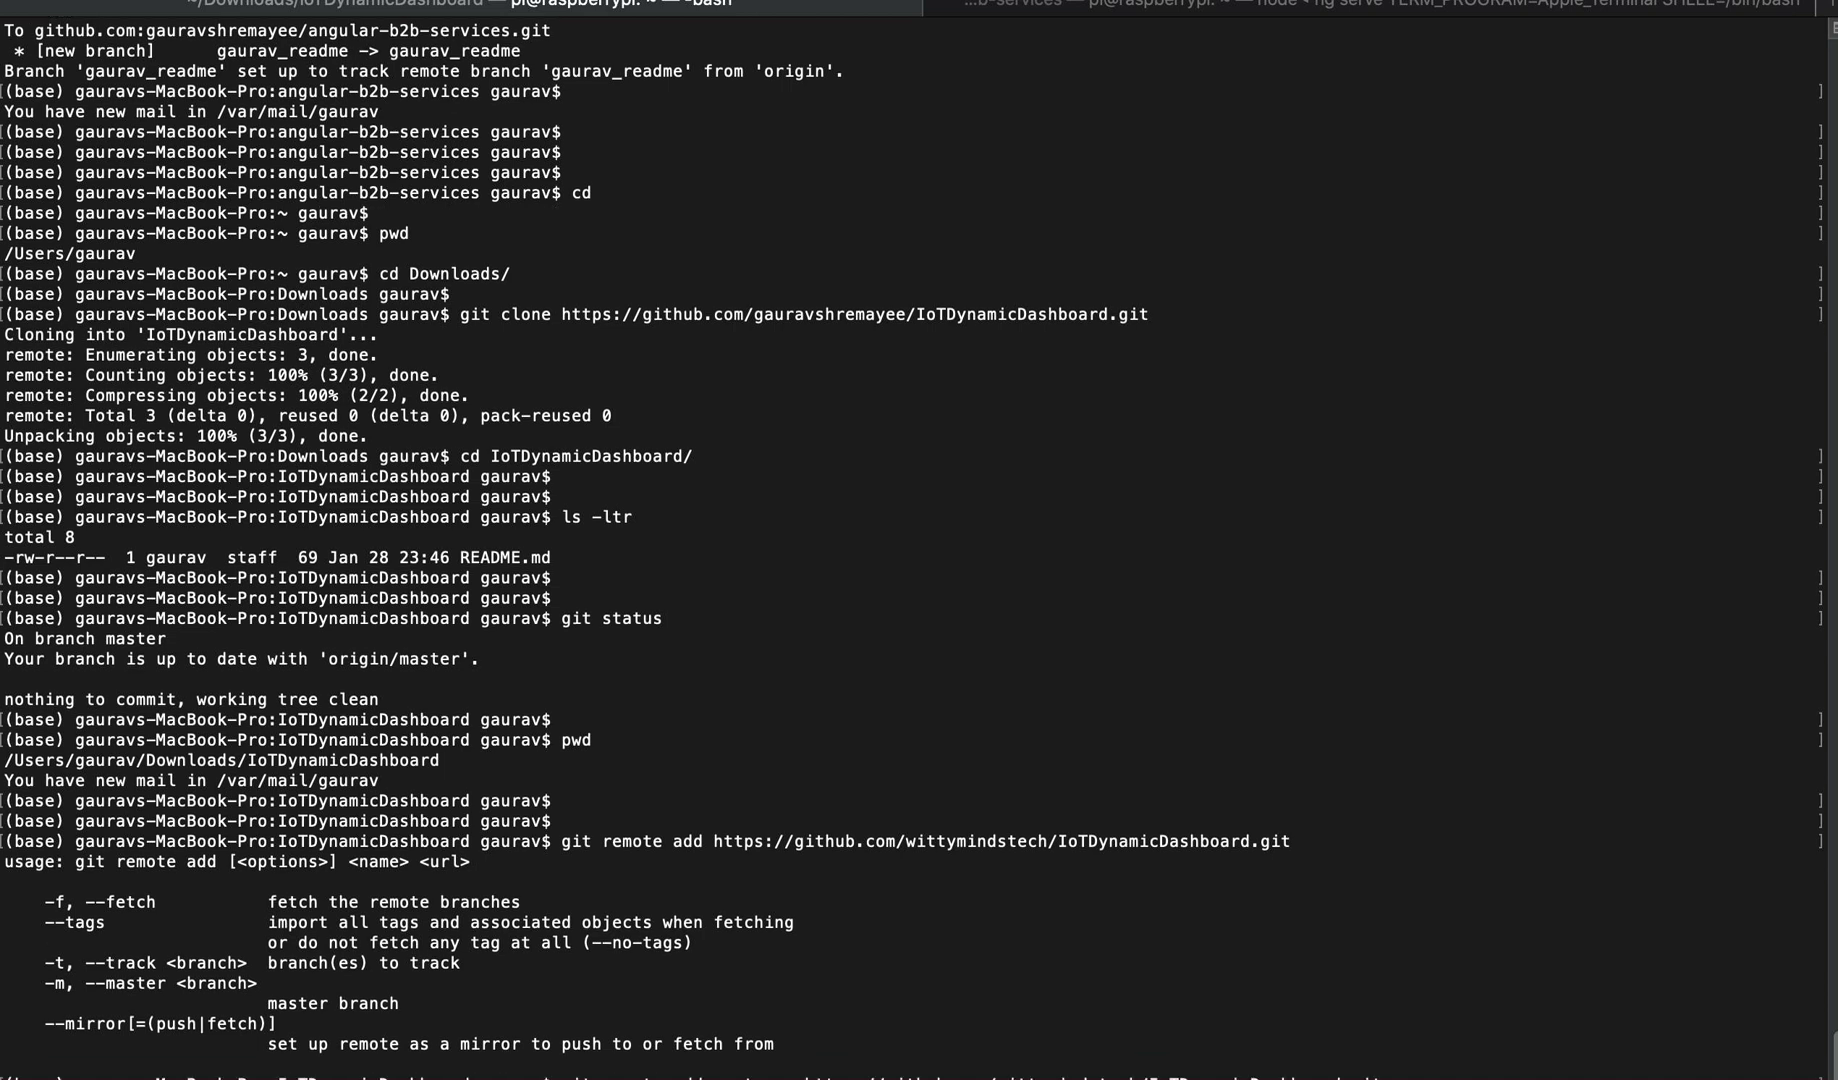